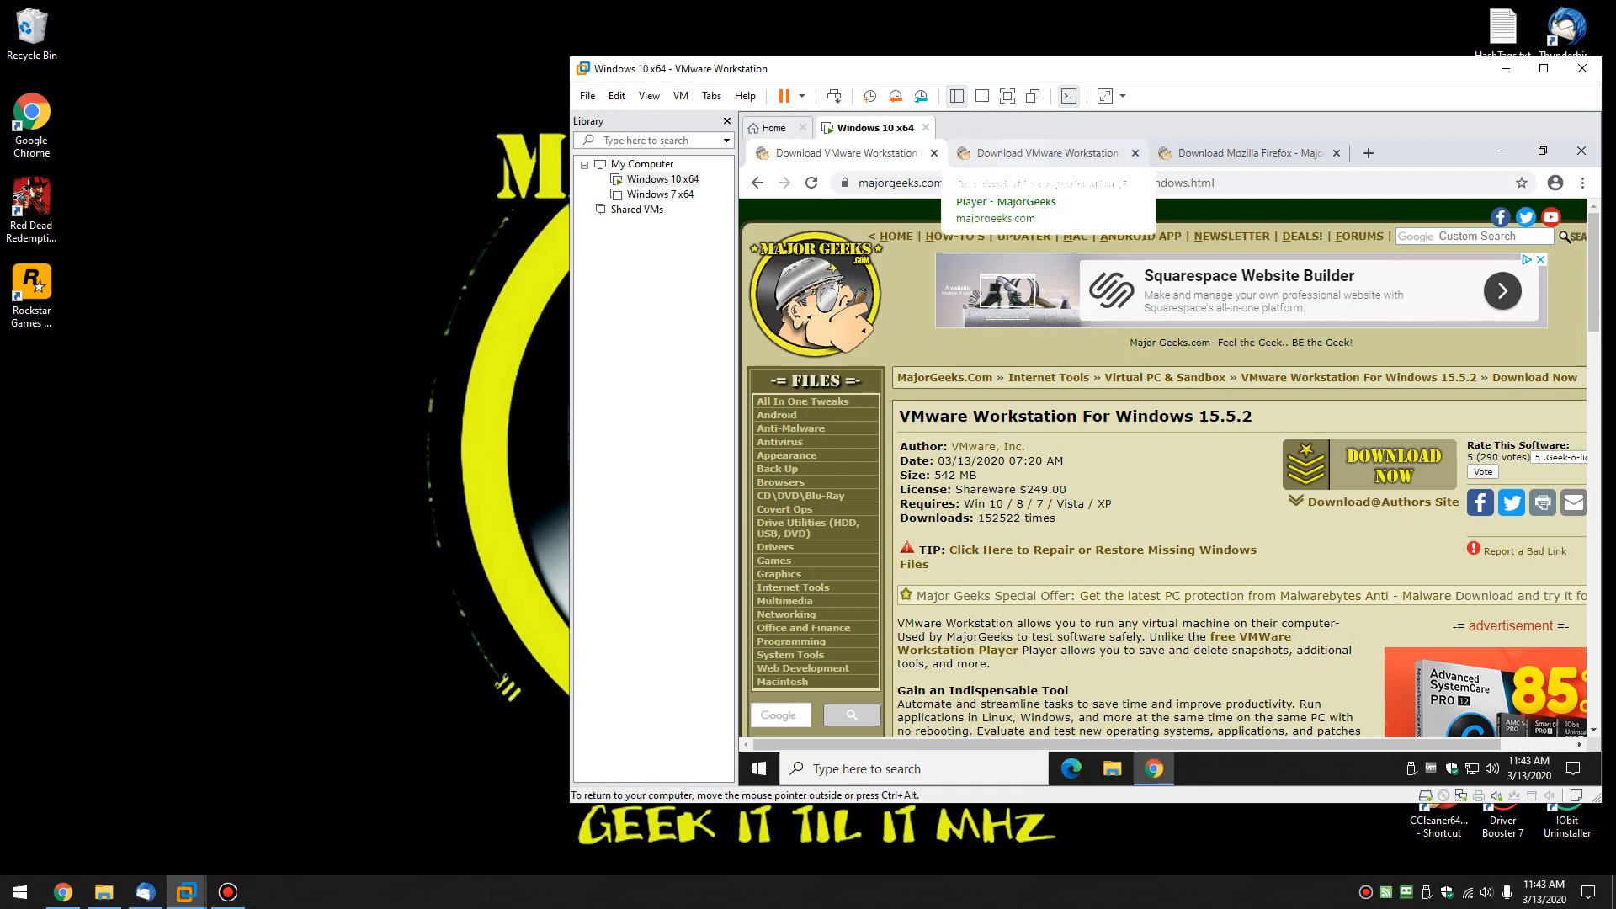
Browse between the Mozilla Firefox and VMware Workstation For Windows download pages in the guest's Chrome
left_click(1005, 202)
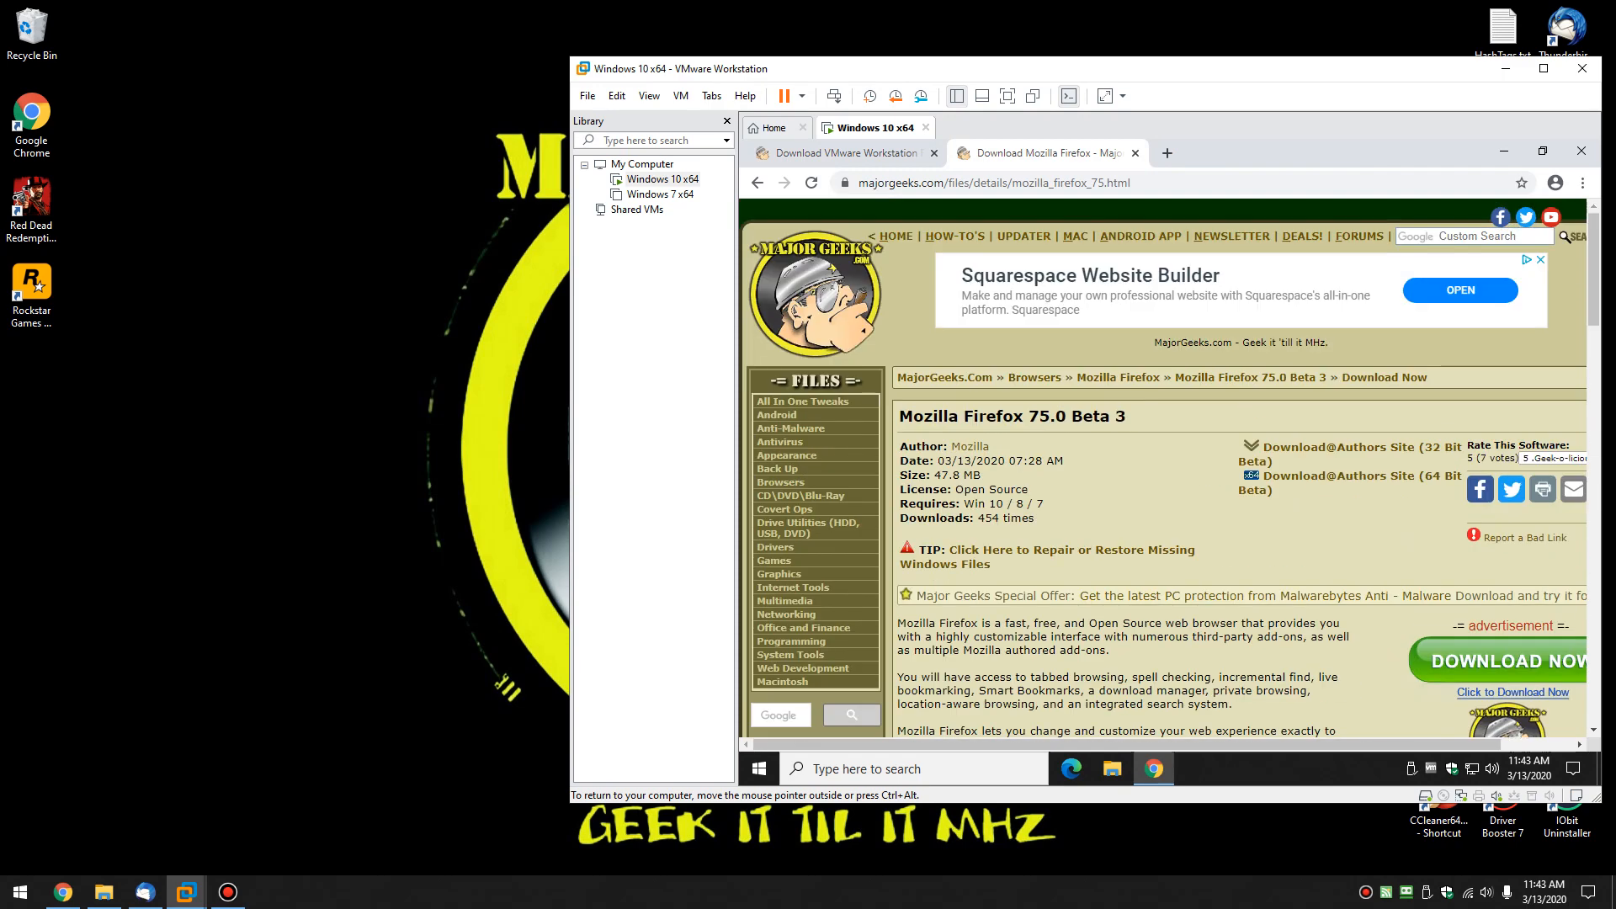
left_click(838, 152)
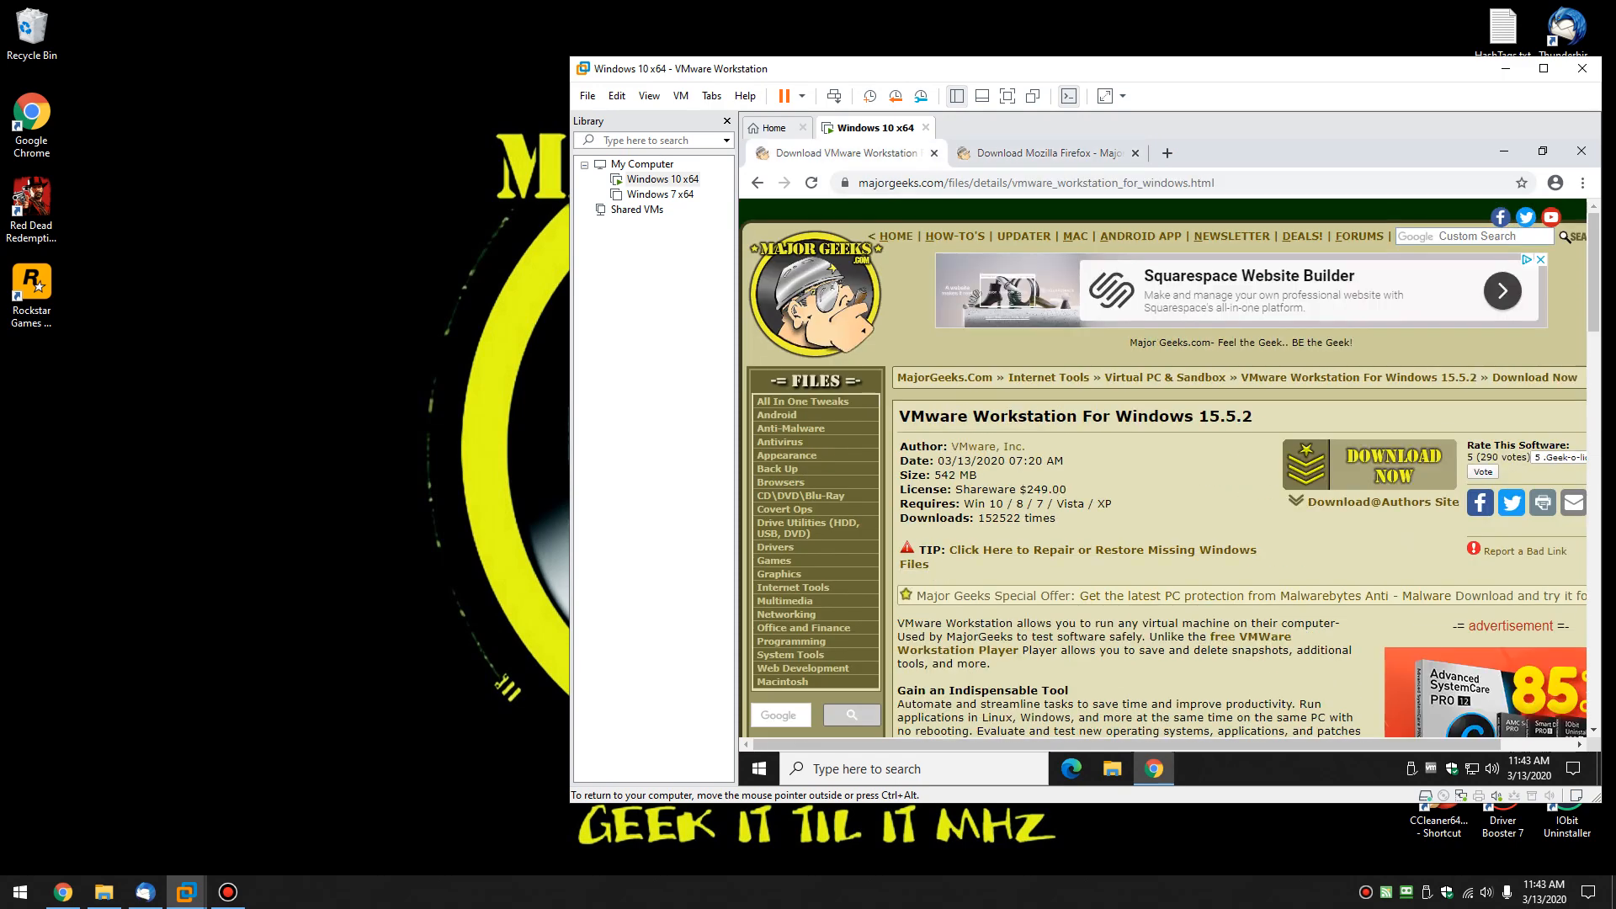
scroll("down", 3)
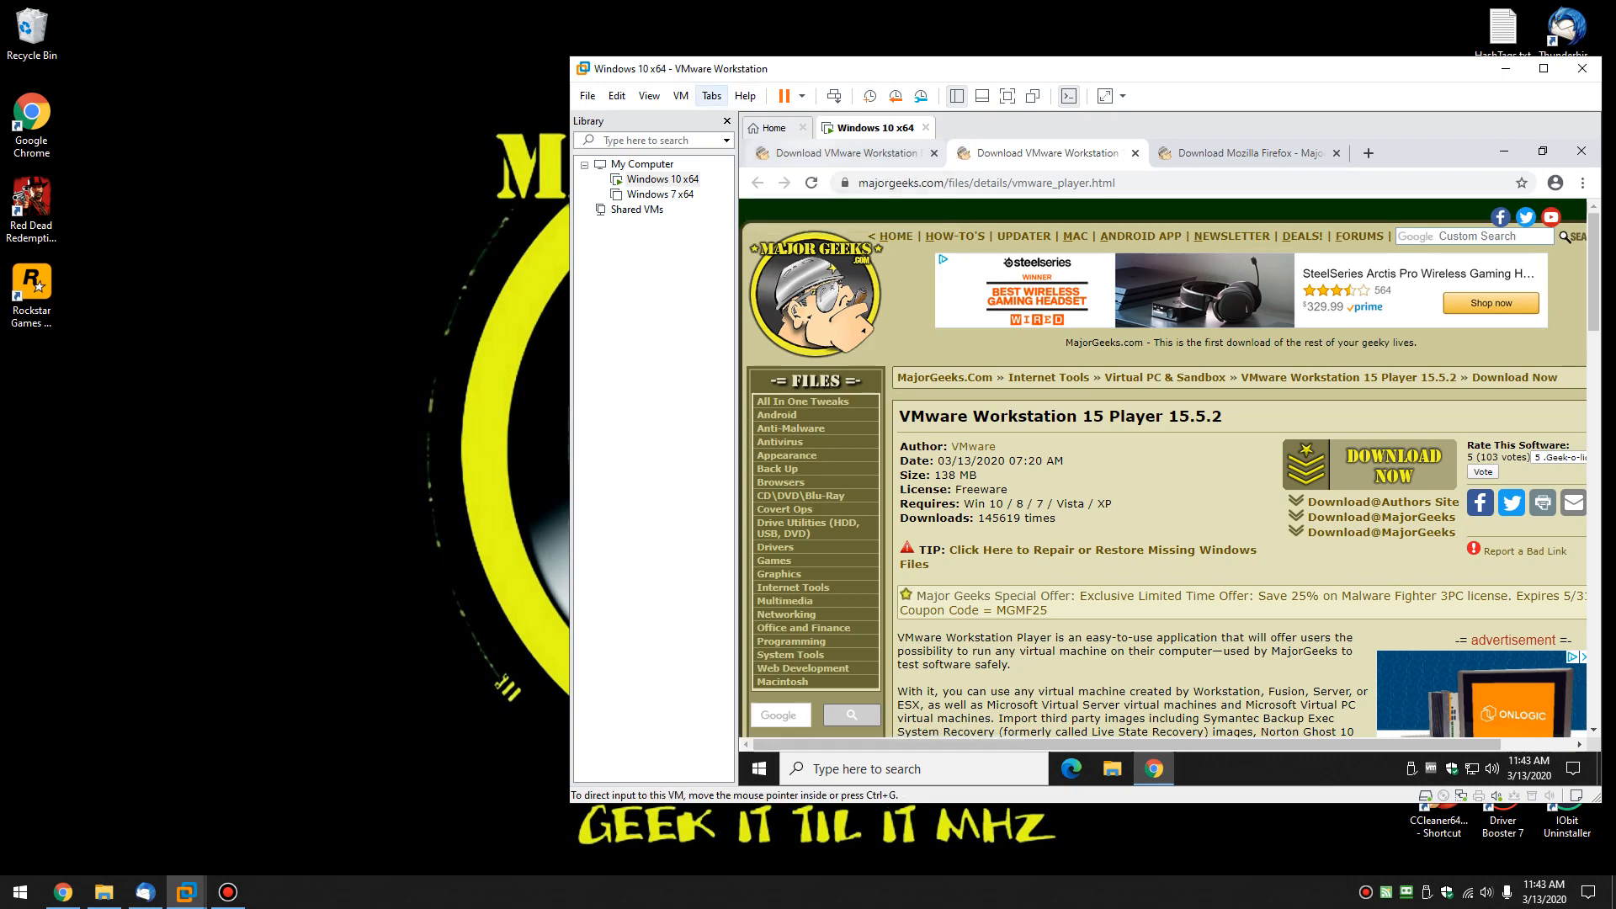
Review the VM's single snapshot and the You Are Here node in Snapshot Manager, then close it
left_click(680, 94)
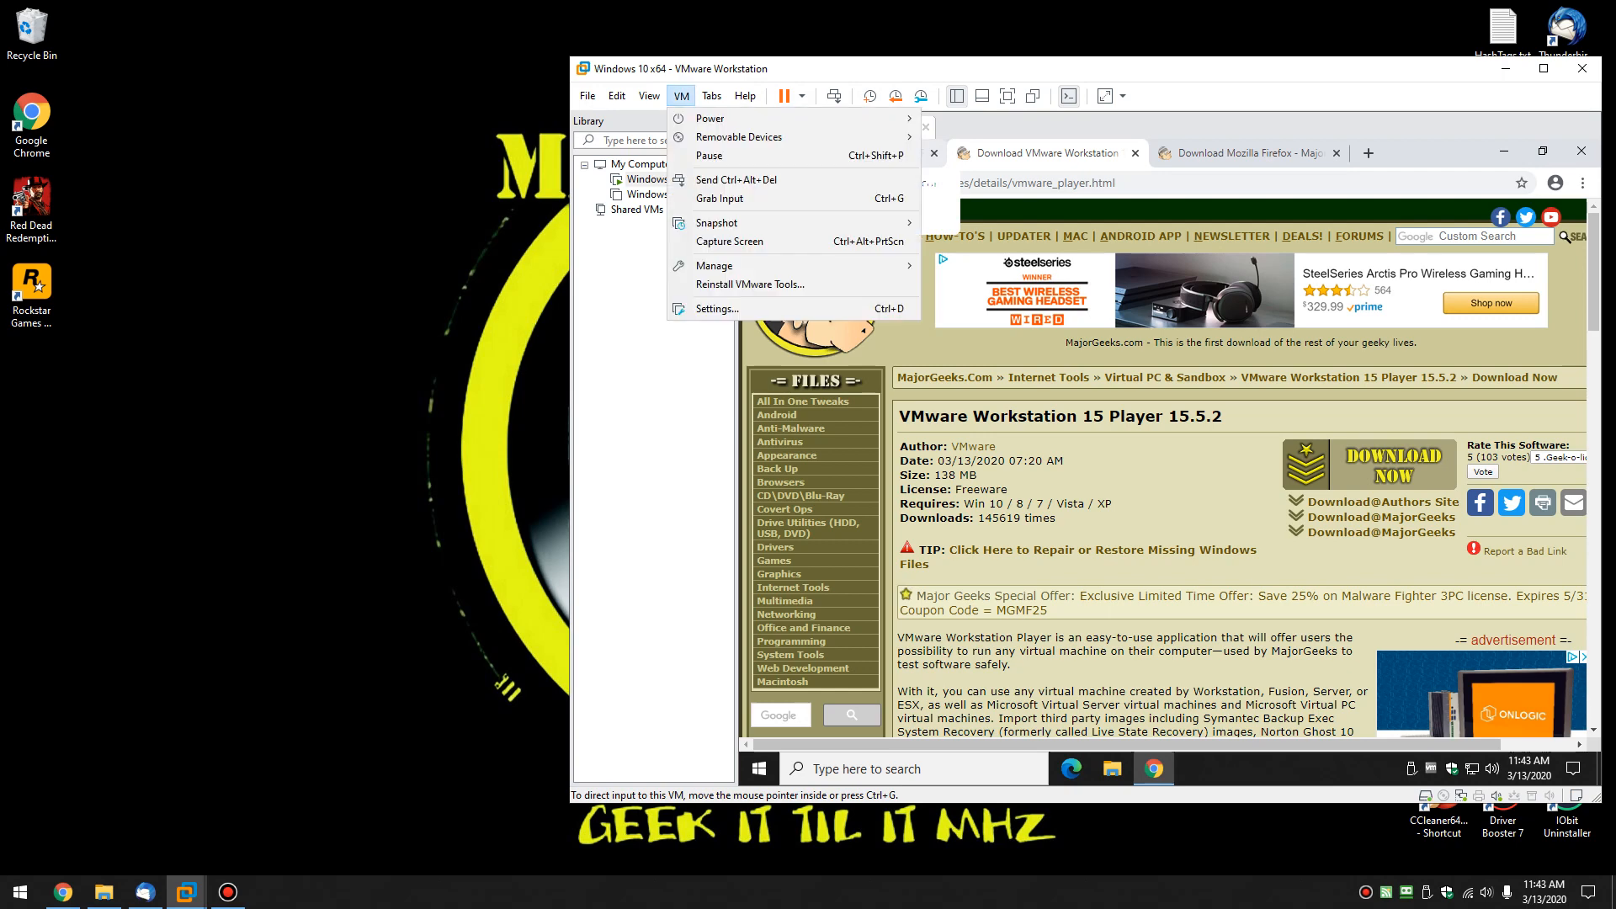
mouse_move(751, 222)
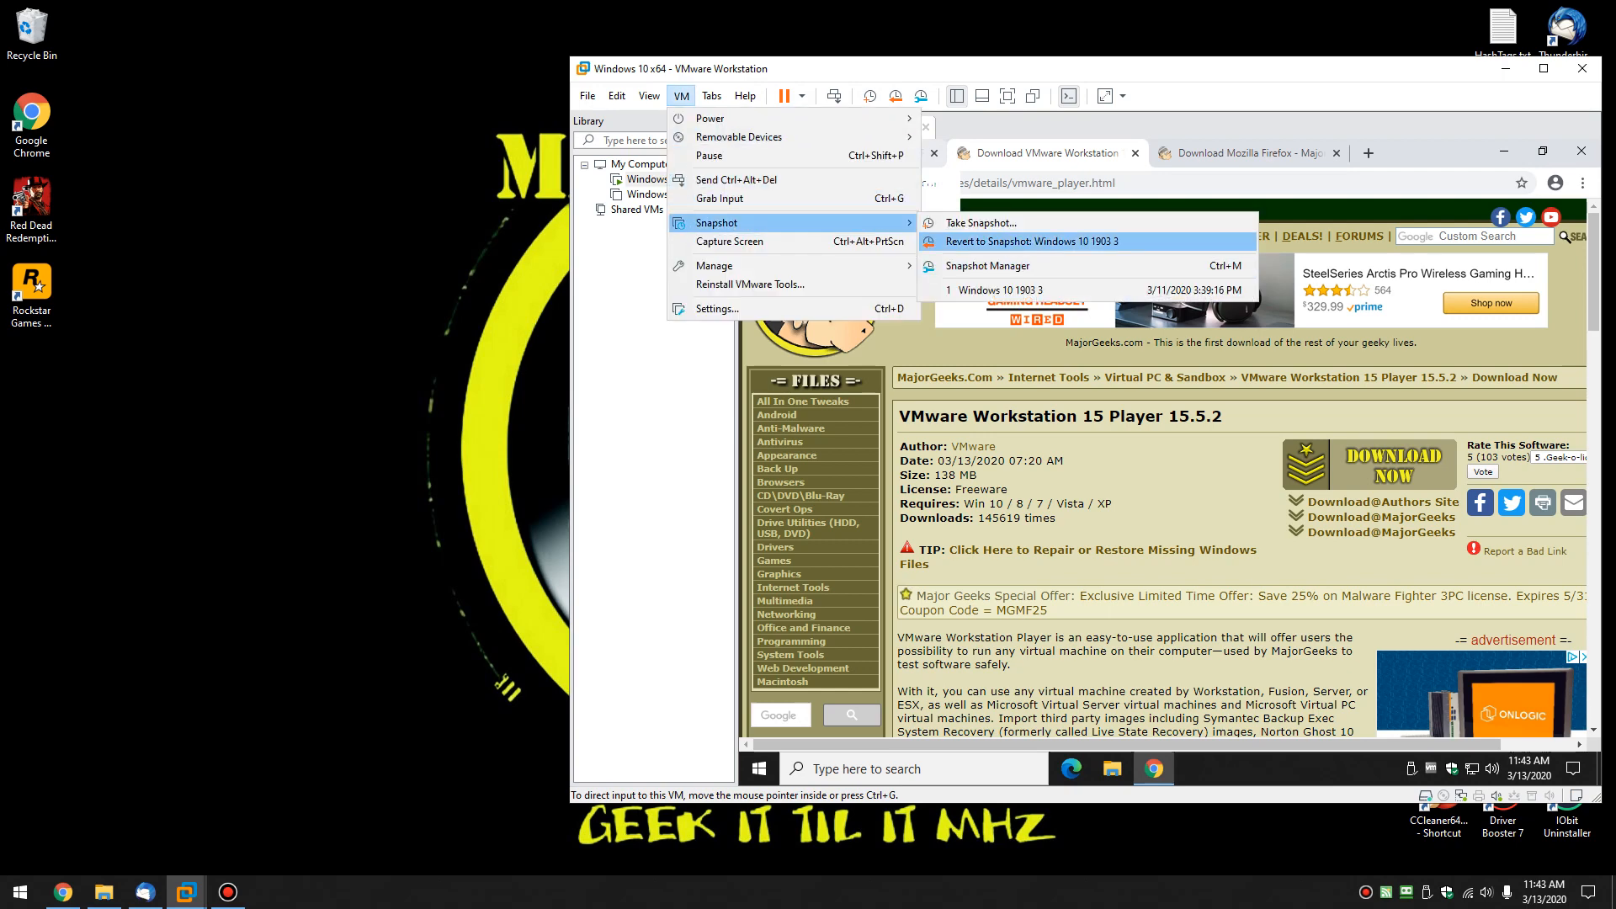
mouse_move(1010, 222)
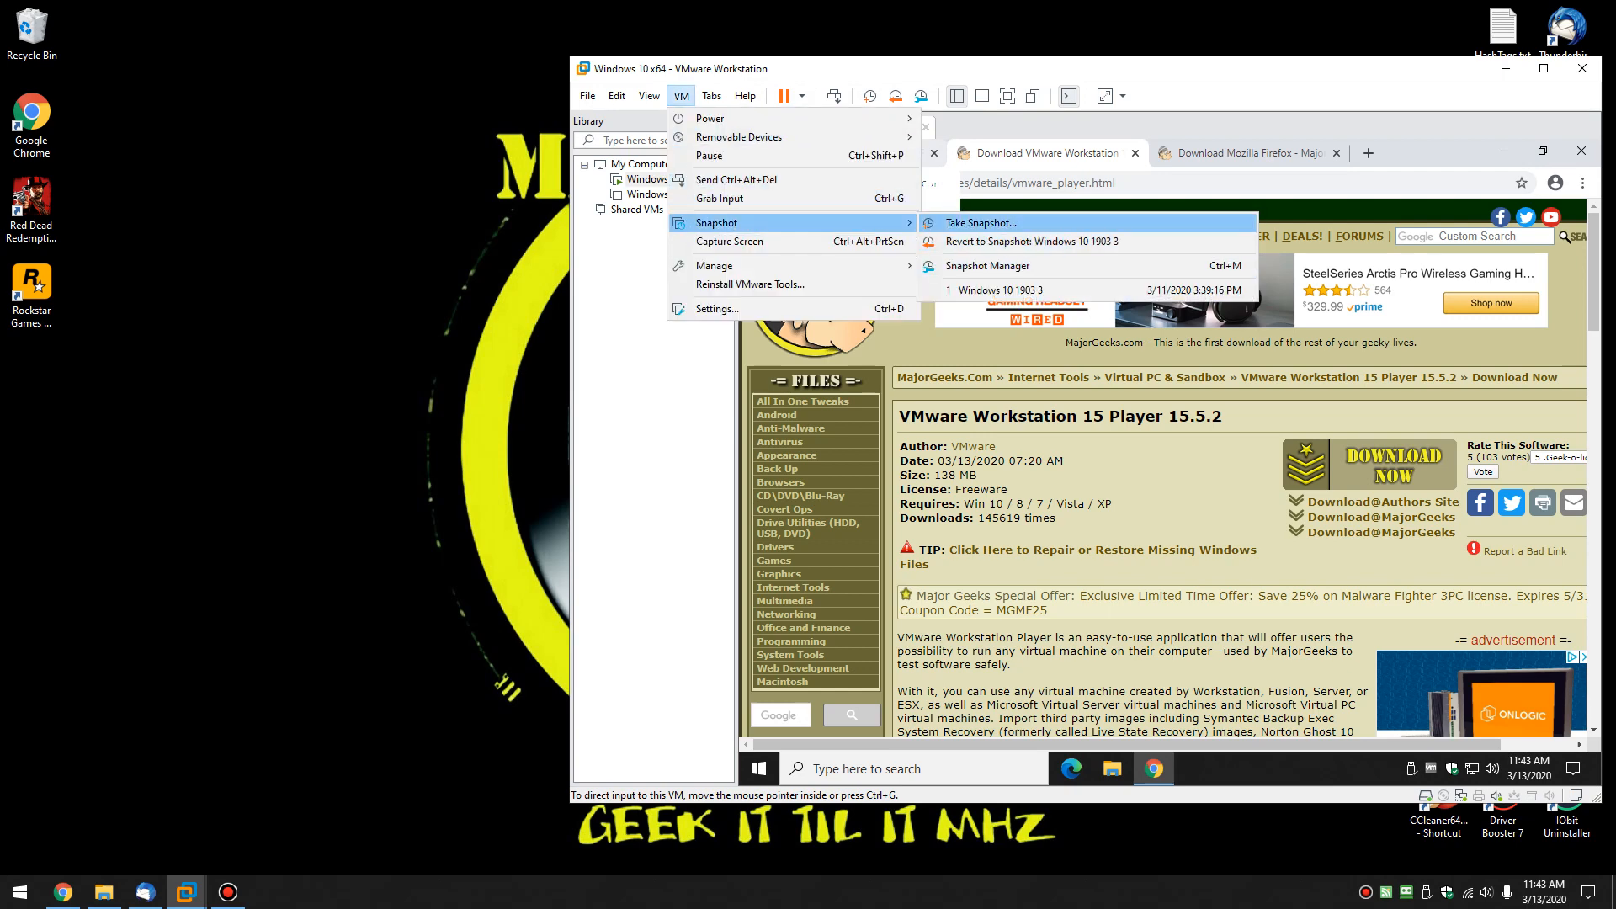
left_click(986, 266)
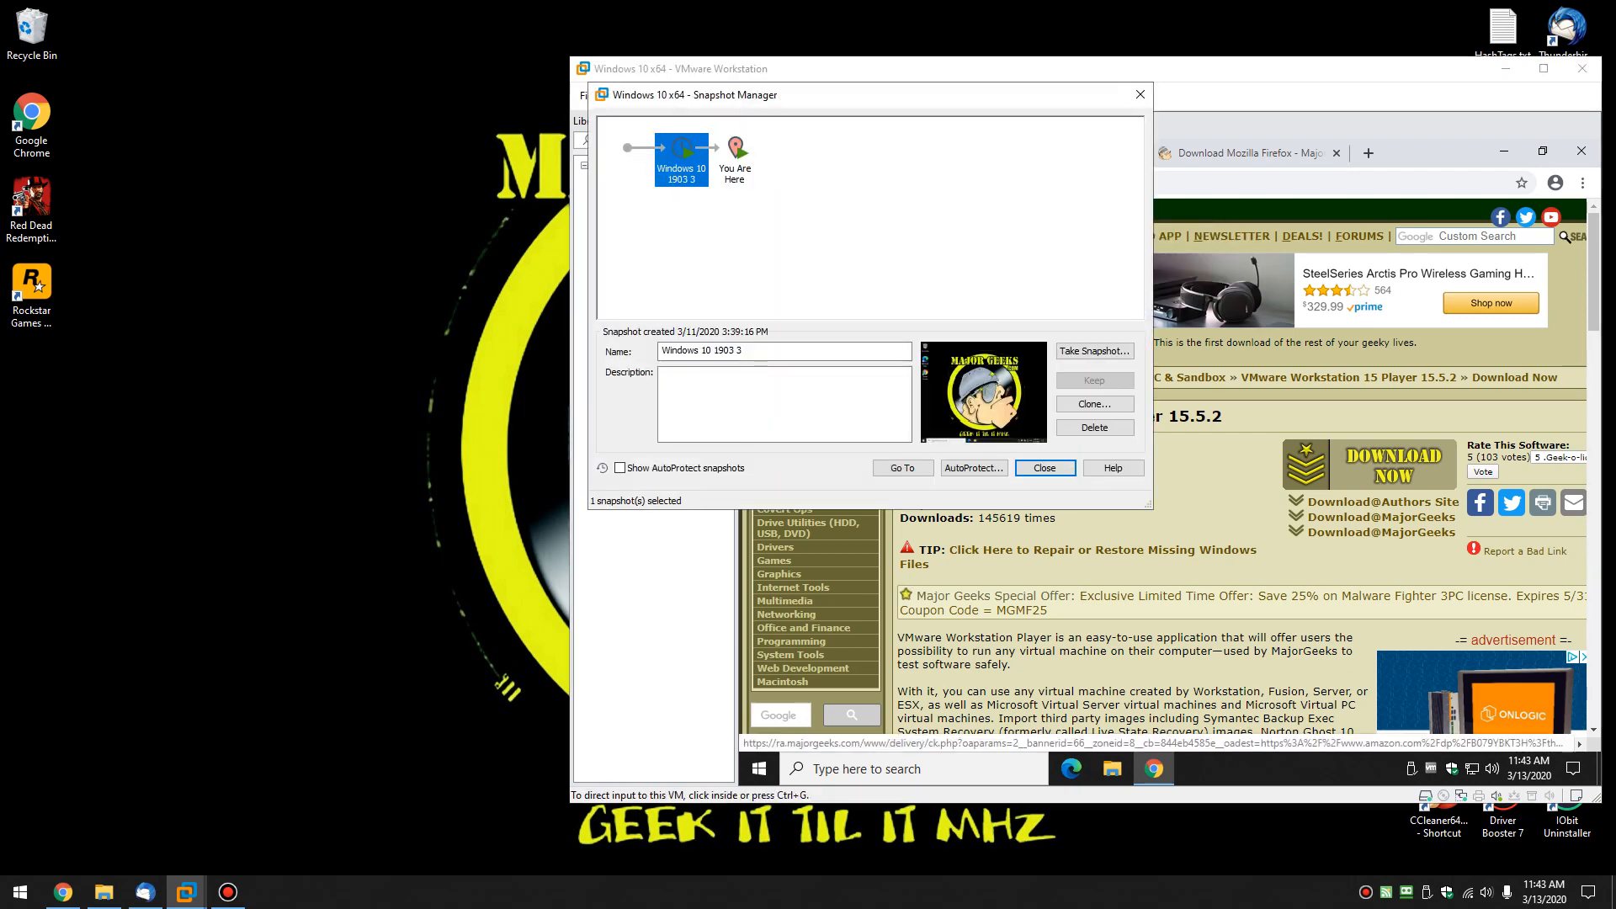
left_click(735, 158)
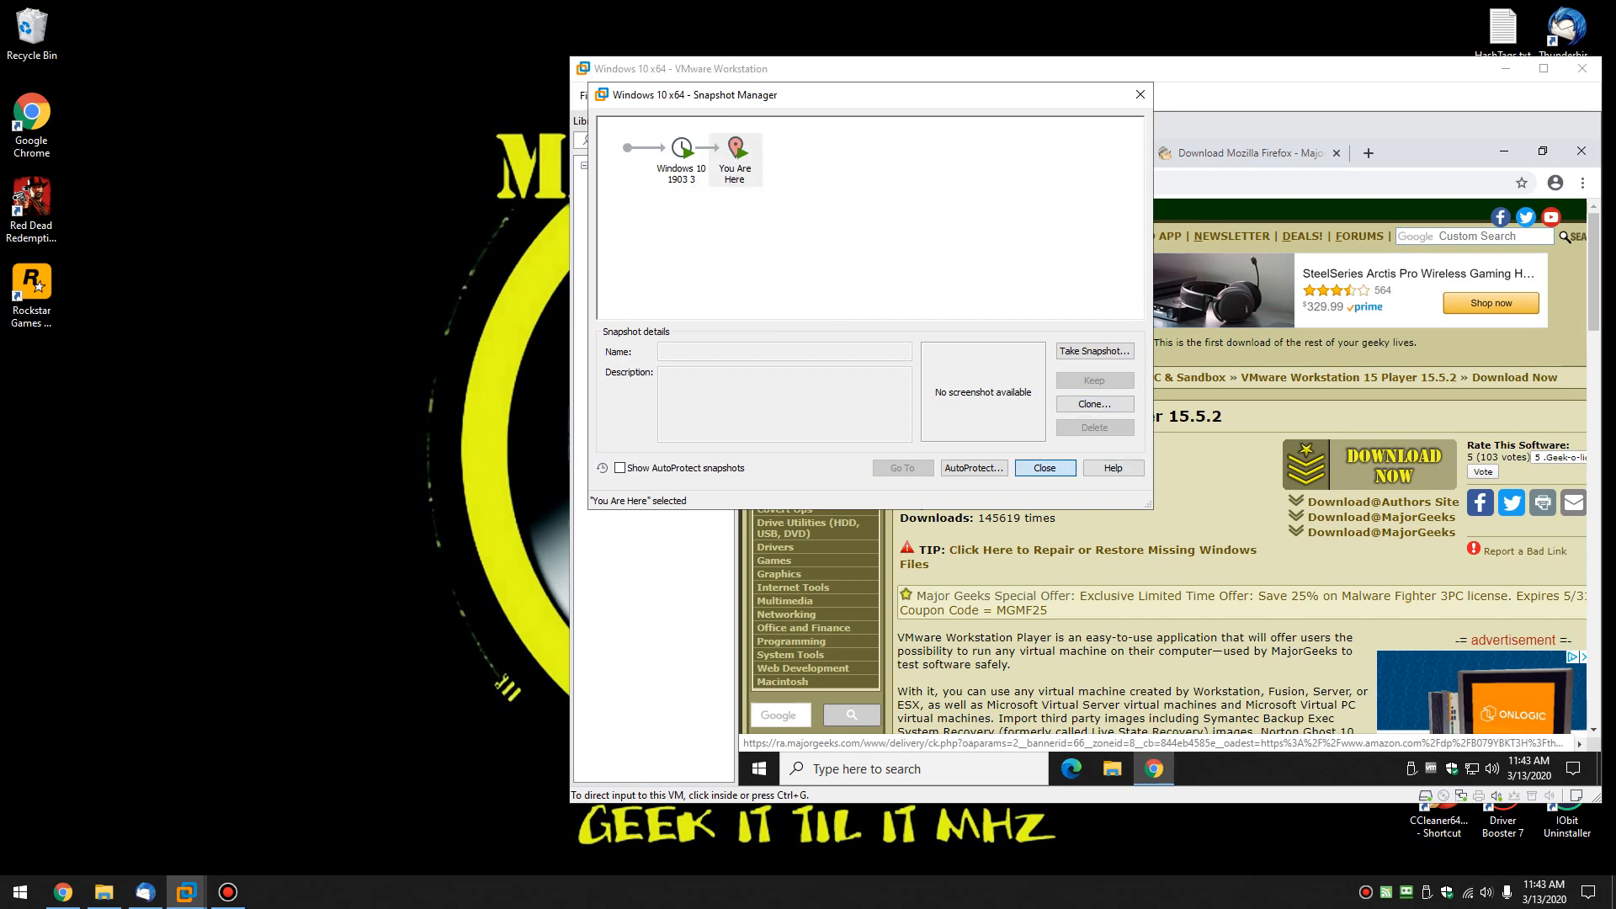
left_click(1044, 468)
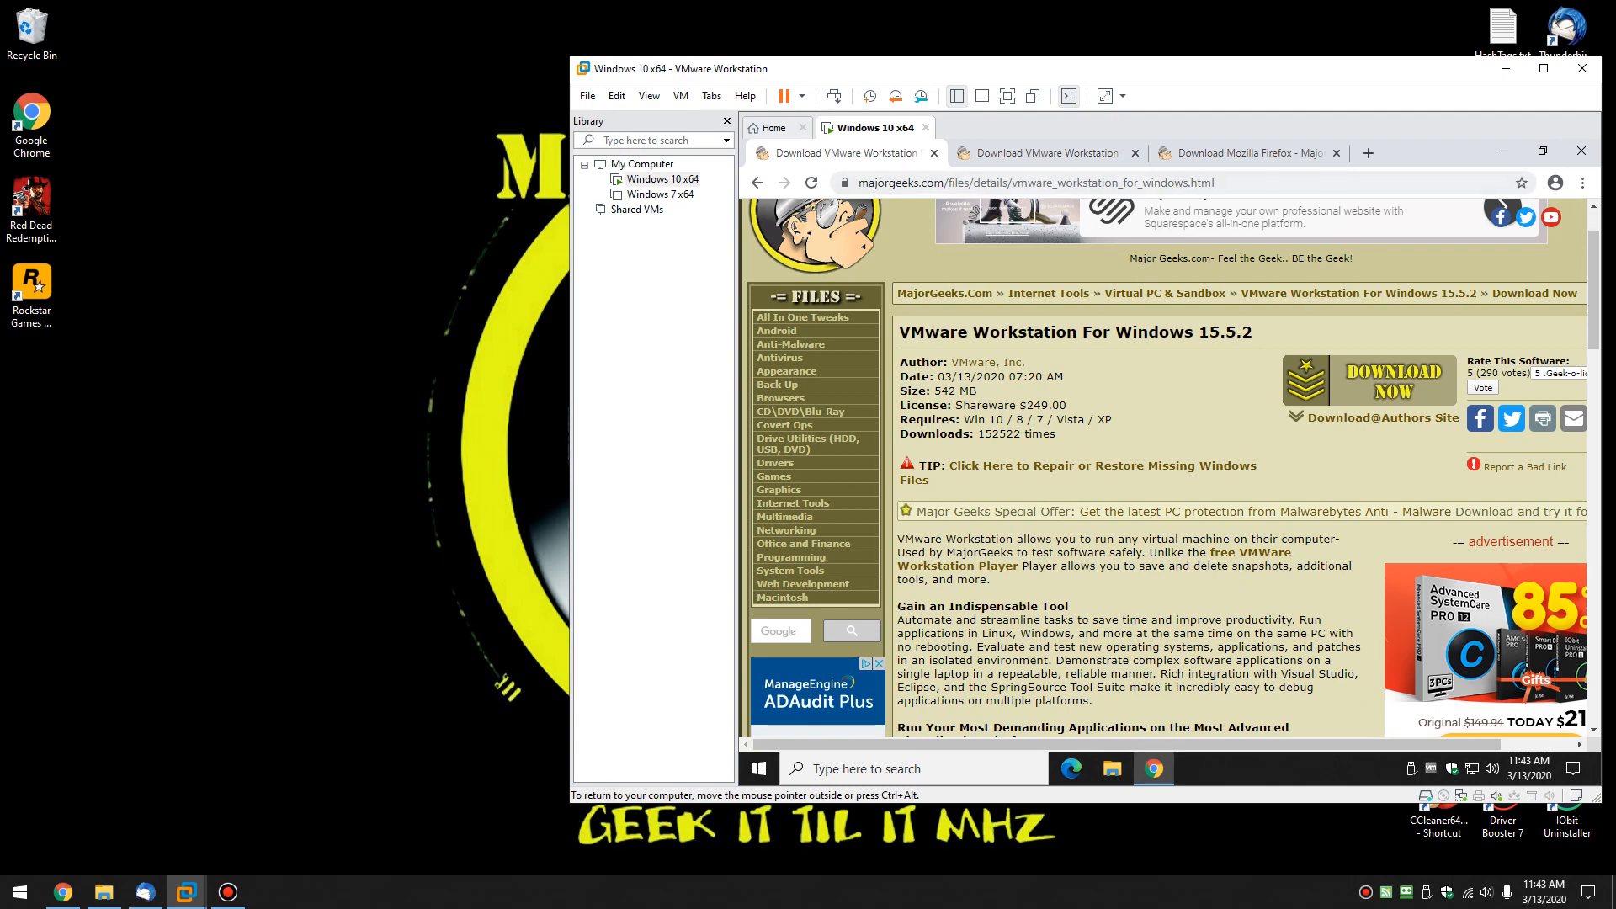
Browse through the Mozilla Firefox 75.0 Beta 3 download page in the guest's Chrome
scroll("down", 3)
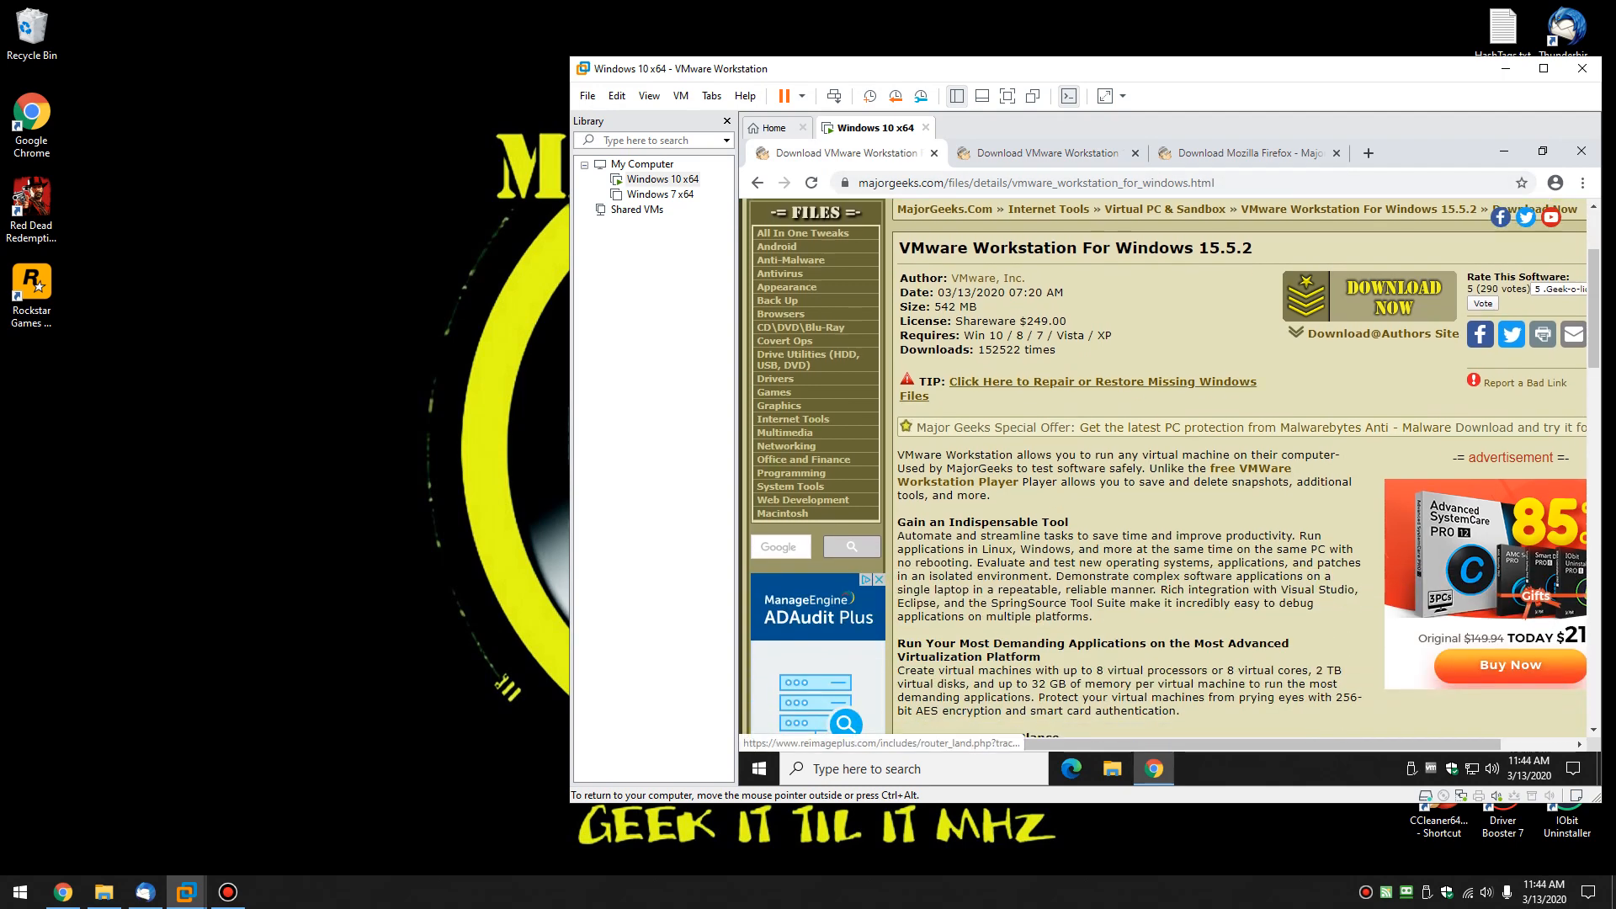
left_click(1243, 153)
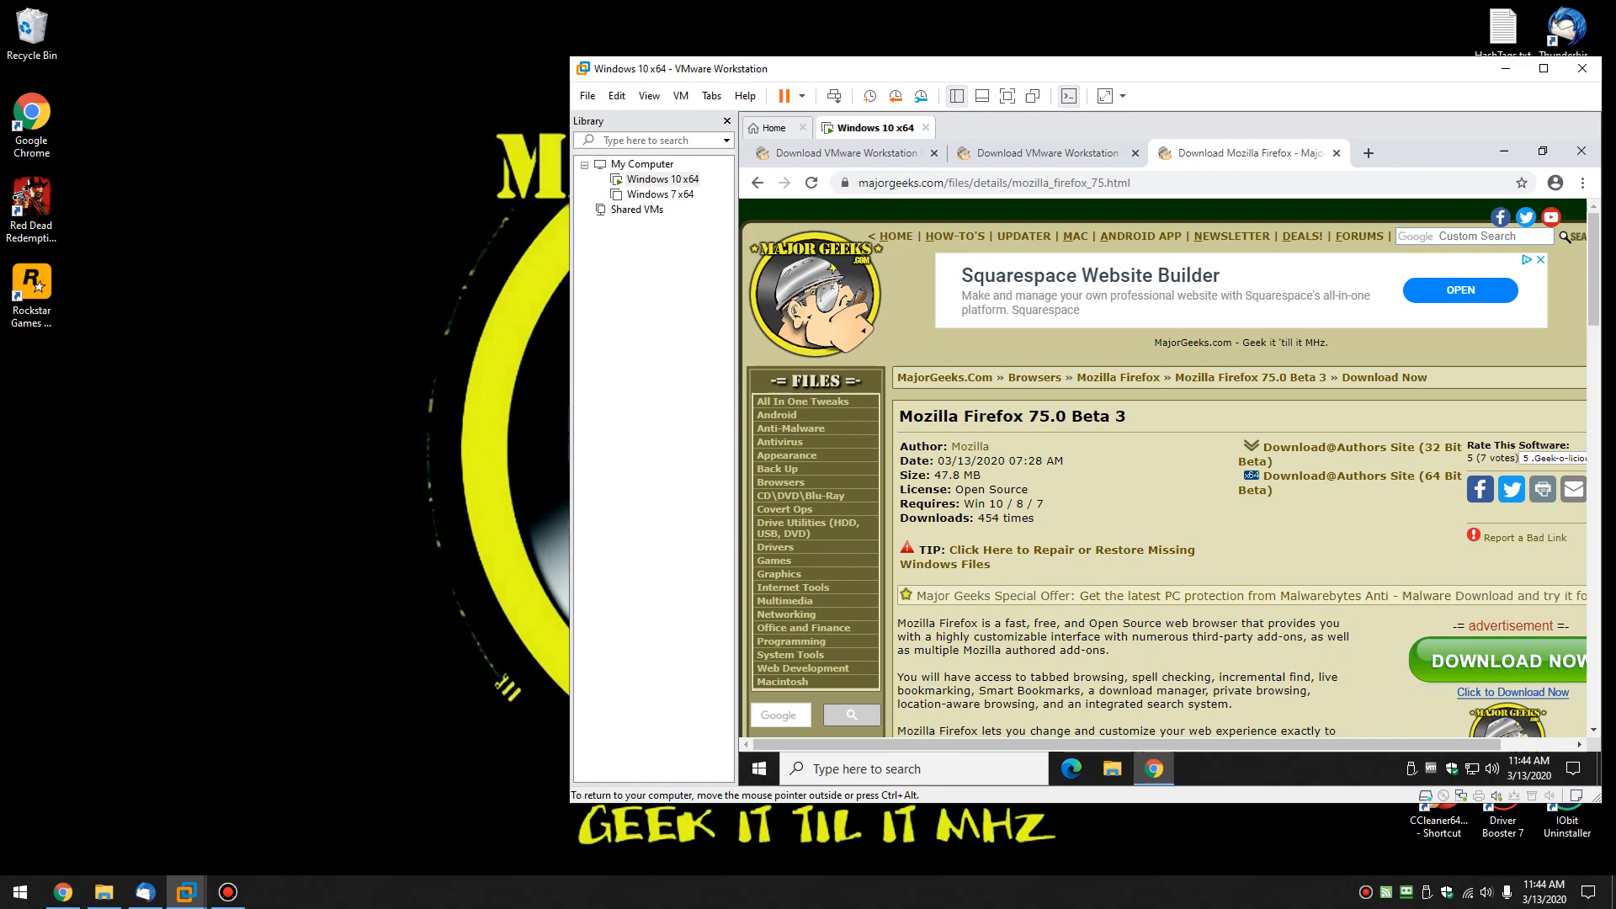
scroll("down", 3)
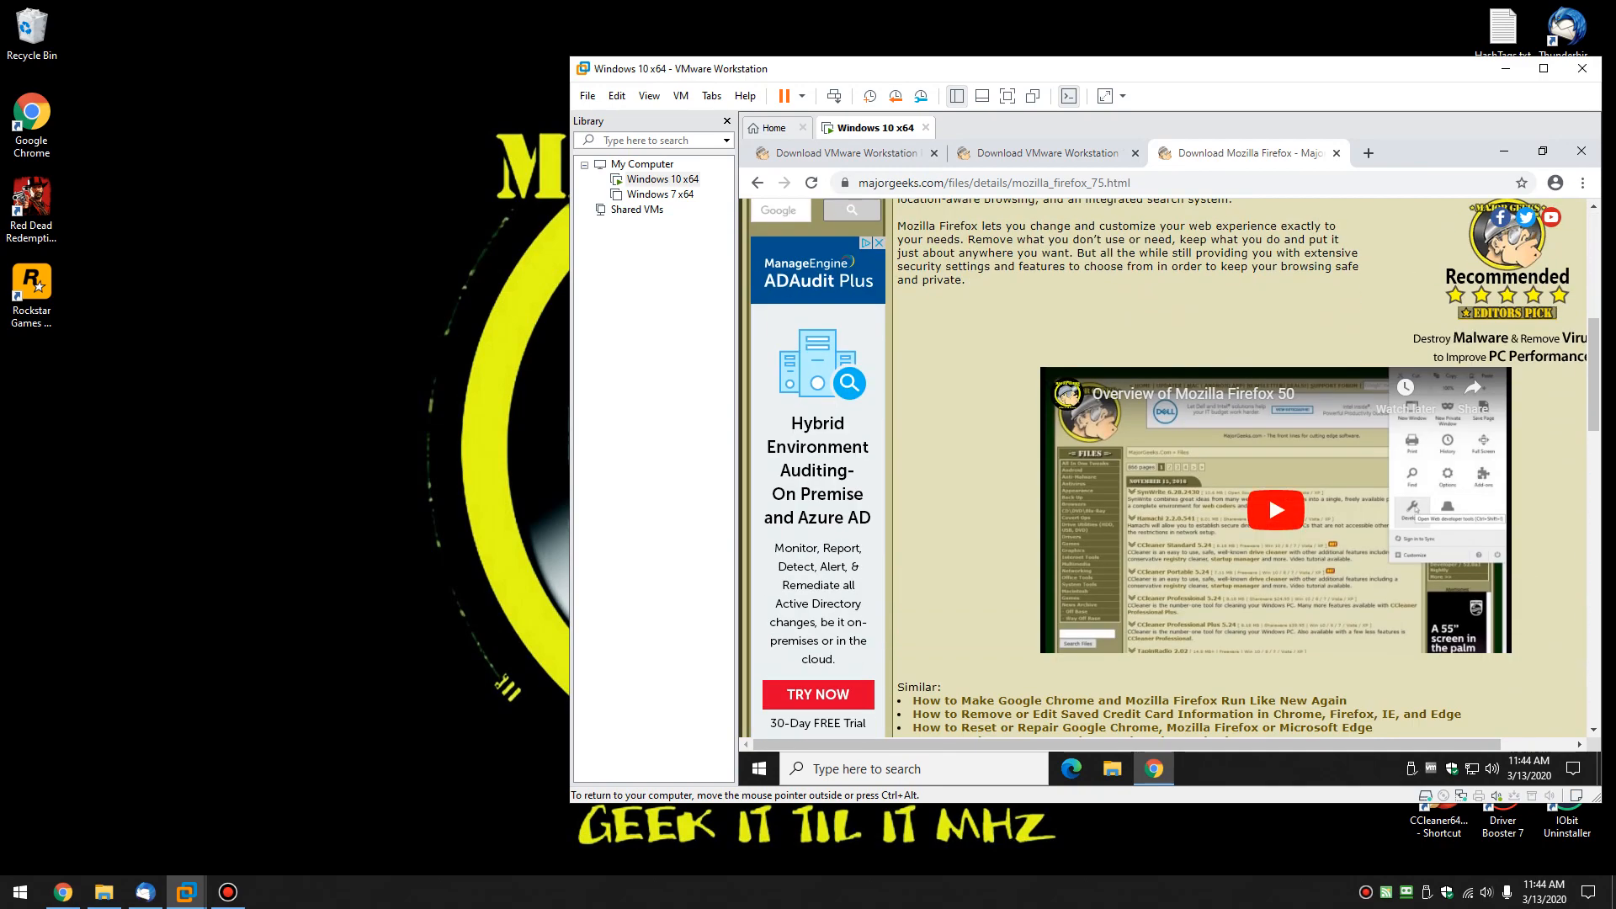
scroll("down", 3)
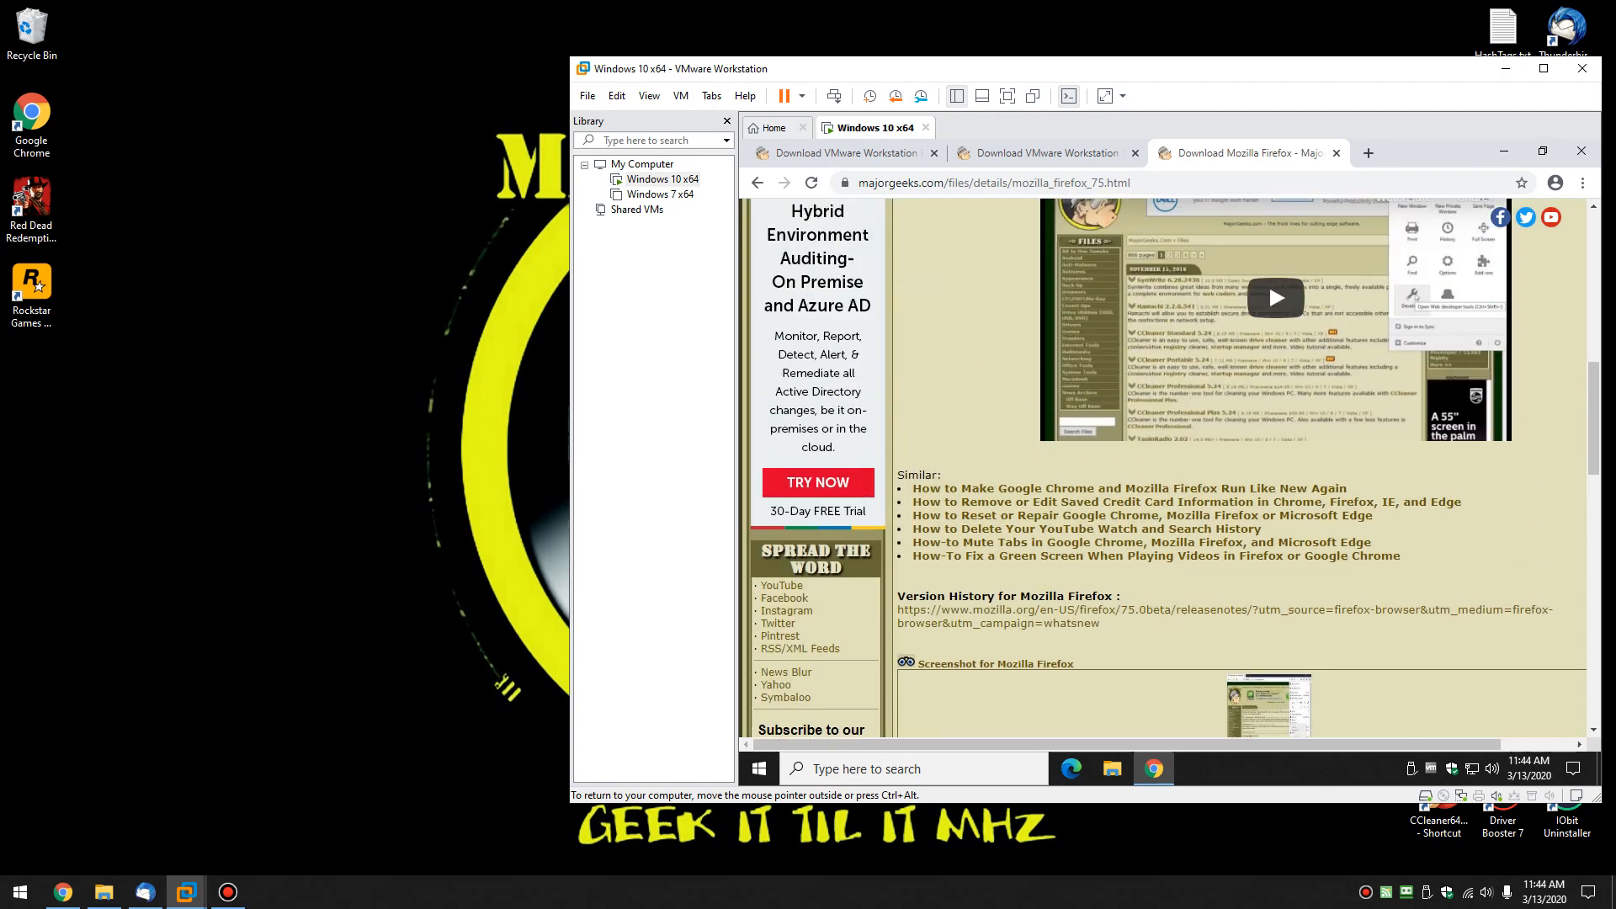
scroll("up", 3)
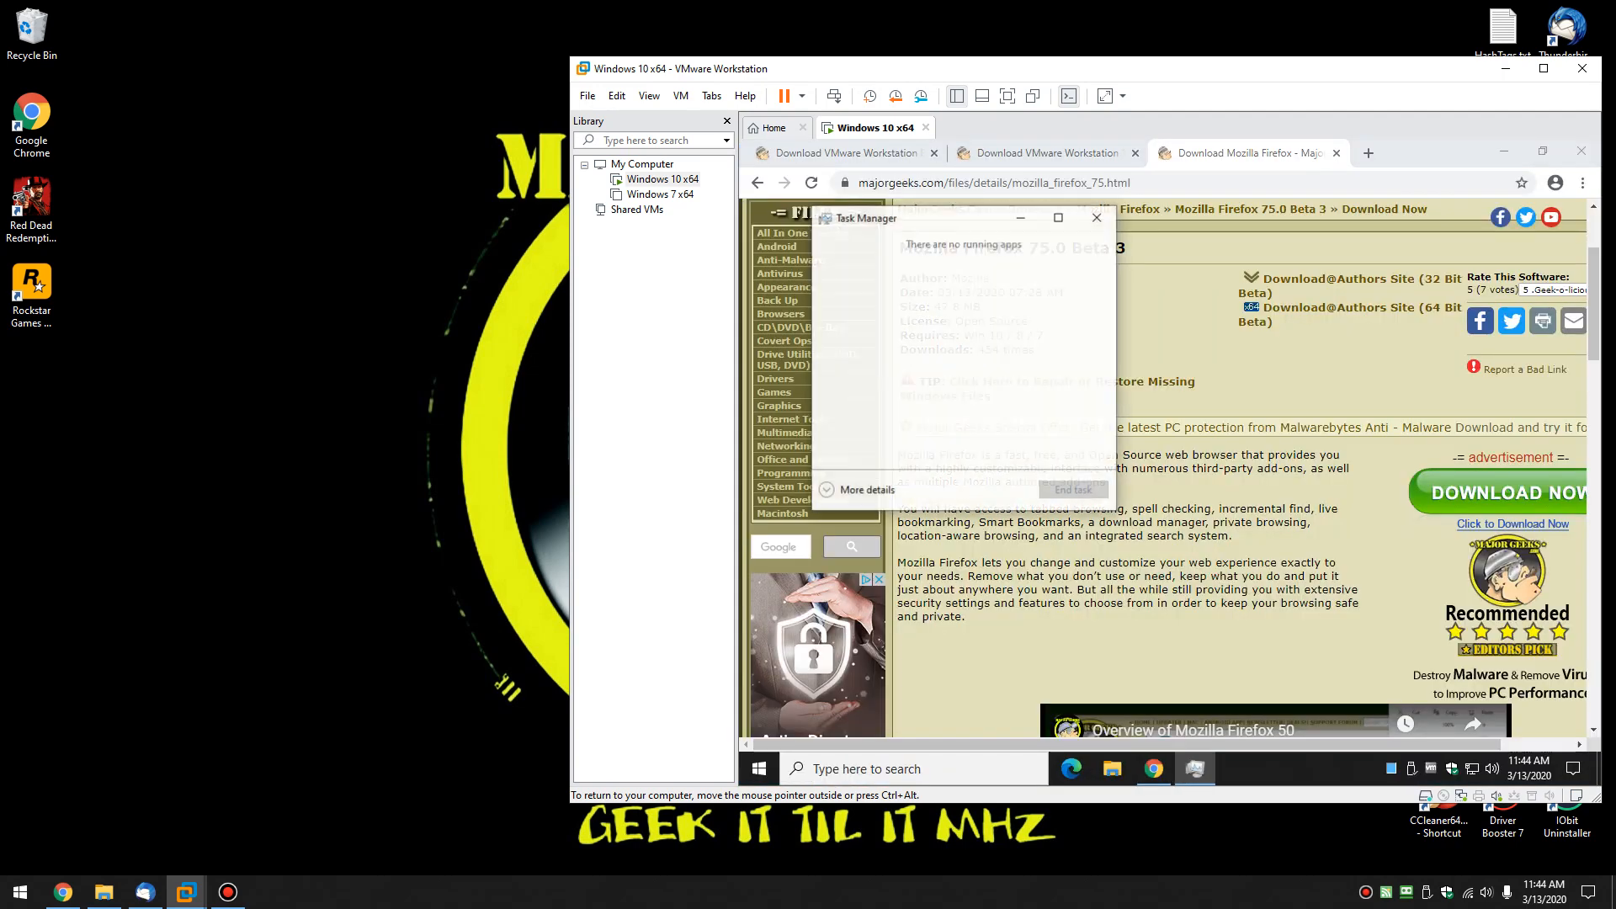
Expand Task Manager to More details, review the processes and close it
left_click(856, 488)
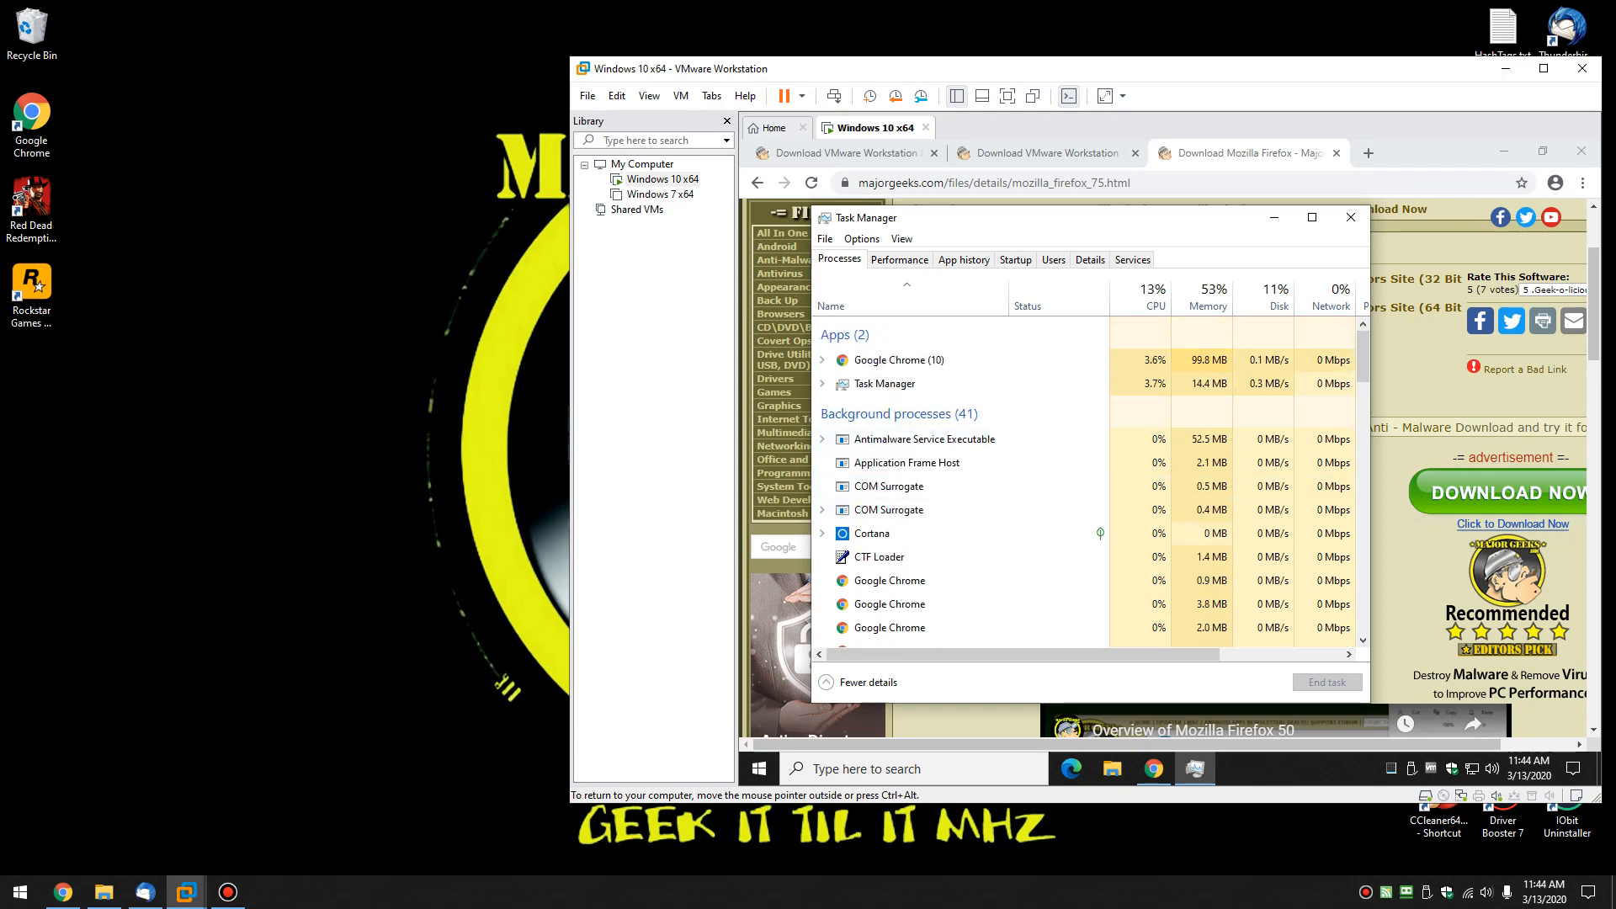
left_click(1350, 217)
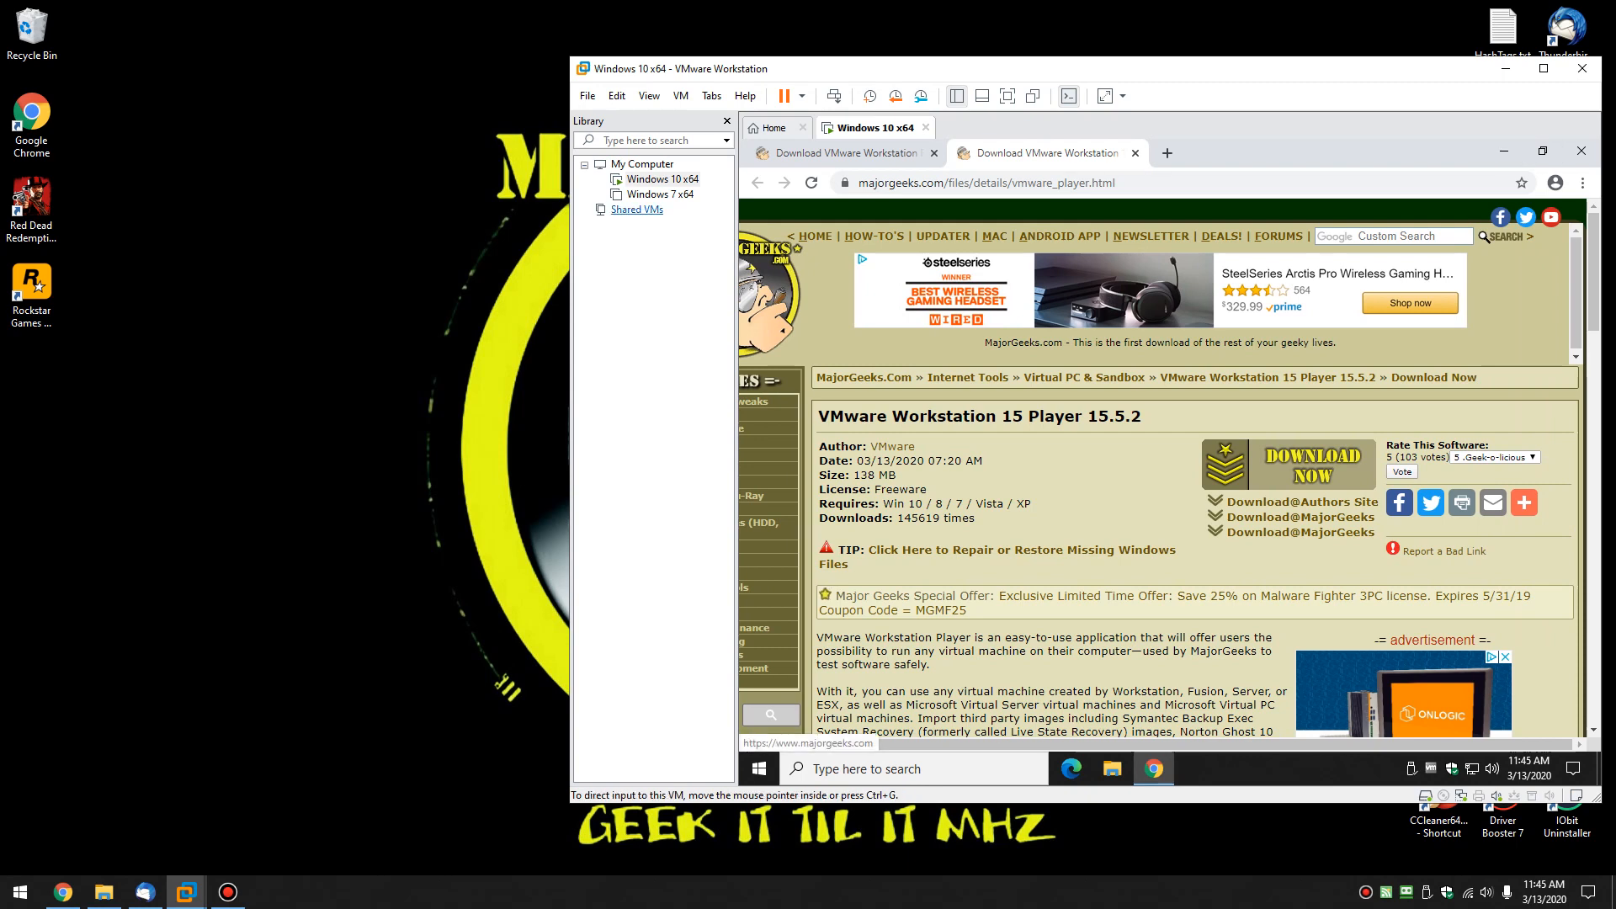
Boot the Windows 7 x64 VM with Start Windows Normally and reach its desktop's activation notice
left_click(660, 193)
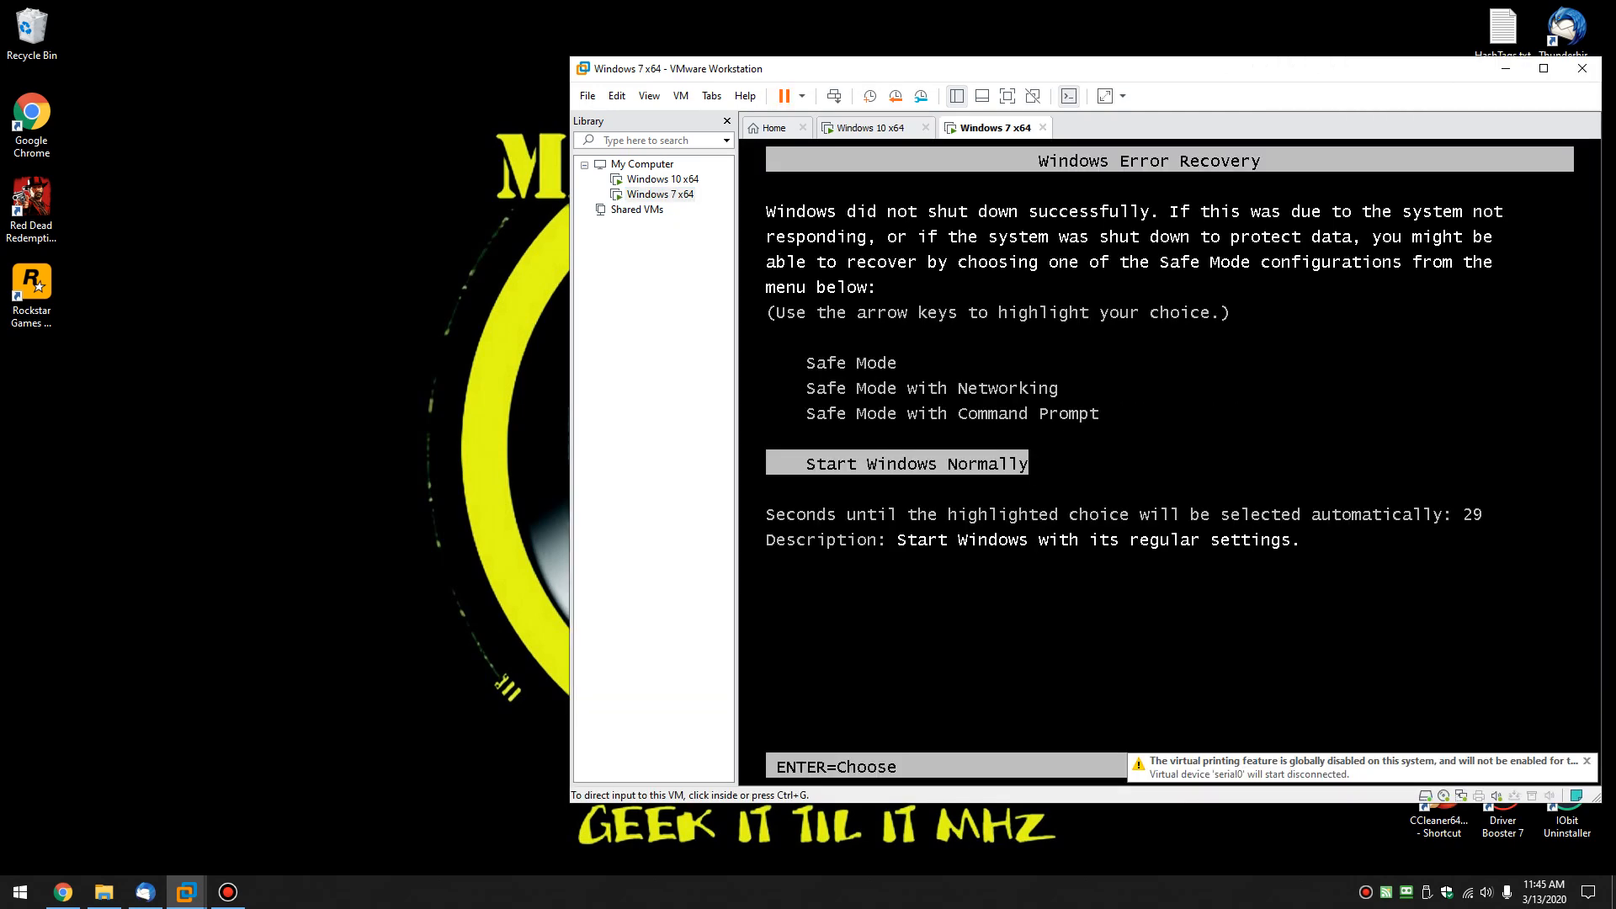
key("enter")
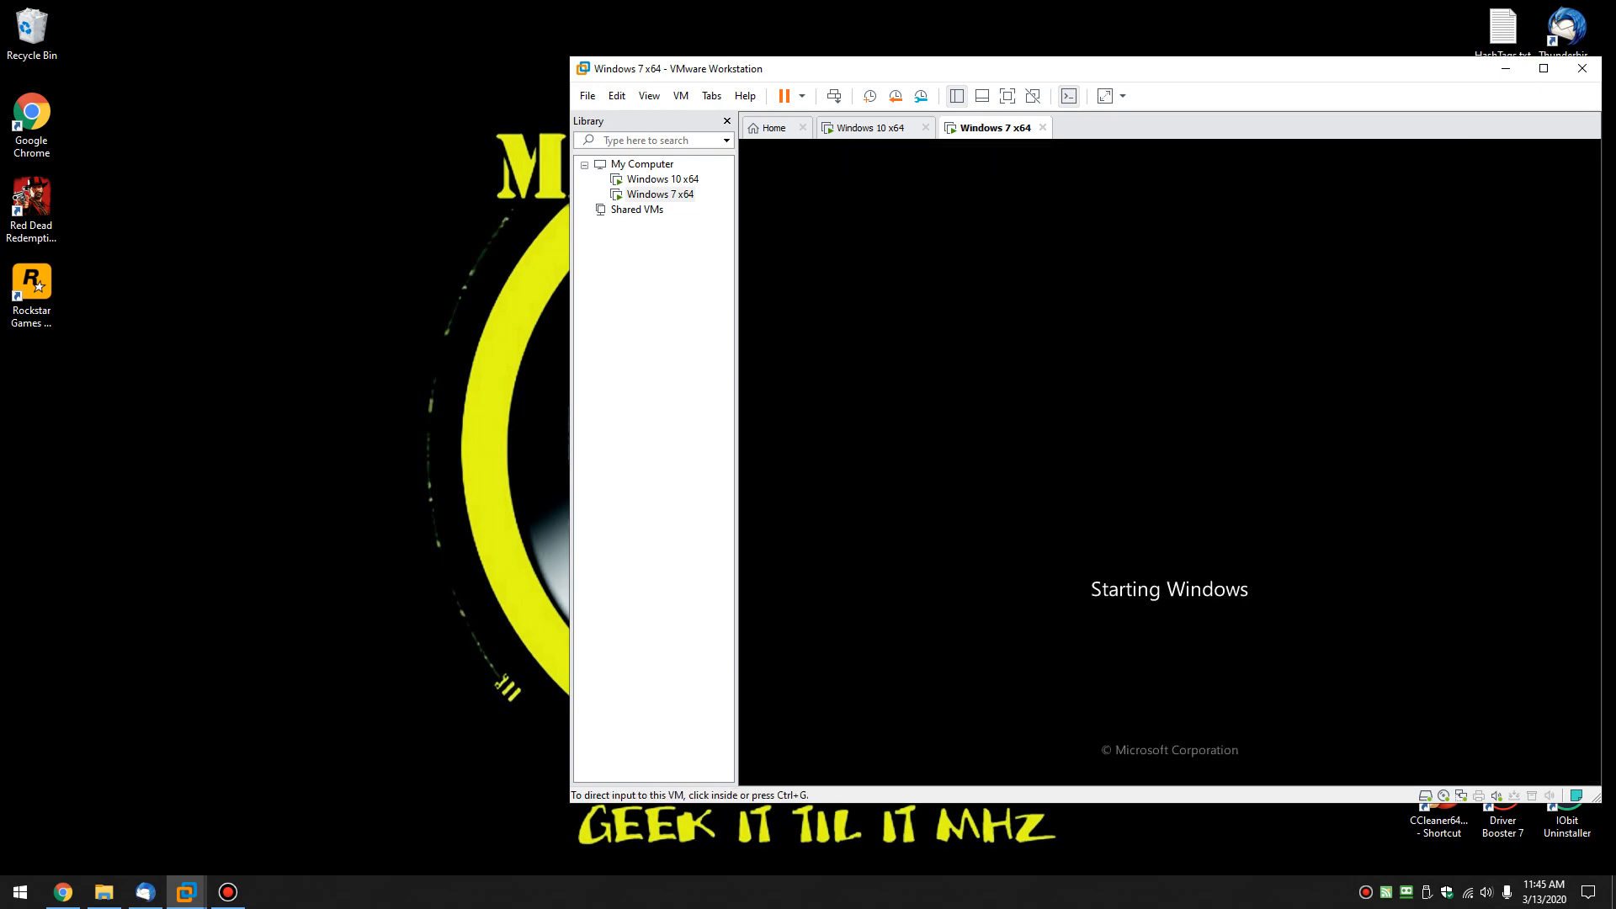
left_click(869, 128)
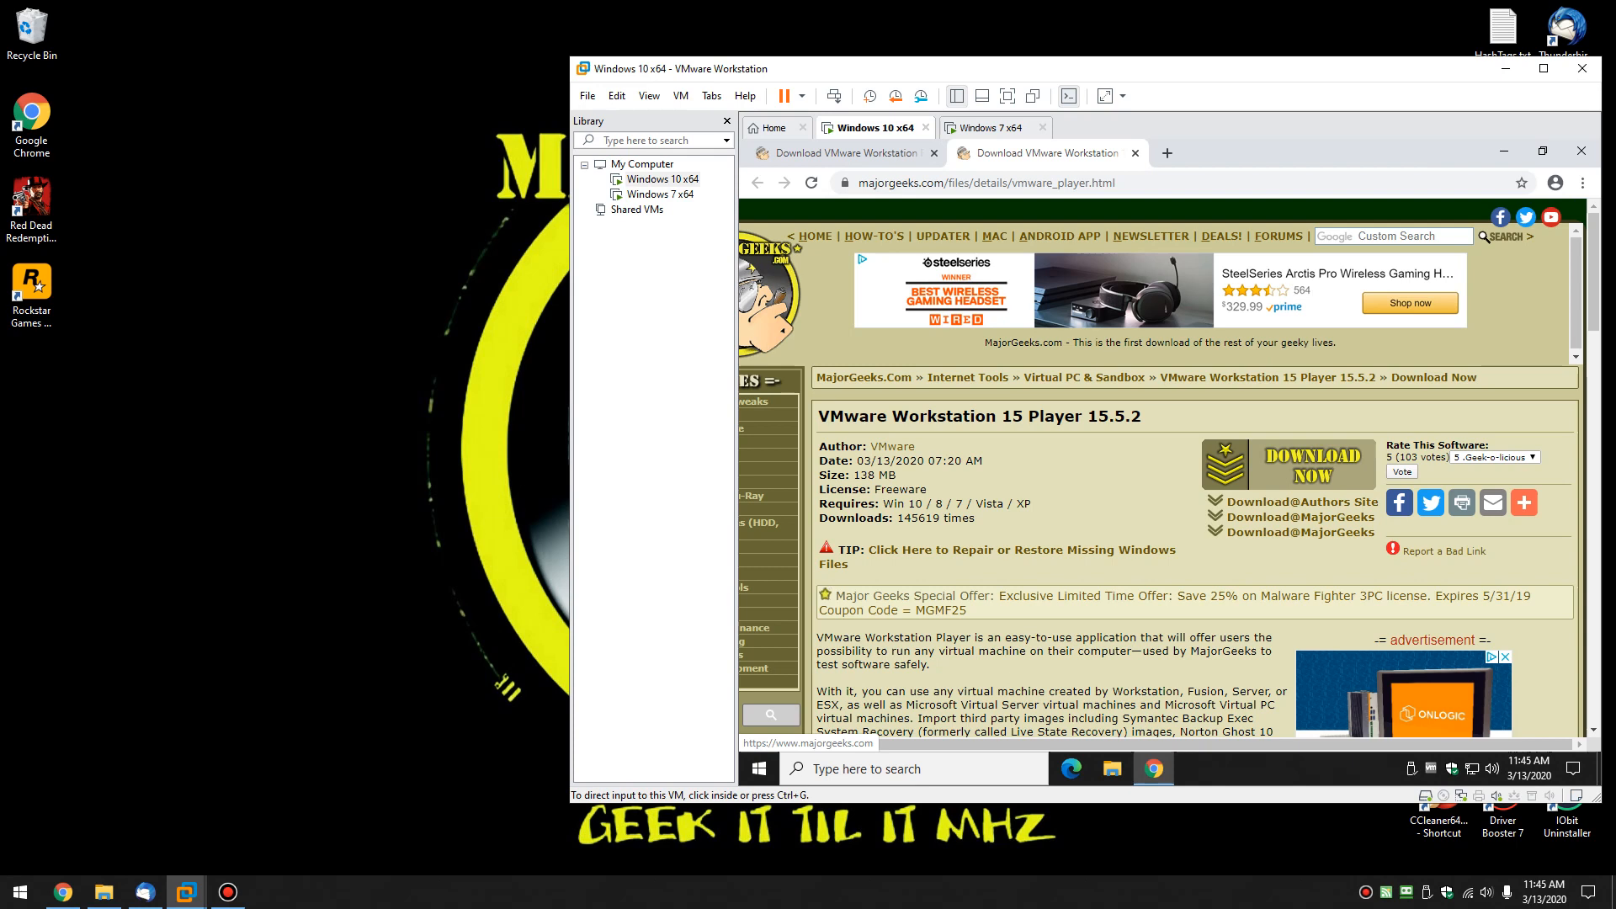
left_click(994, 128)
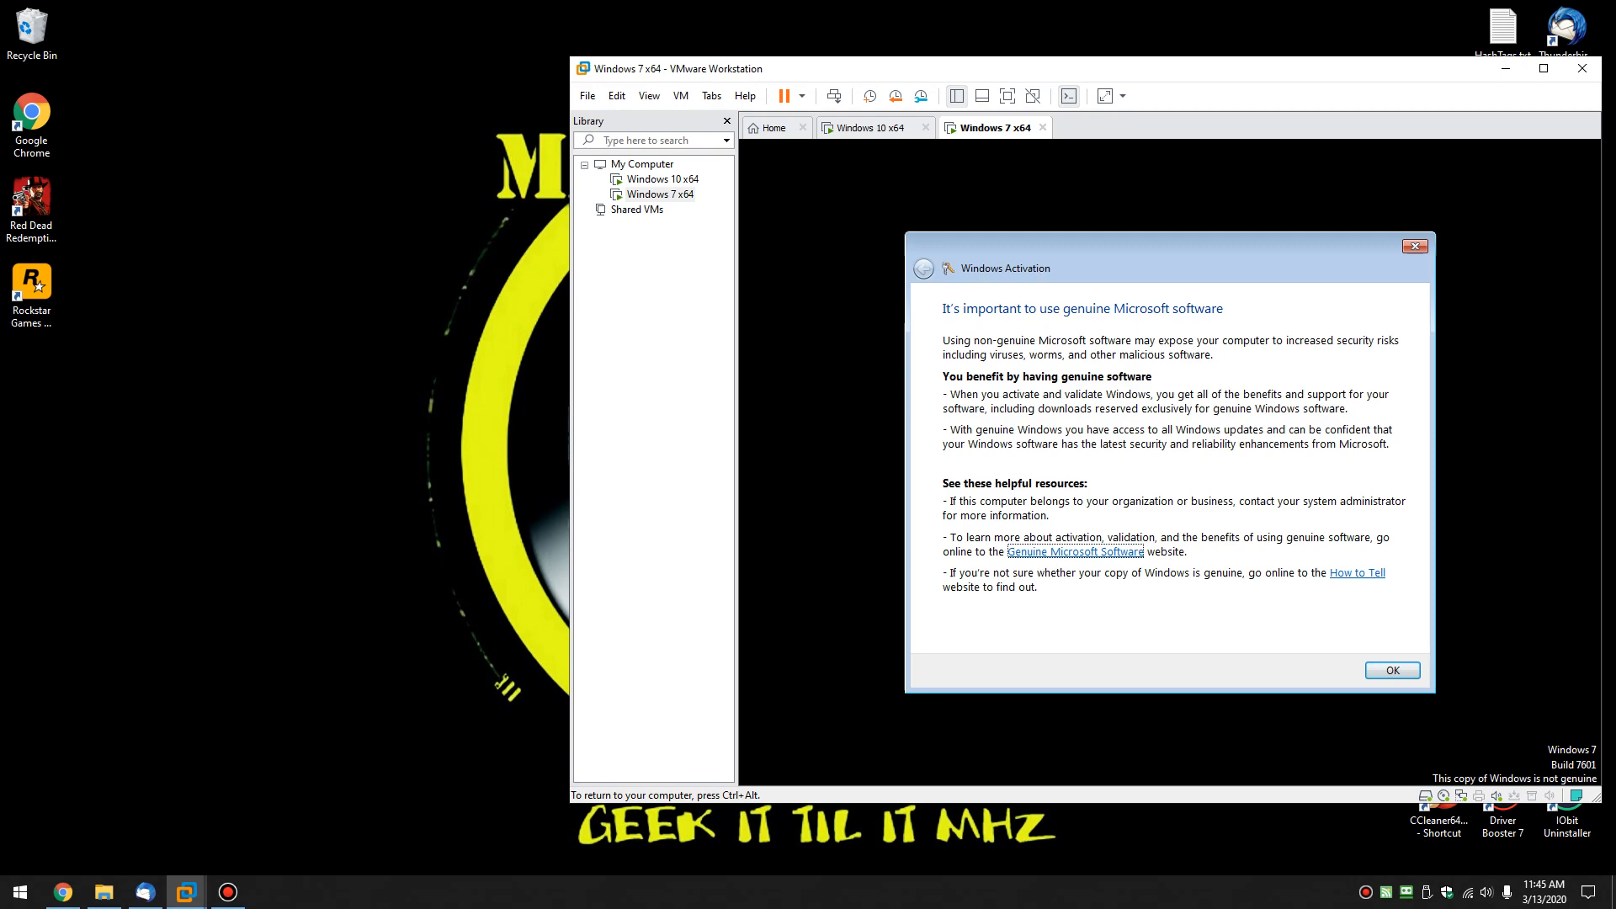
left_click(1392, 670)
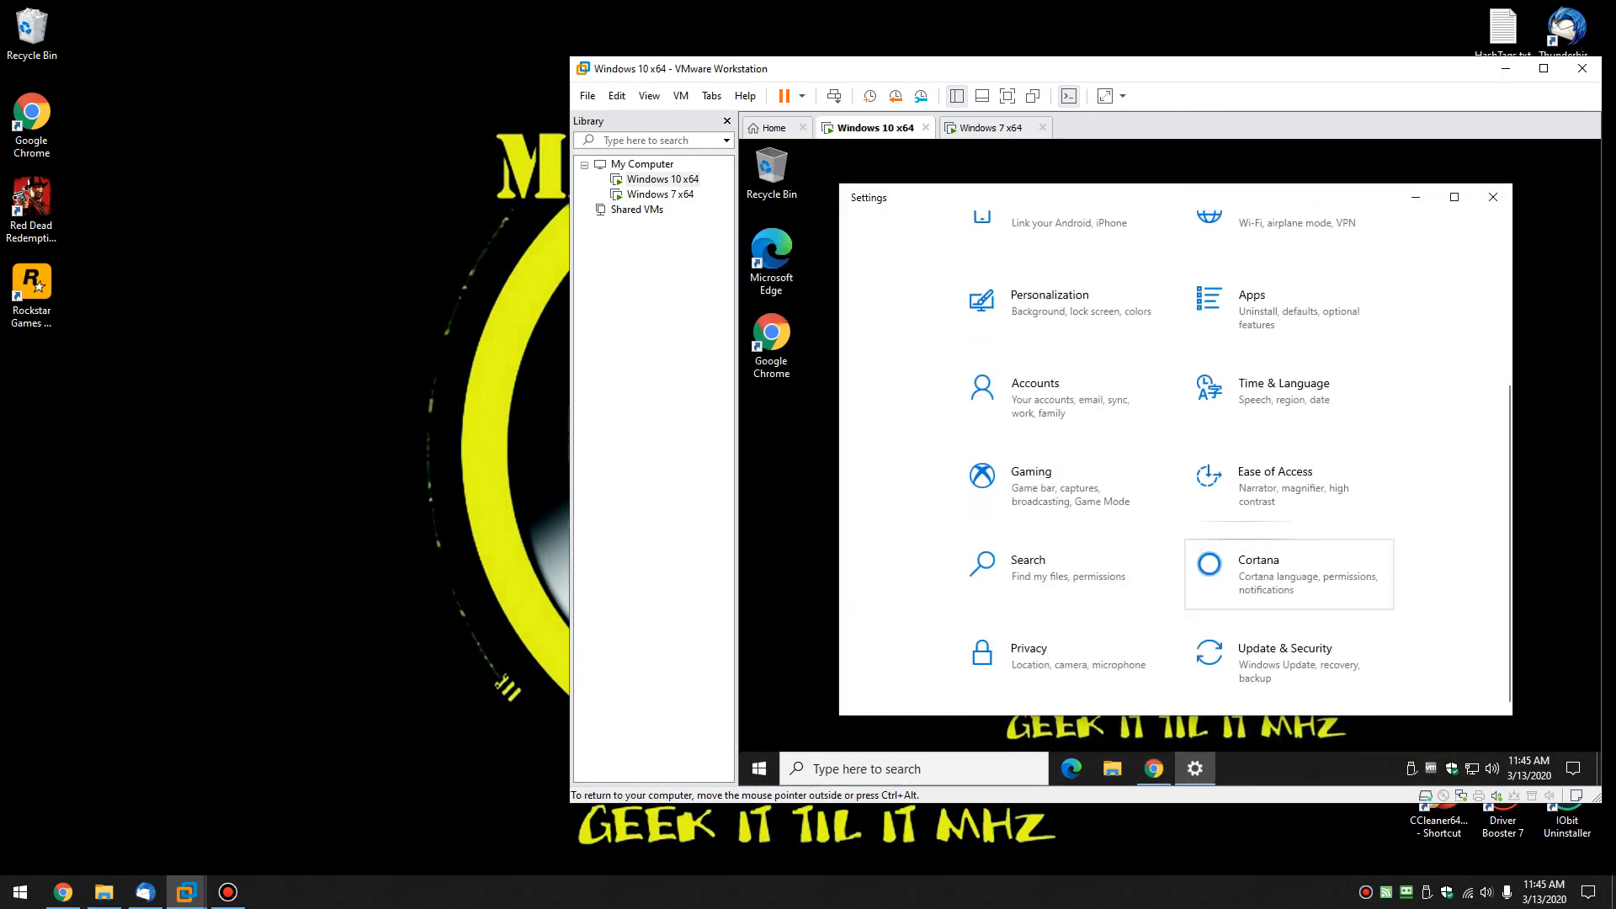
View Update & Security > Recovery in the Windows 10 guest's Settings, then close Settings and return to Windows 7
left_click(1284, 648)
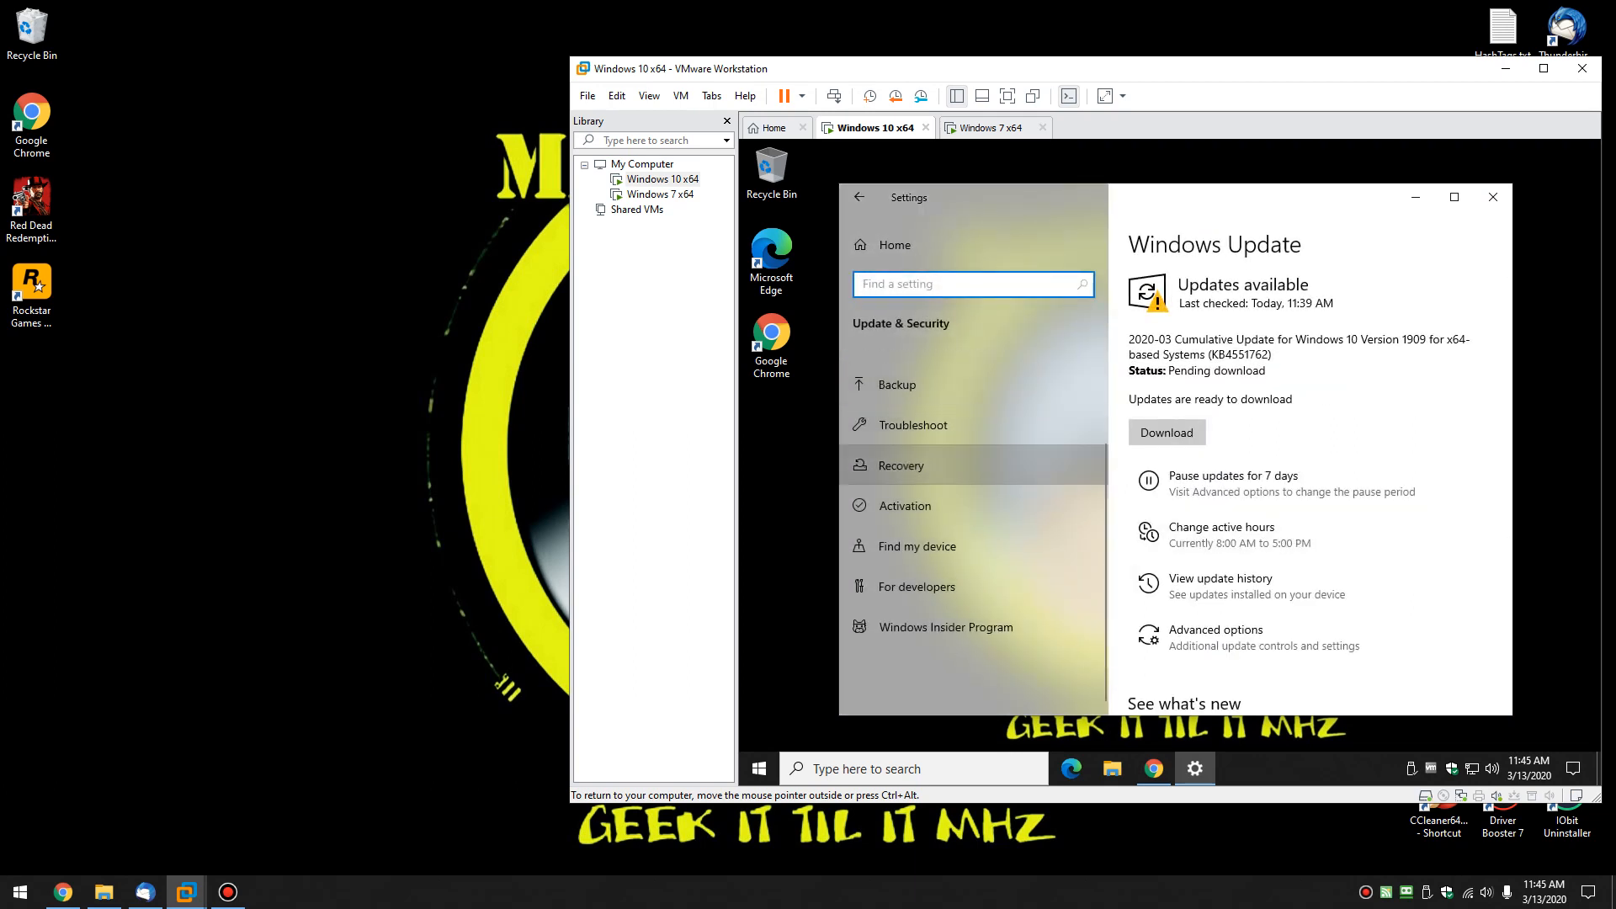
left_click(901, 464)
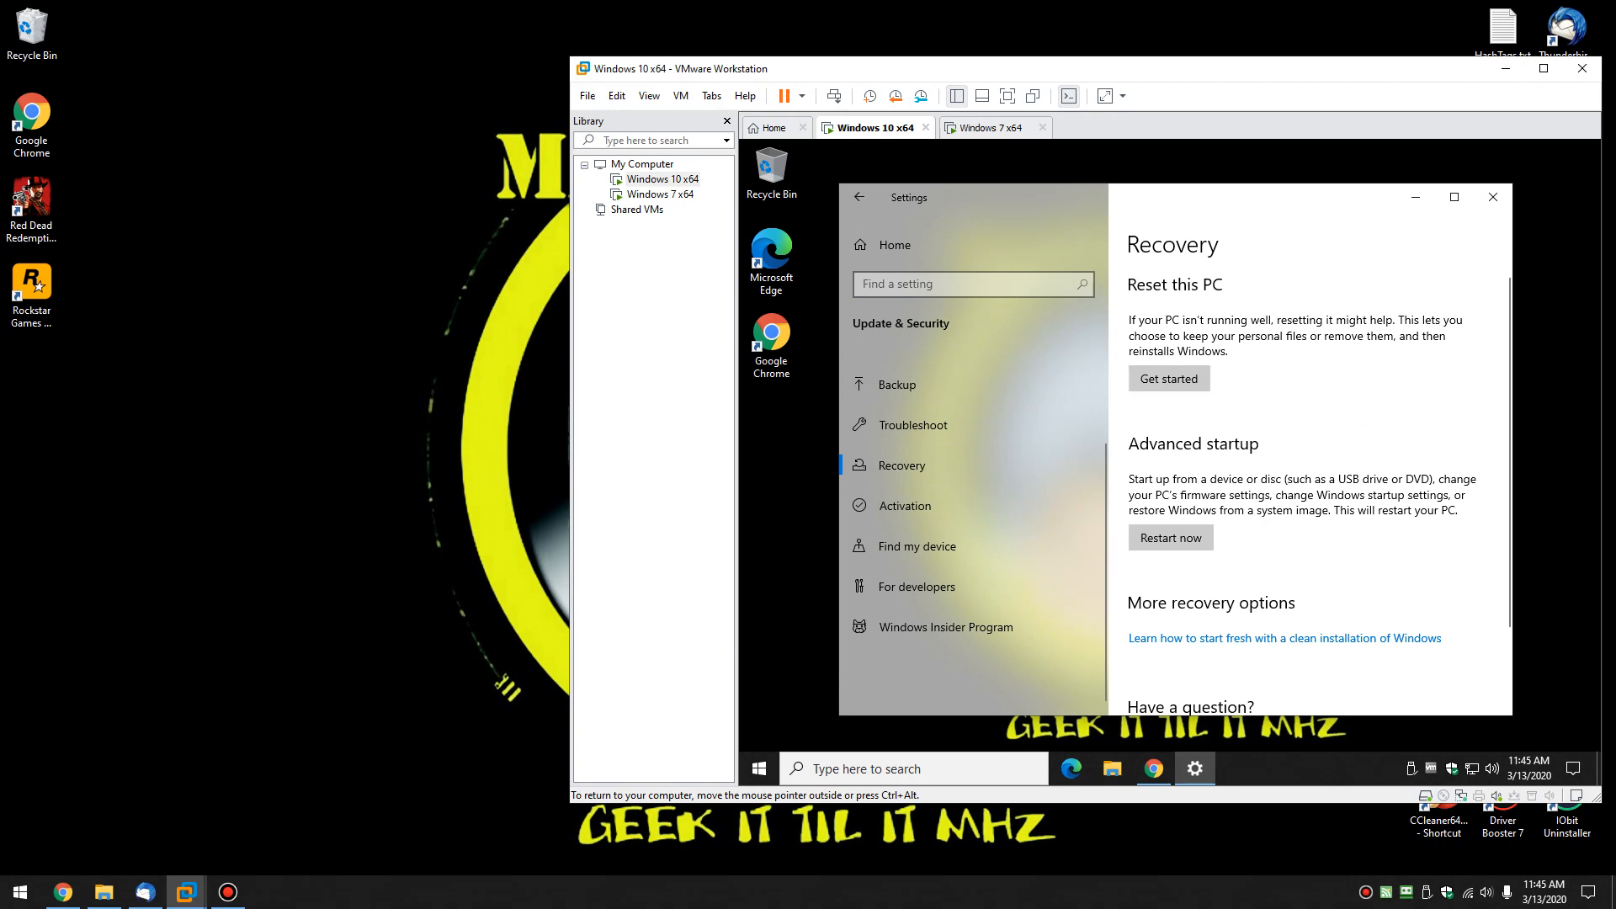
left_click(1494, 197)
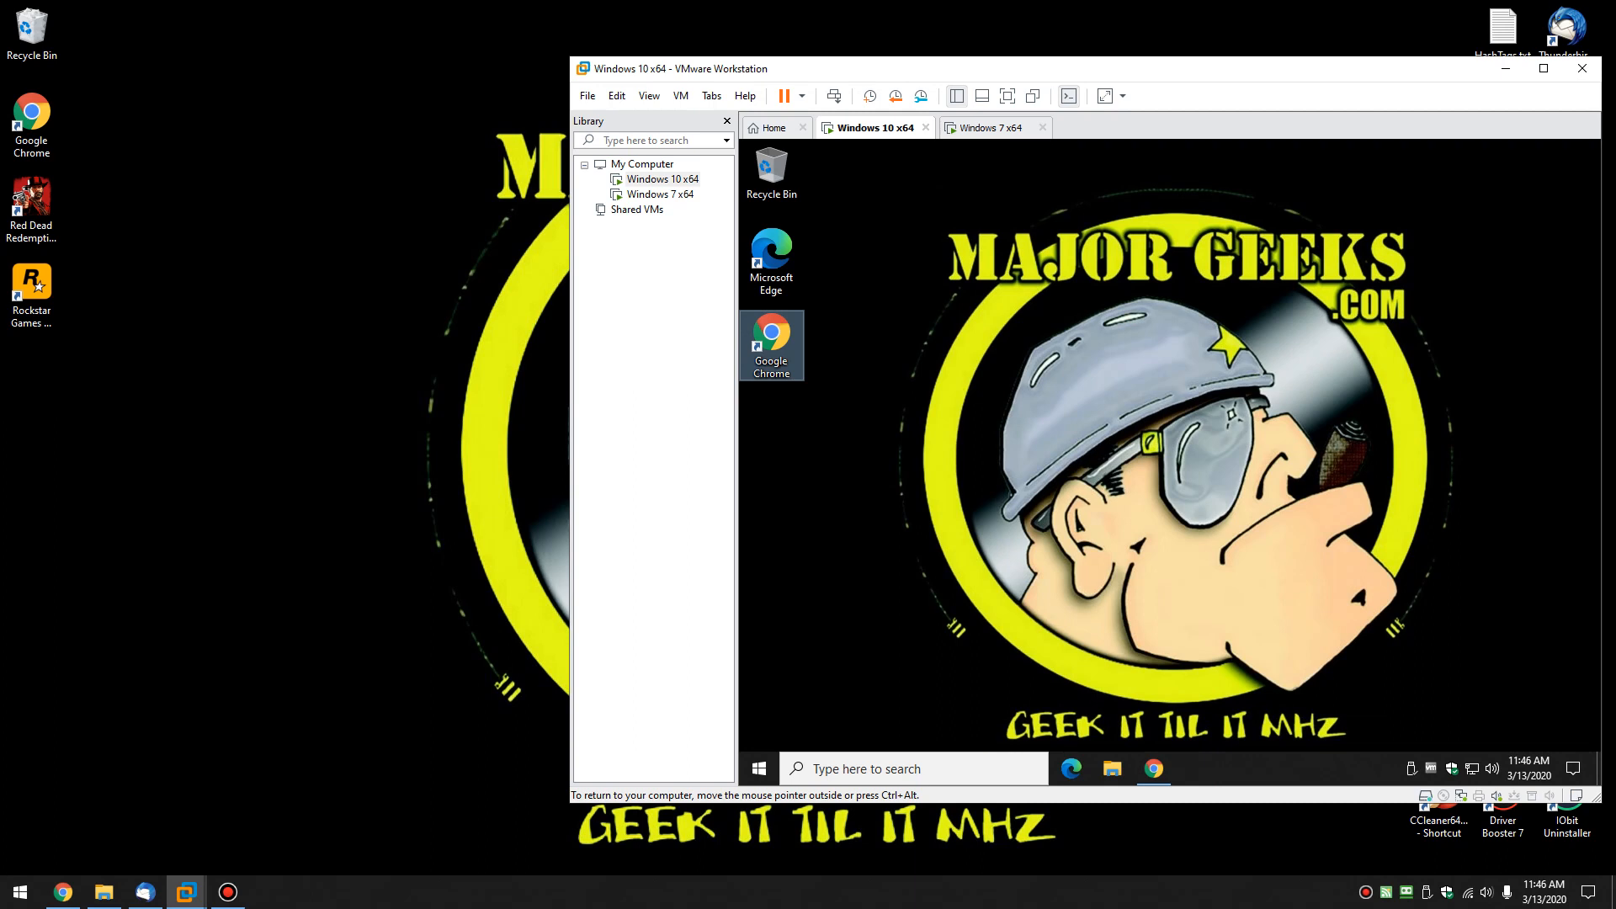
left_click(990, 127)
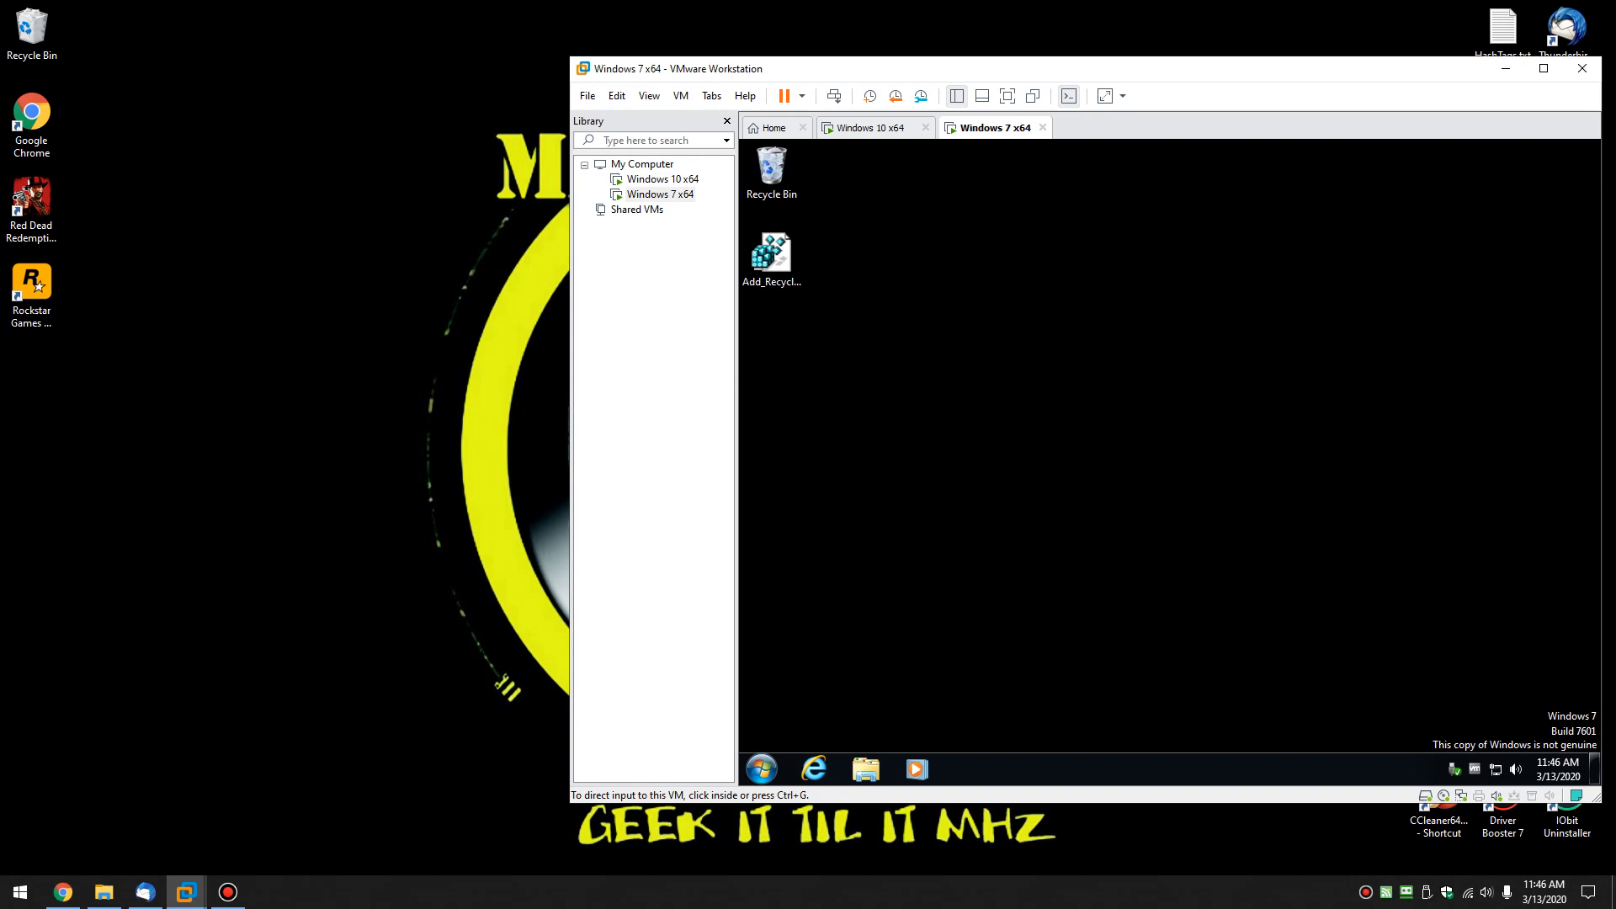
Power off the Windows 7 x64 VM so its tab shows the summary details
left_click(761, 769)
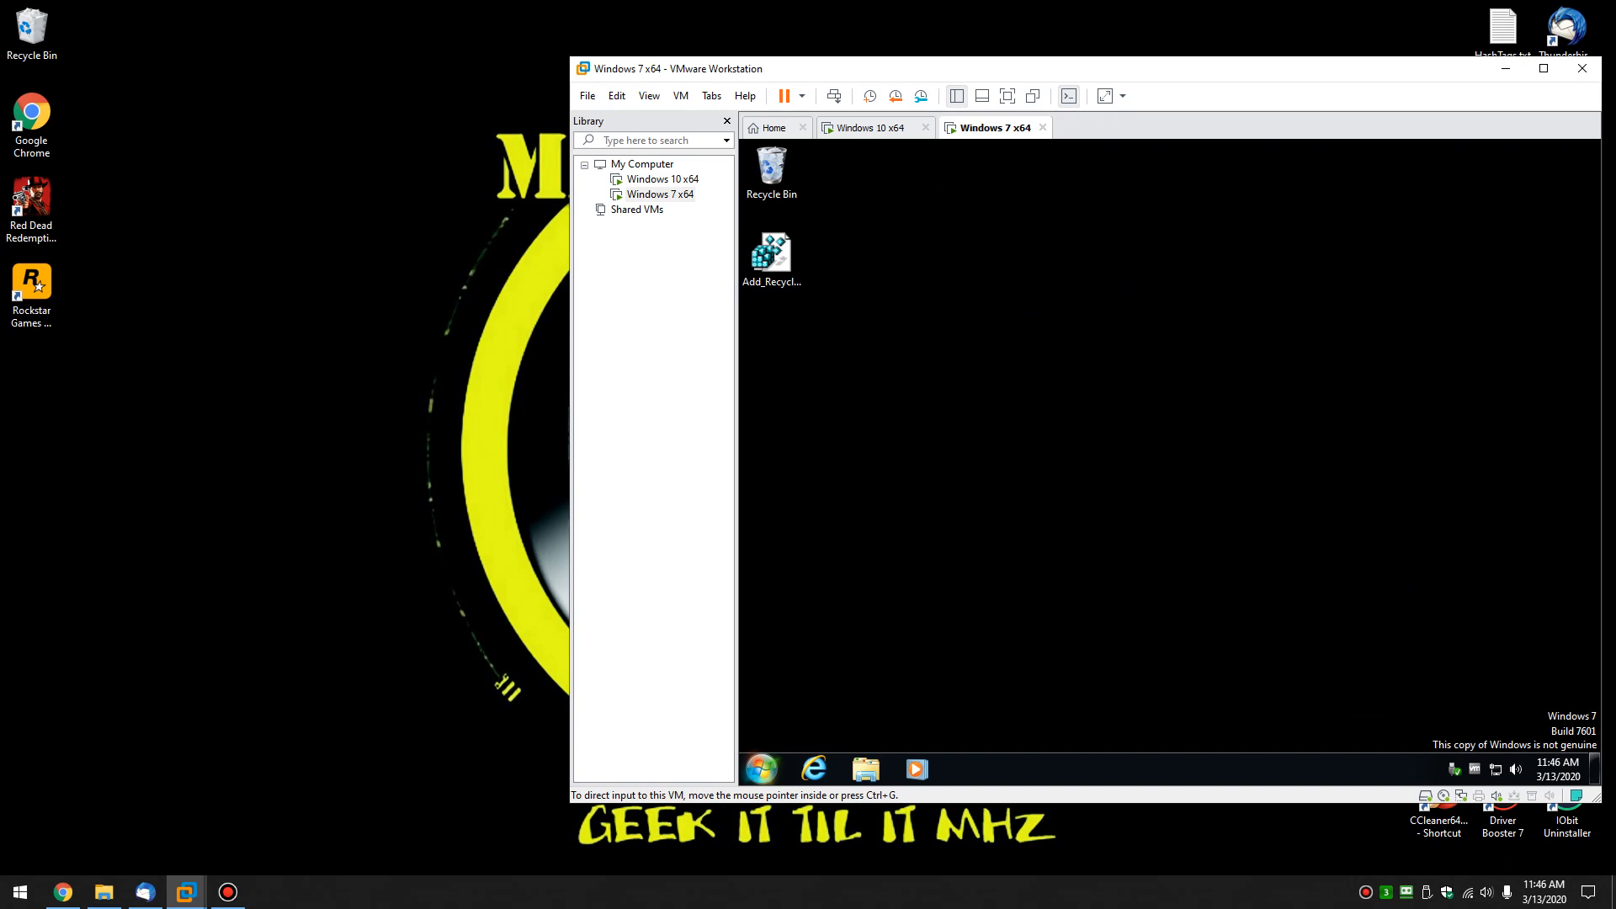
left_click(761, 768)
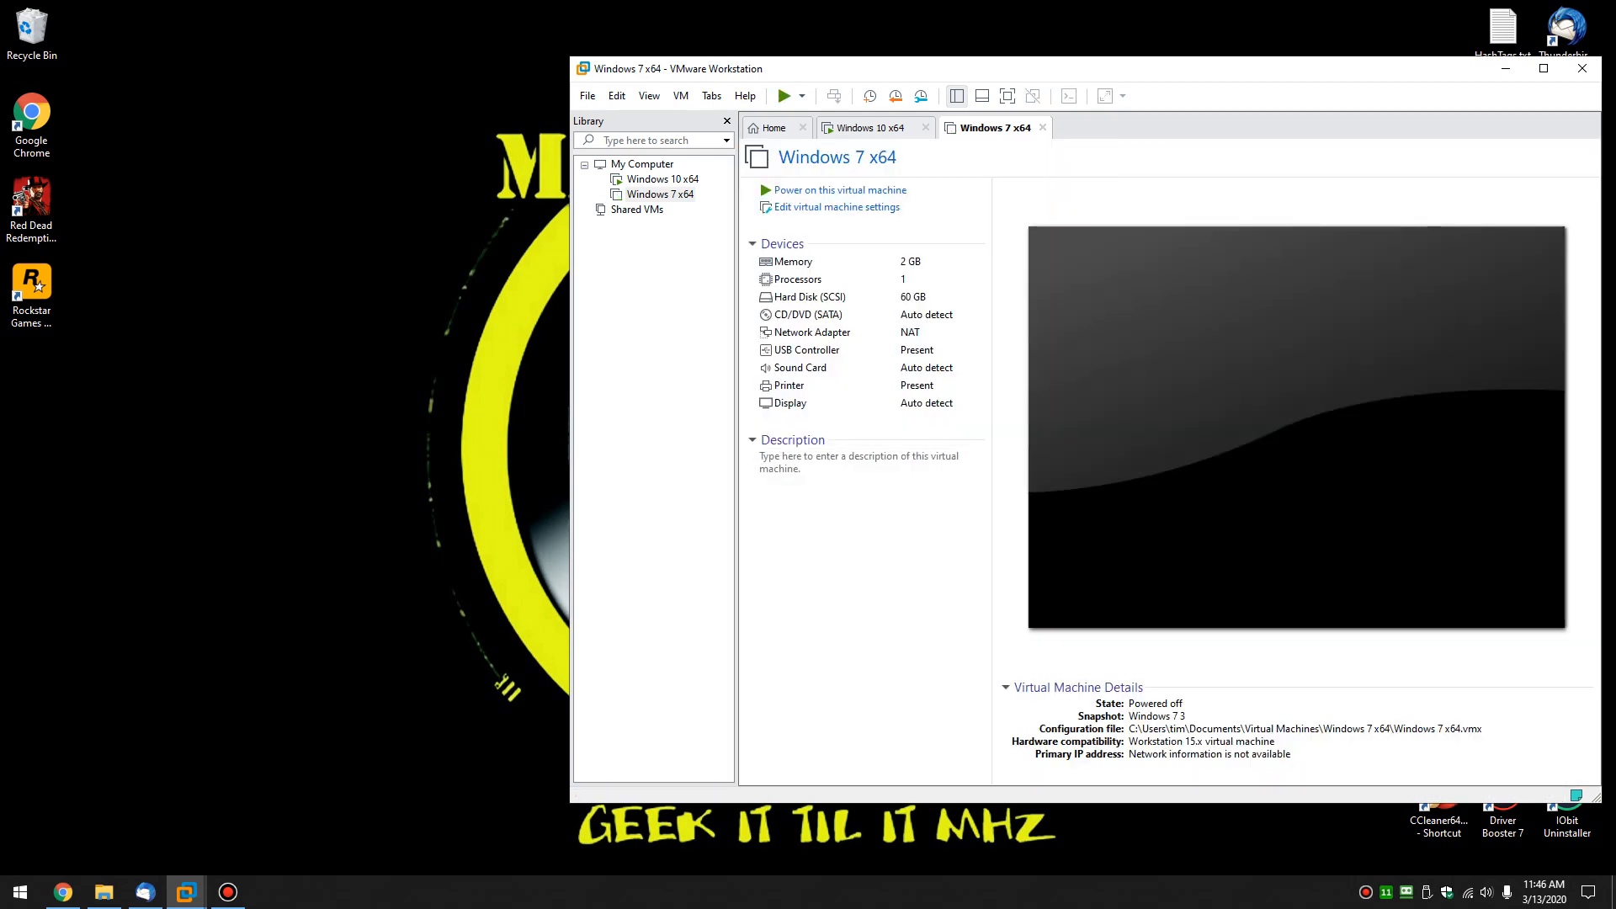
Close the Windows 7 x64 tab, start the New Virtual Machine wizard and cancel it
left_click(867, 128)
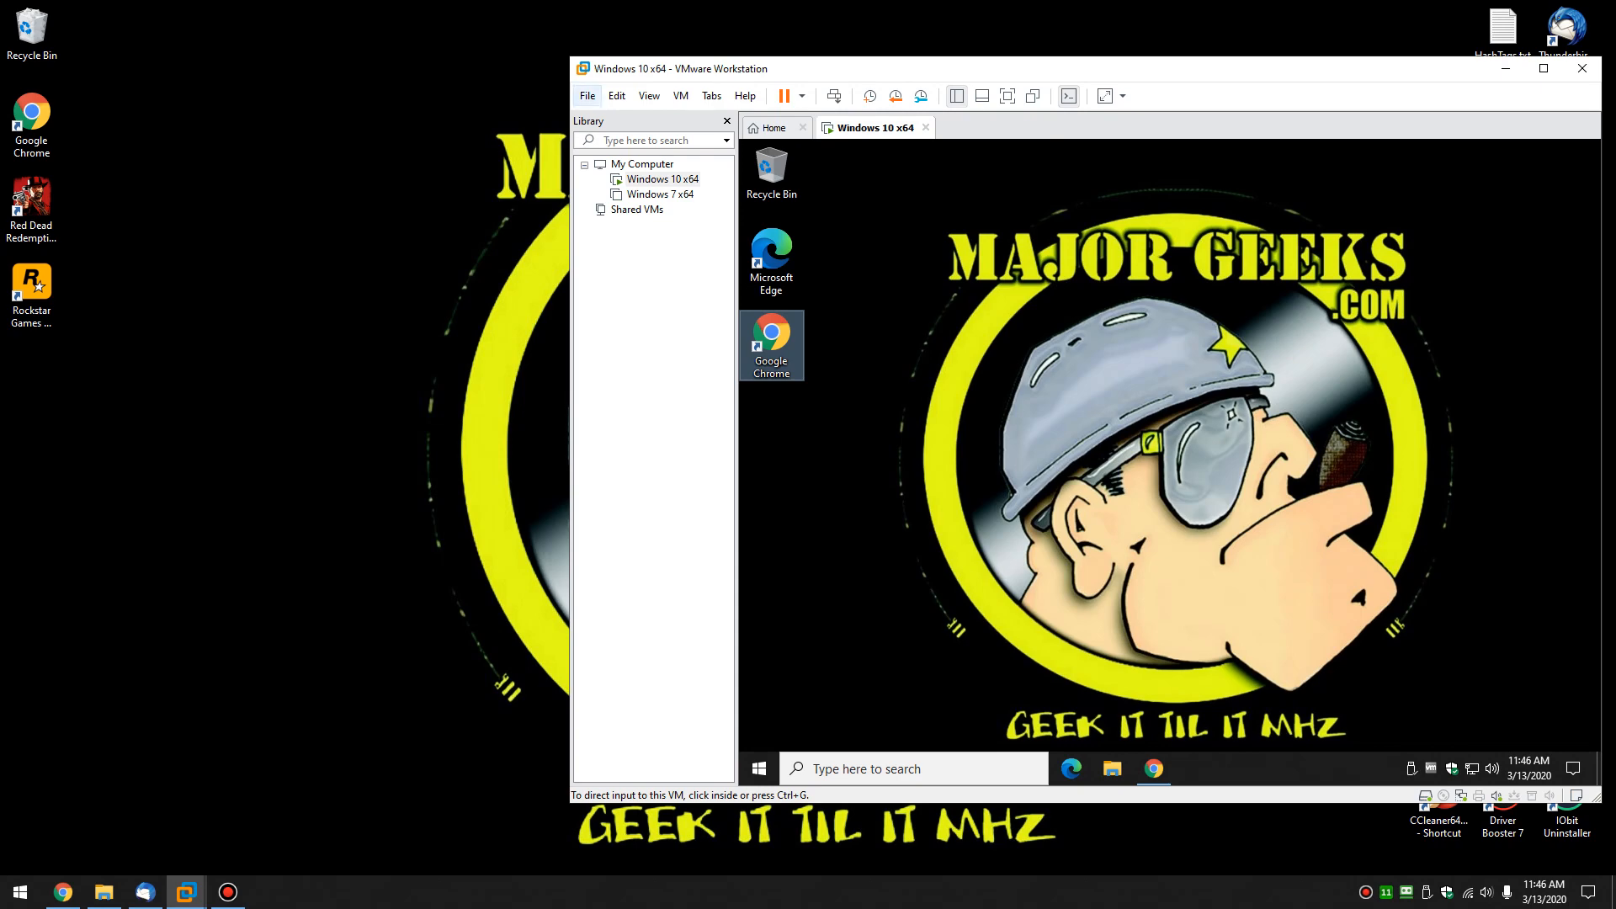
left_click(586, 95)
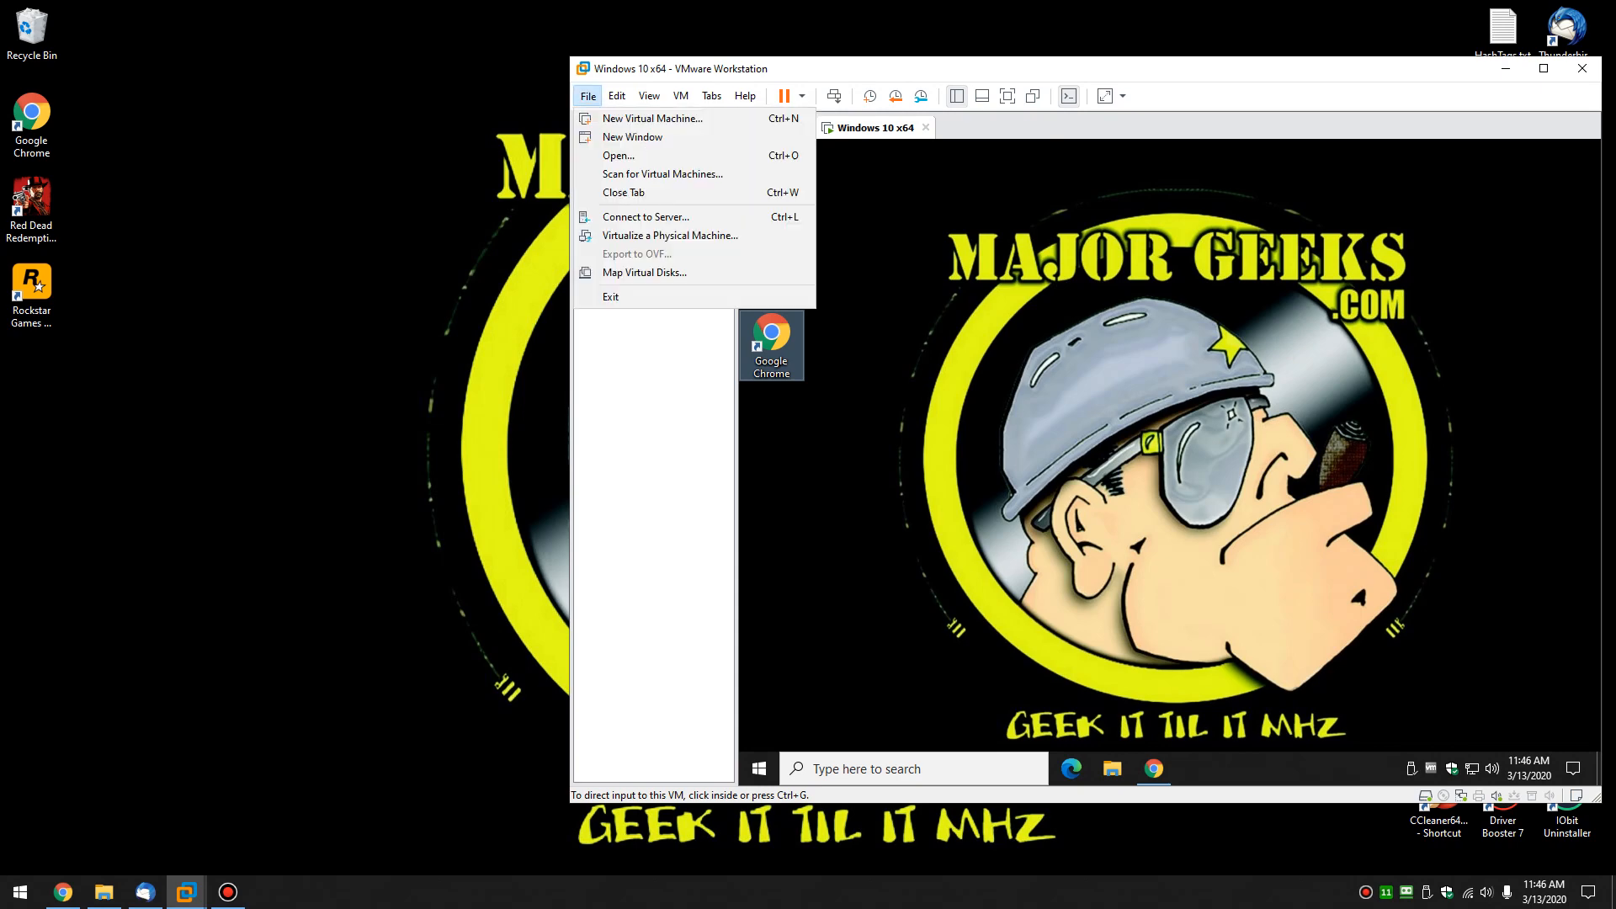
left_click(651, 118)
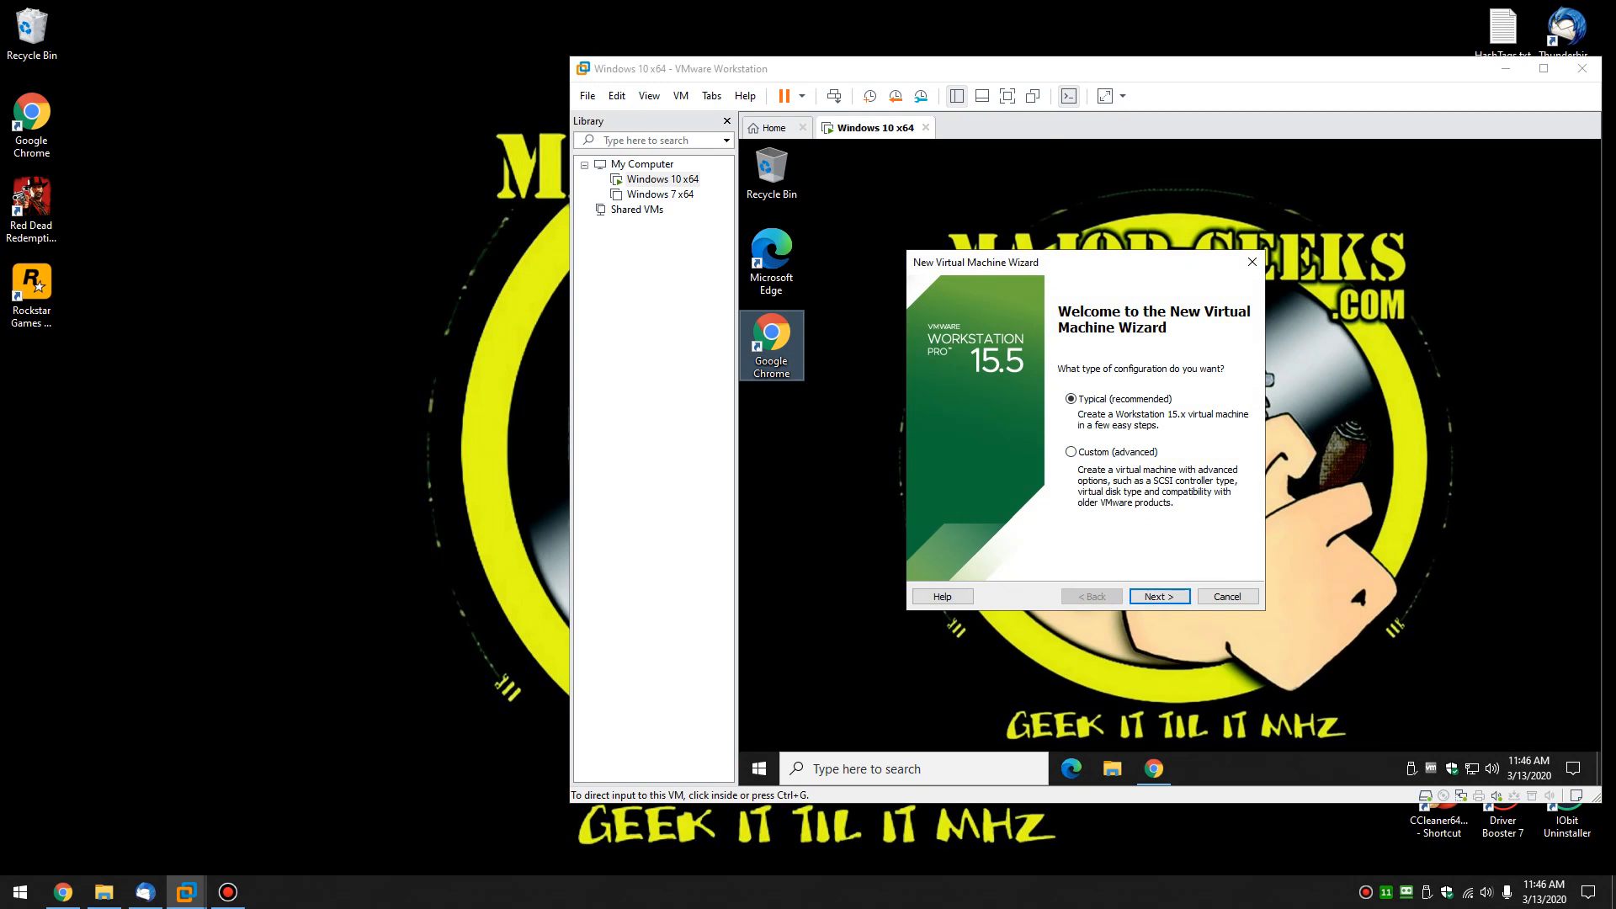
left_click(1228, 596)
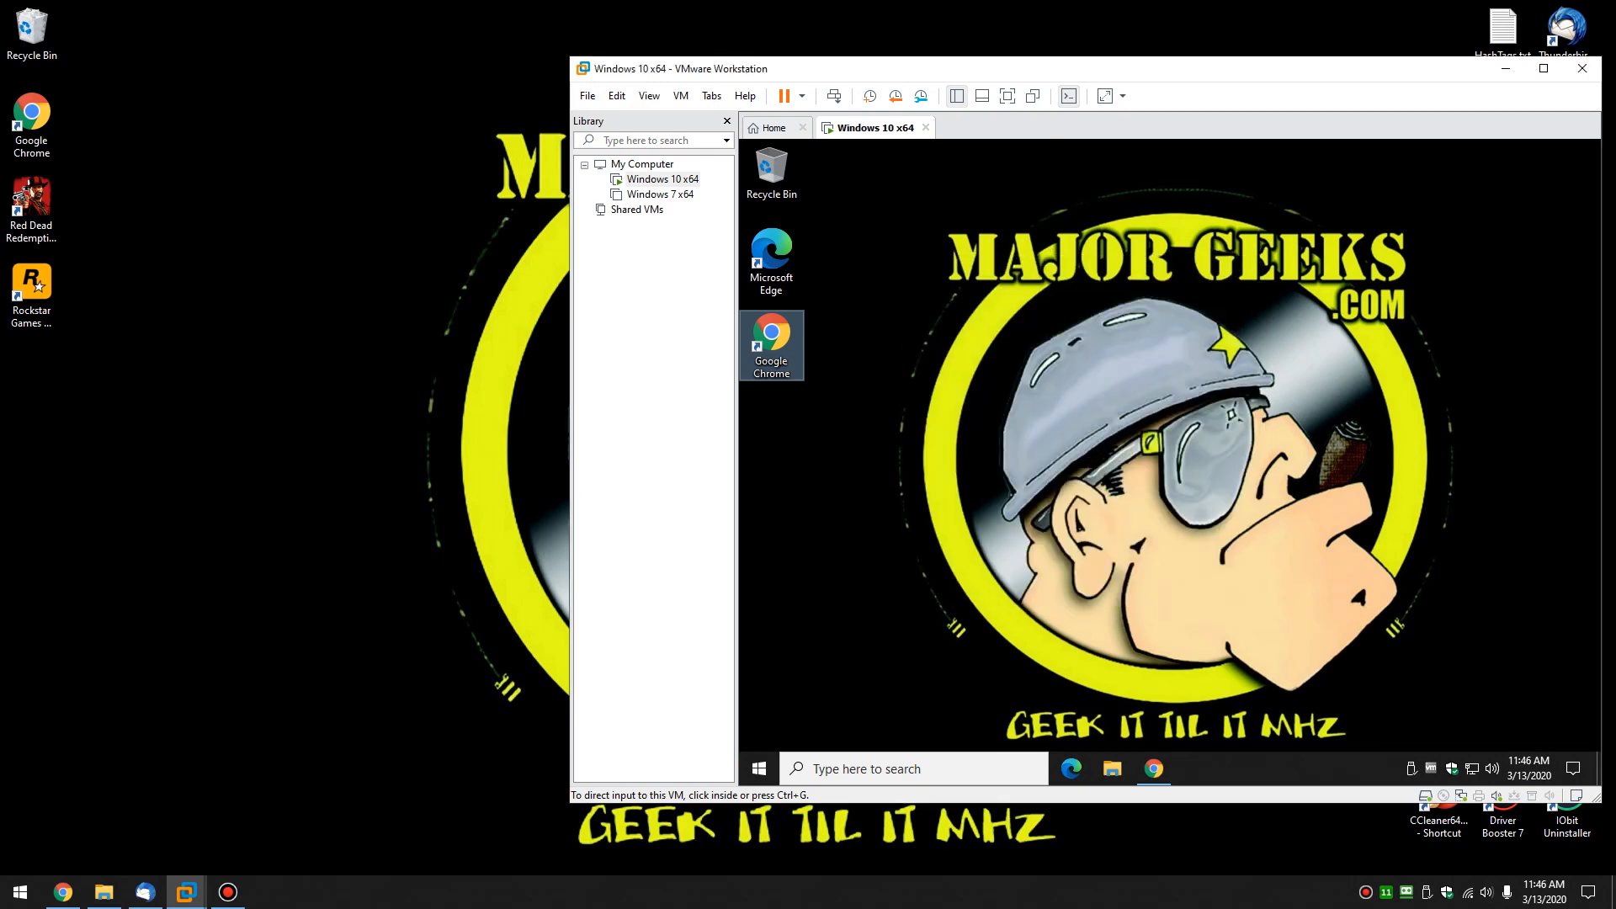
Look through the File and Edit menus, open a second Workstation window and close it
left_click(586, 94)
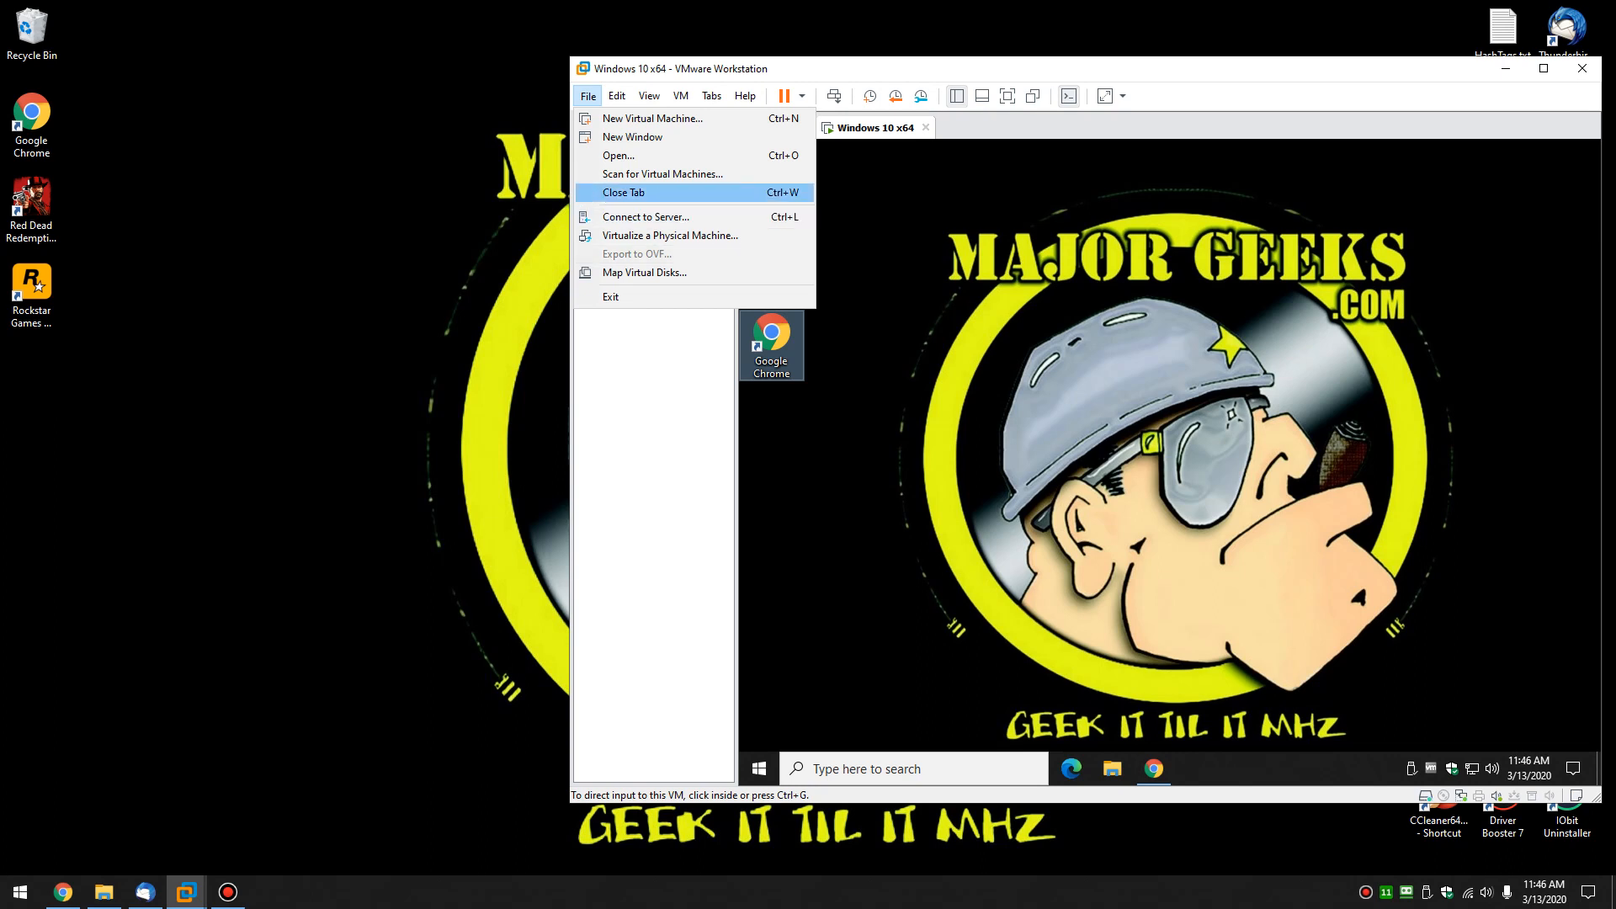
left_click(616, 94)
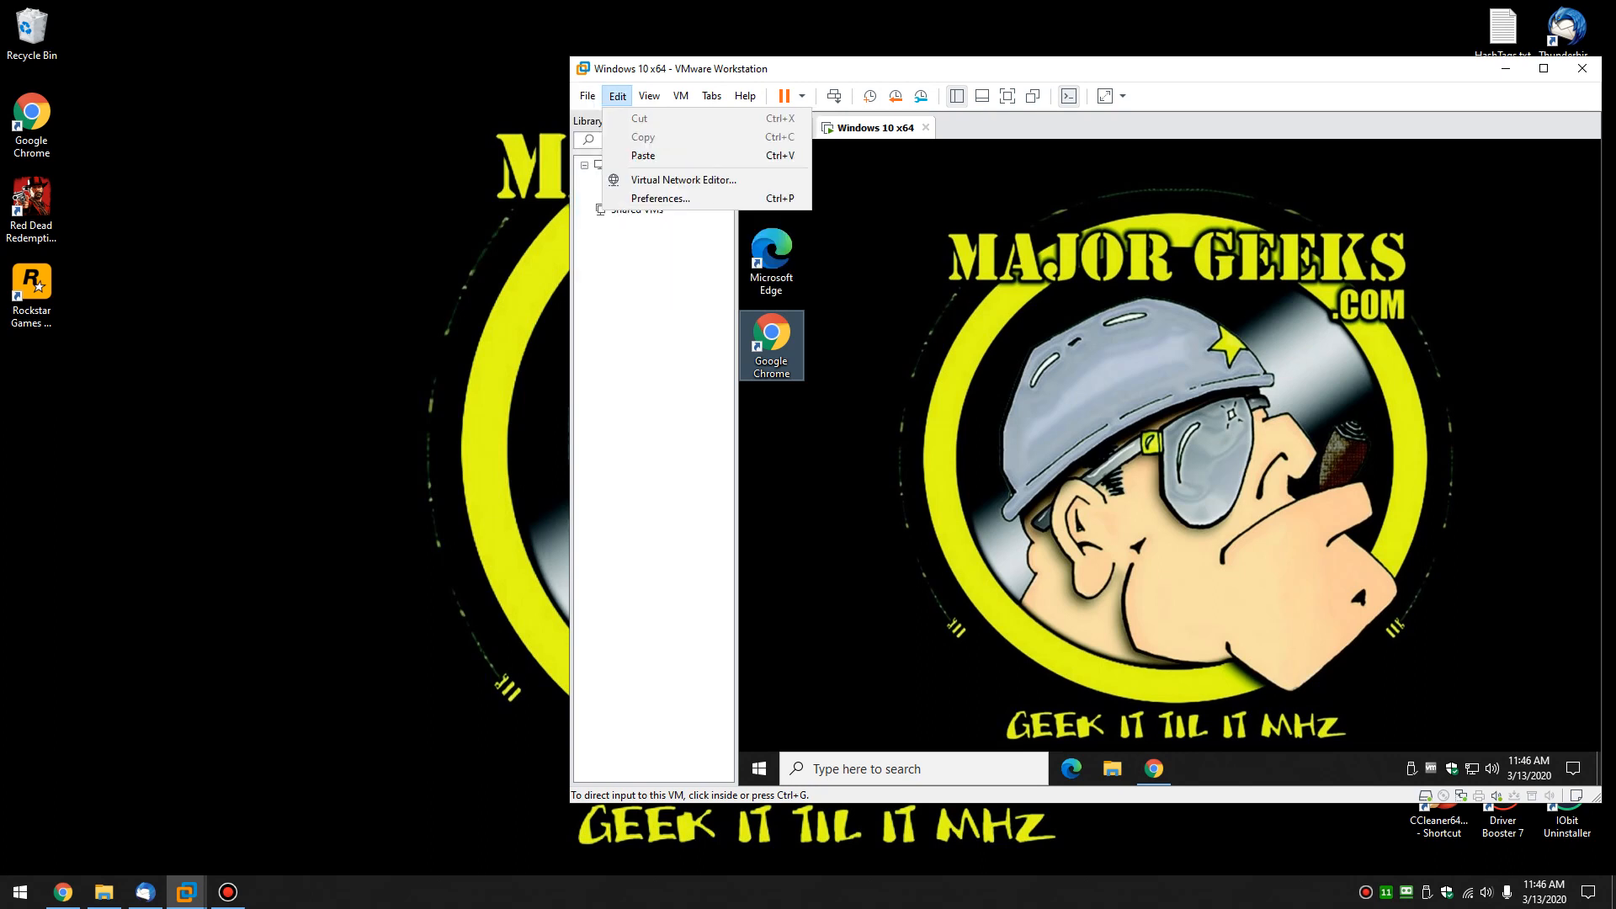
left_click(586, 95)
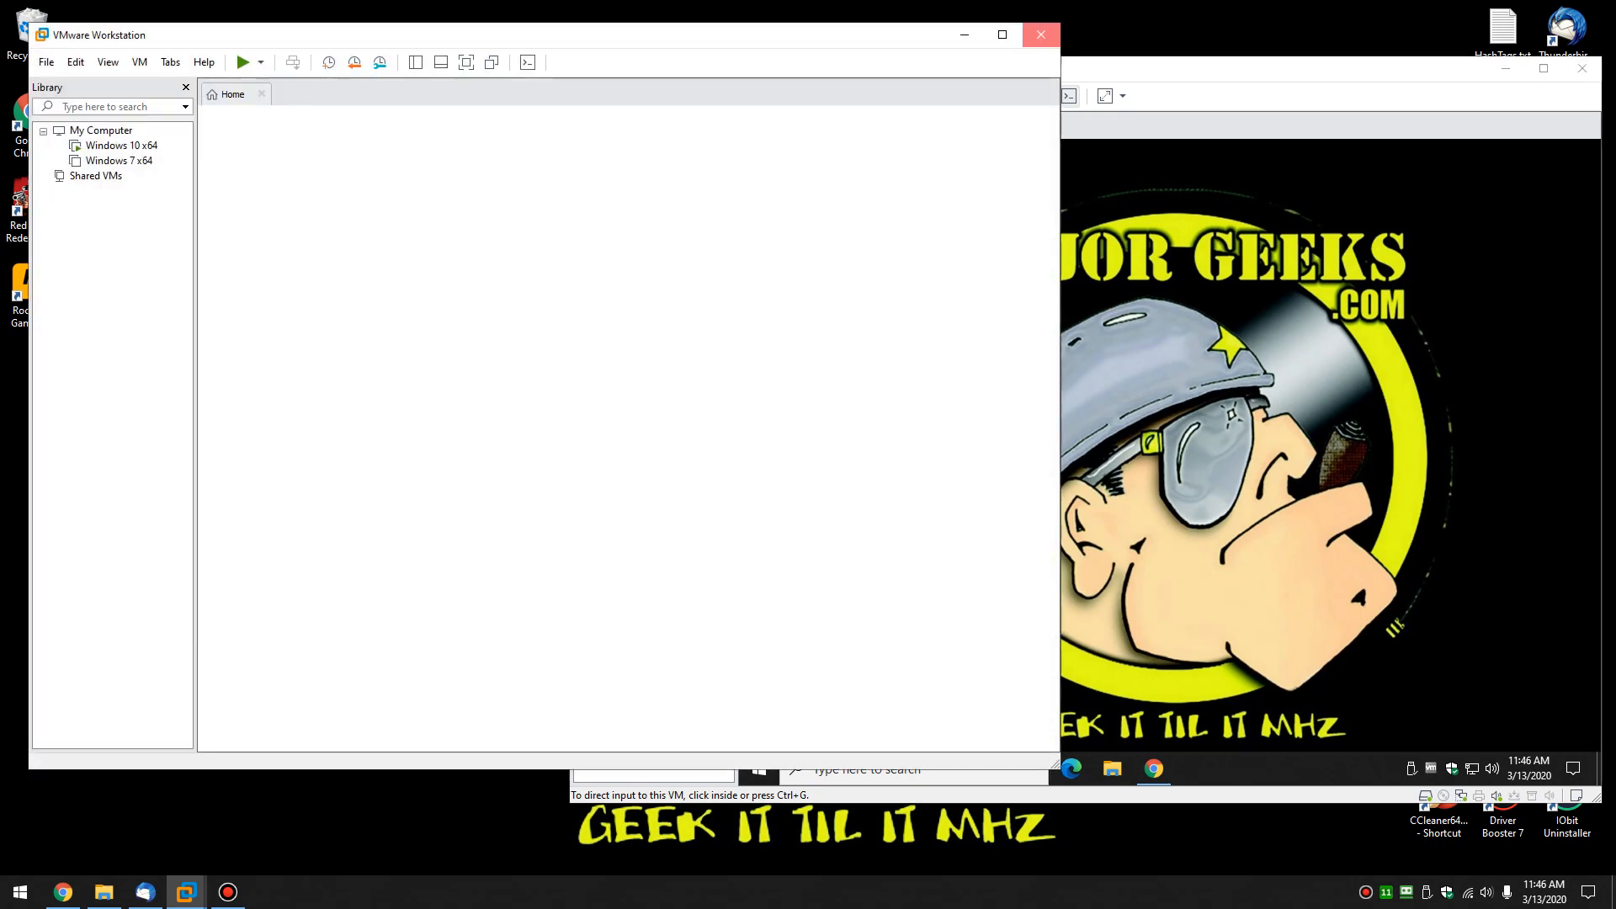
left_click(587, 94)
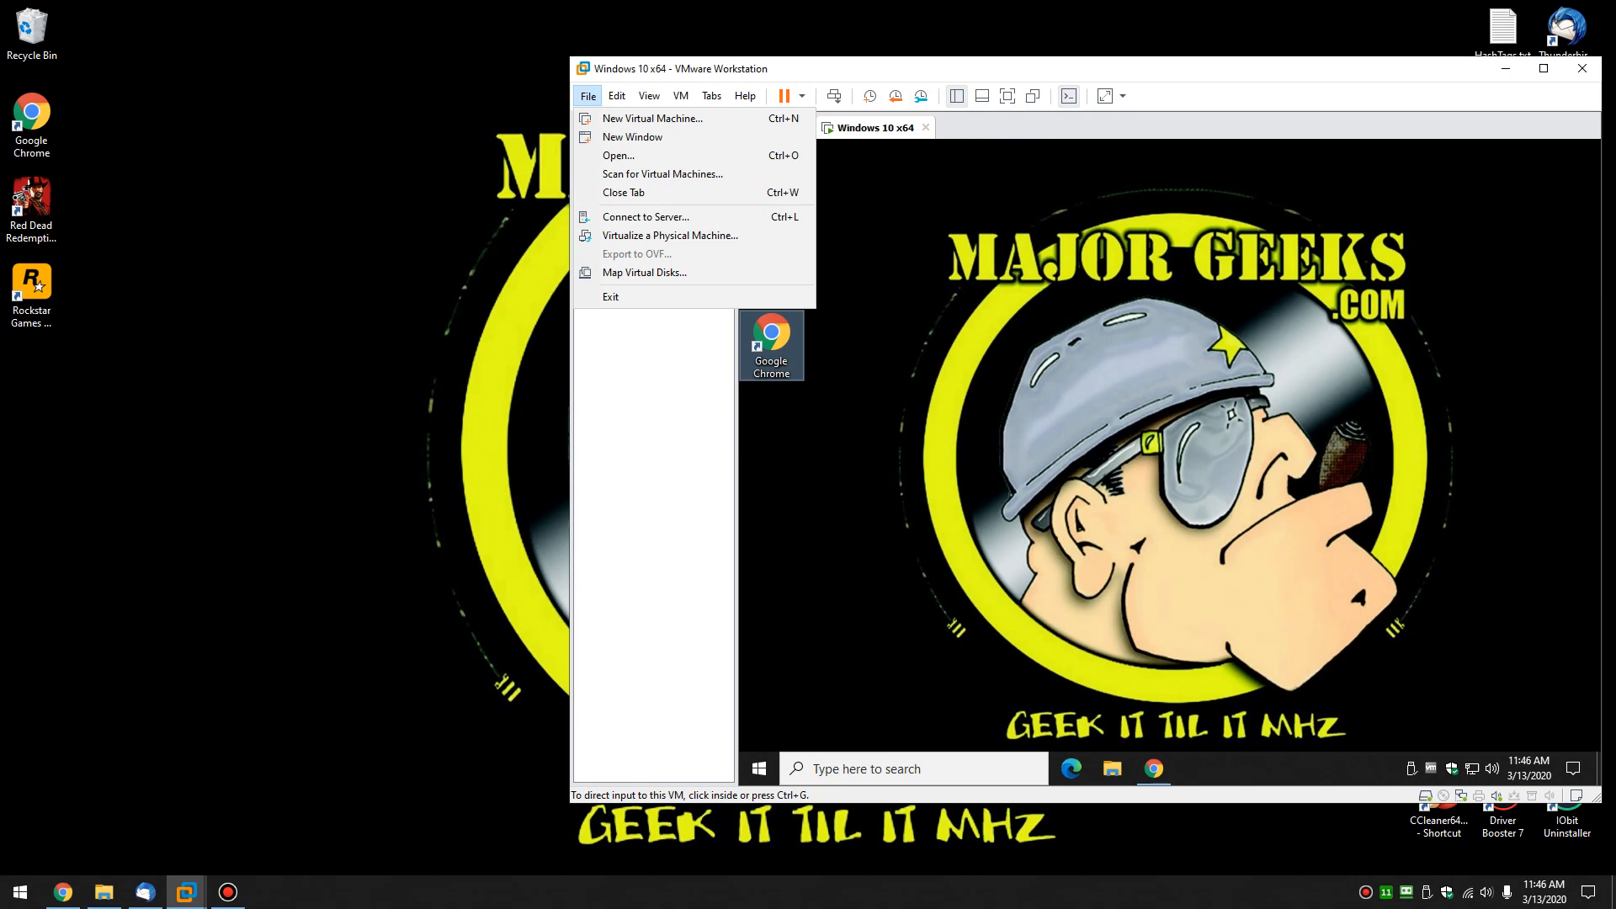
left_click(680, 95)
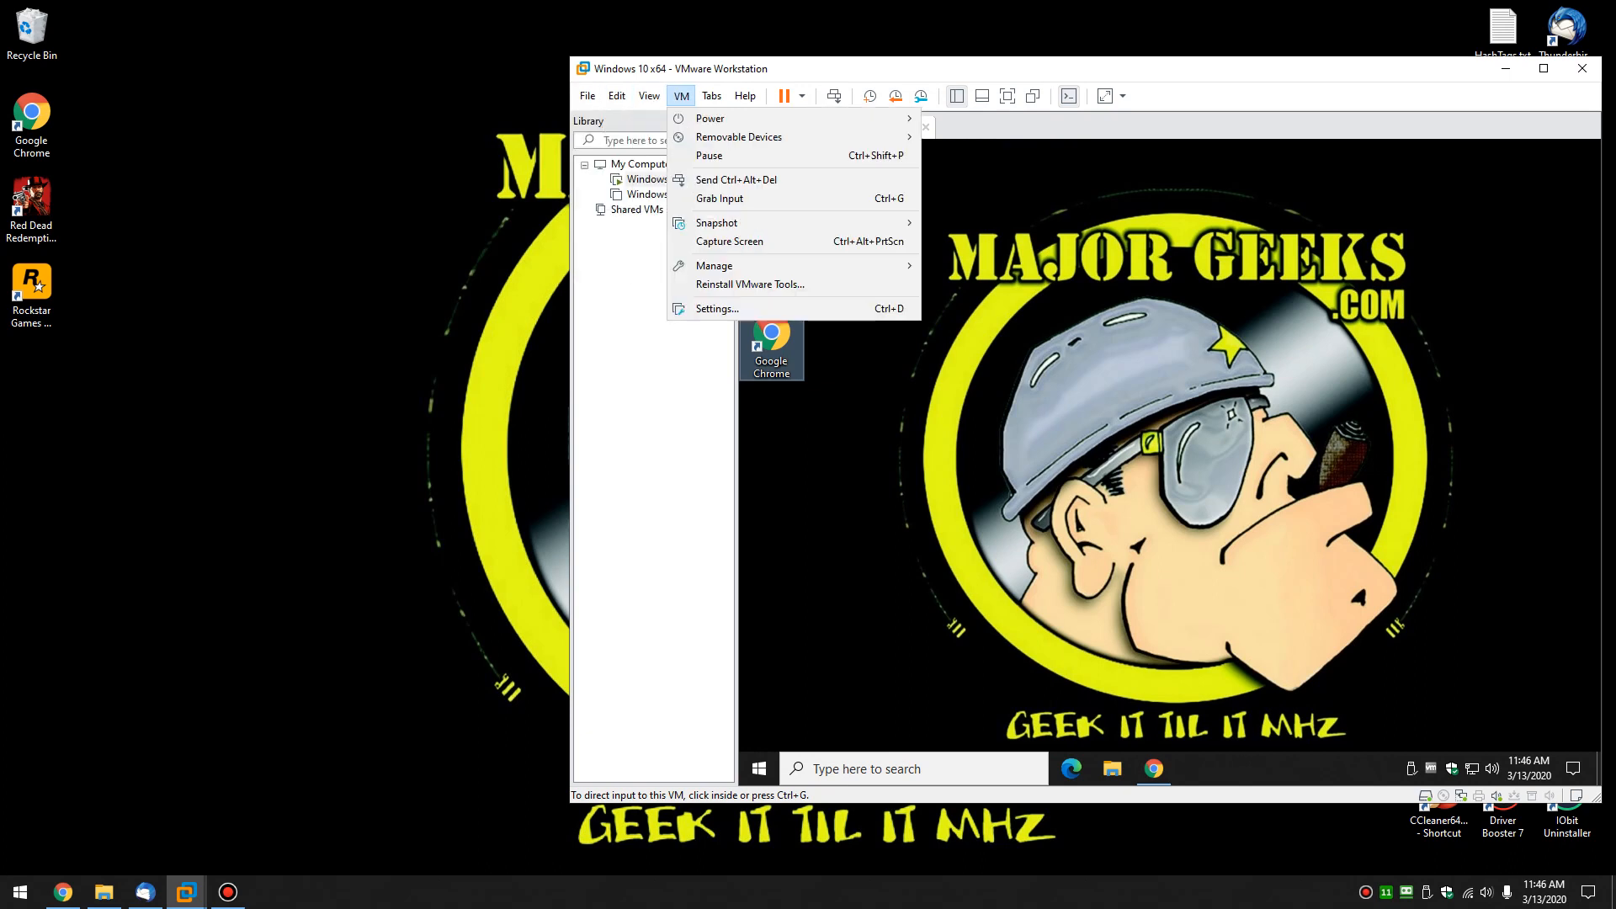
left_click(650, 94)
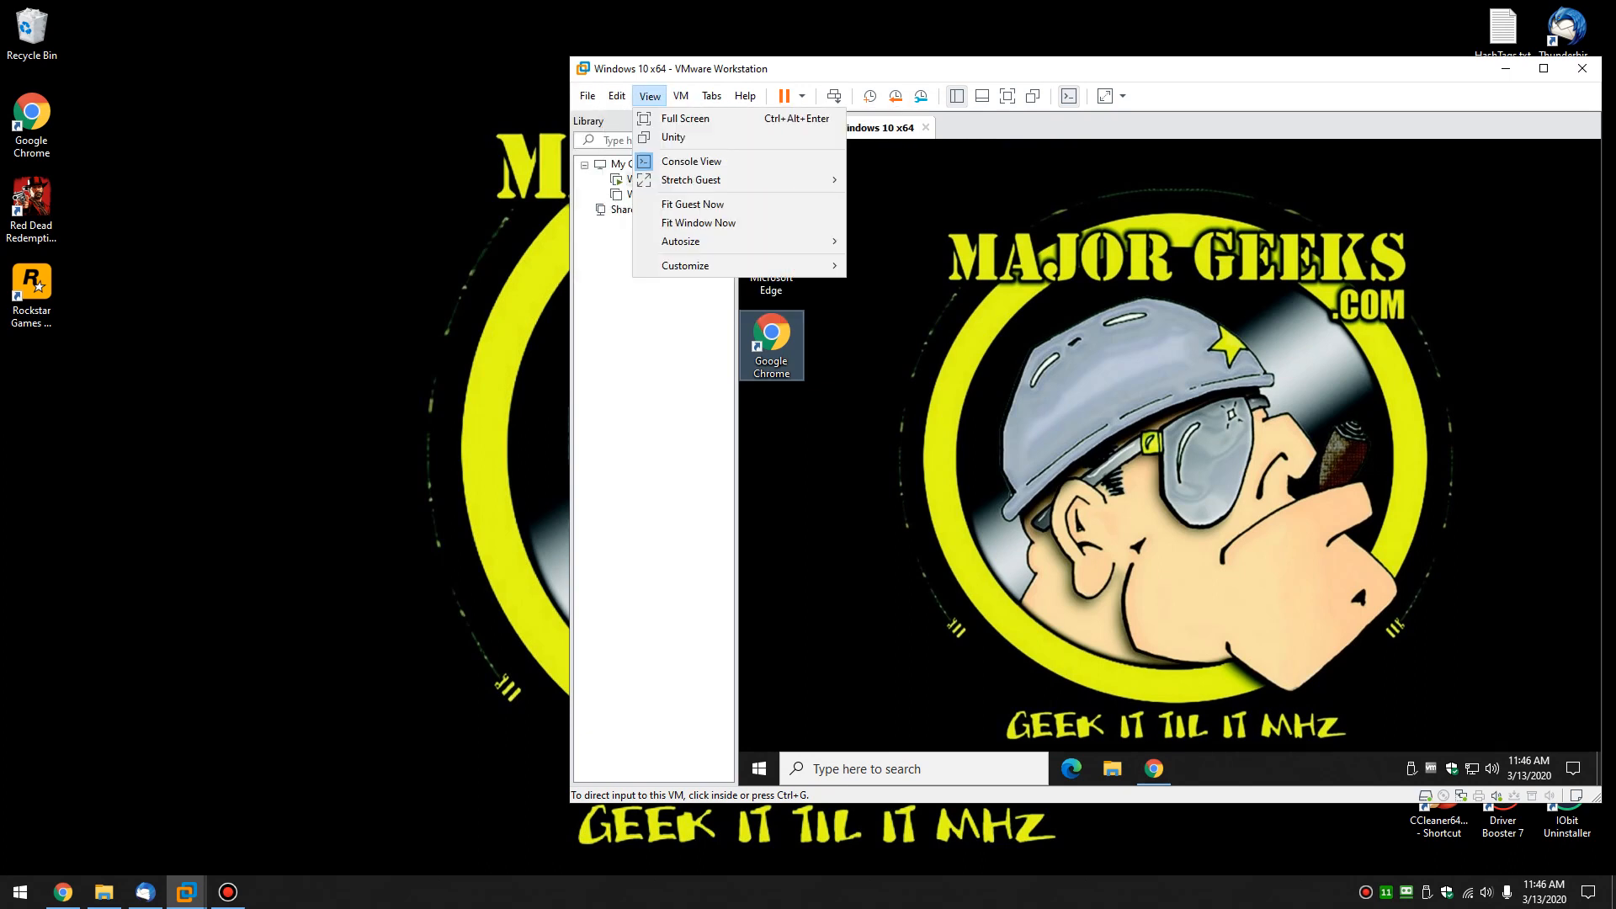
left_click(680, 94)
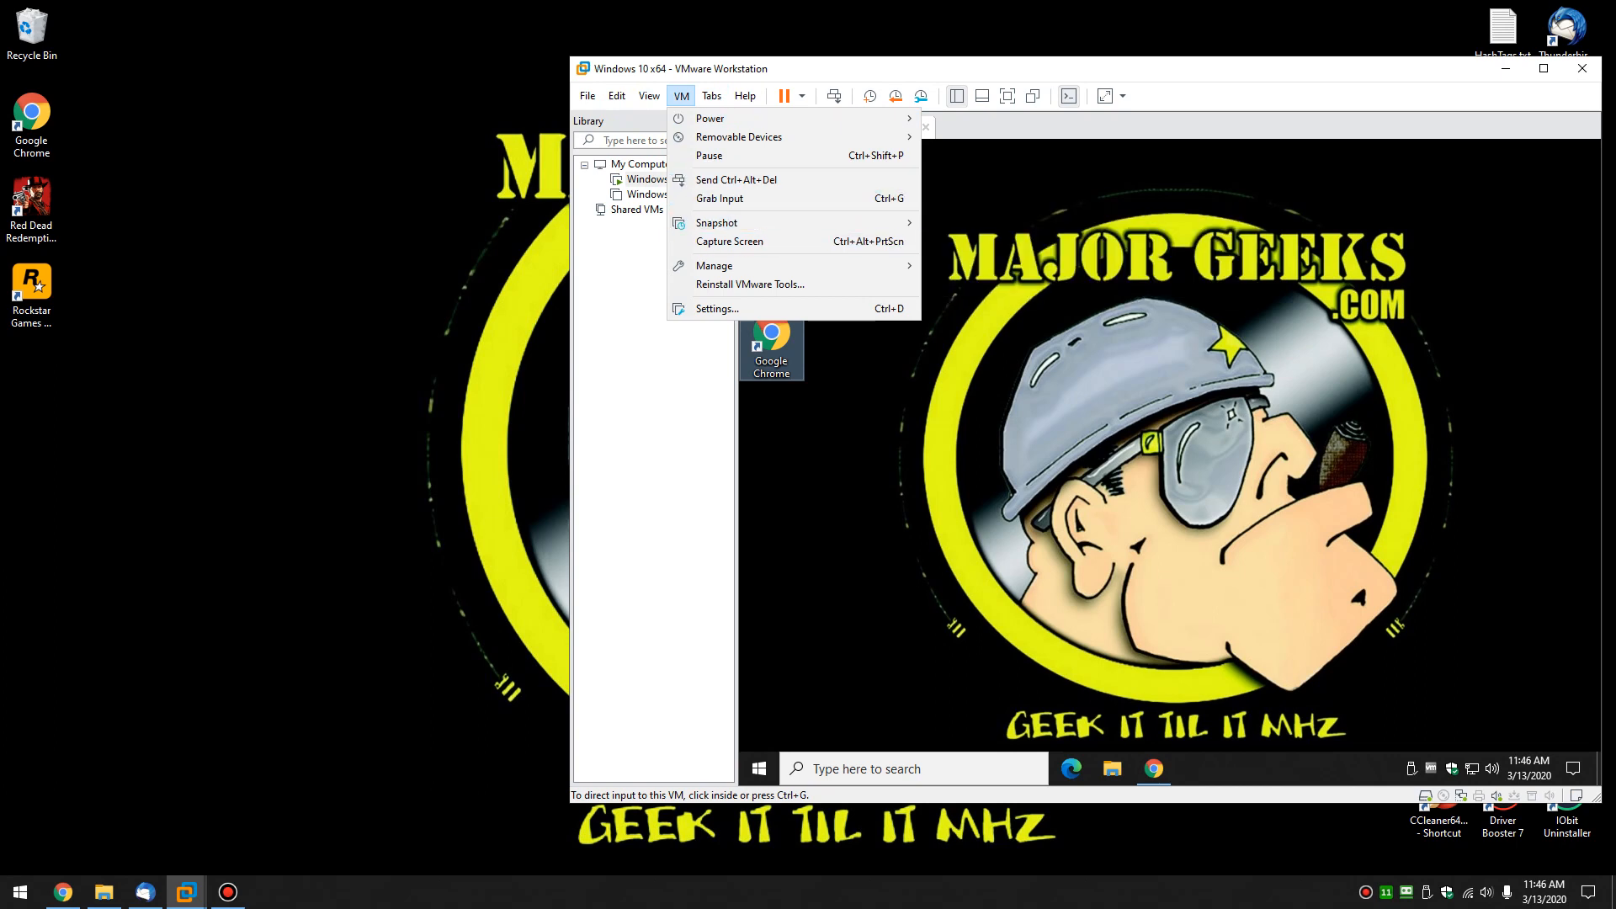
mouse_move(714, 266)
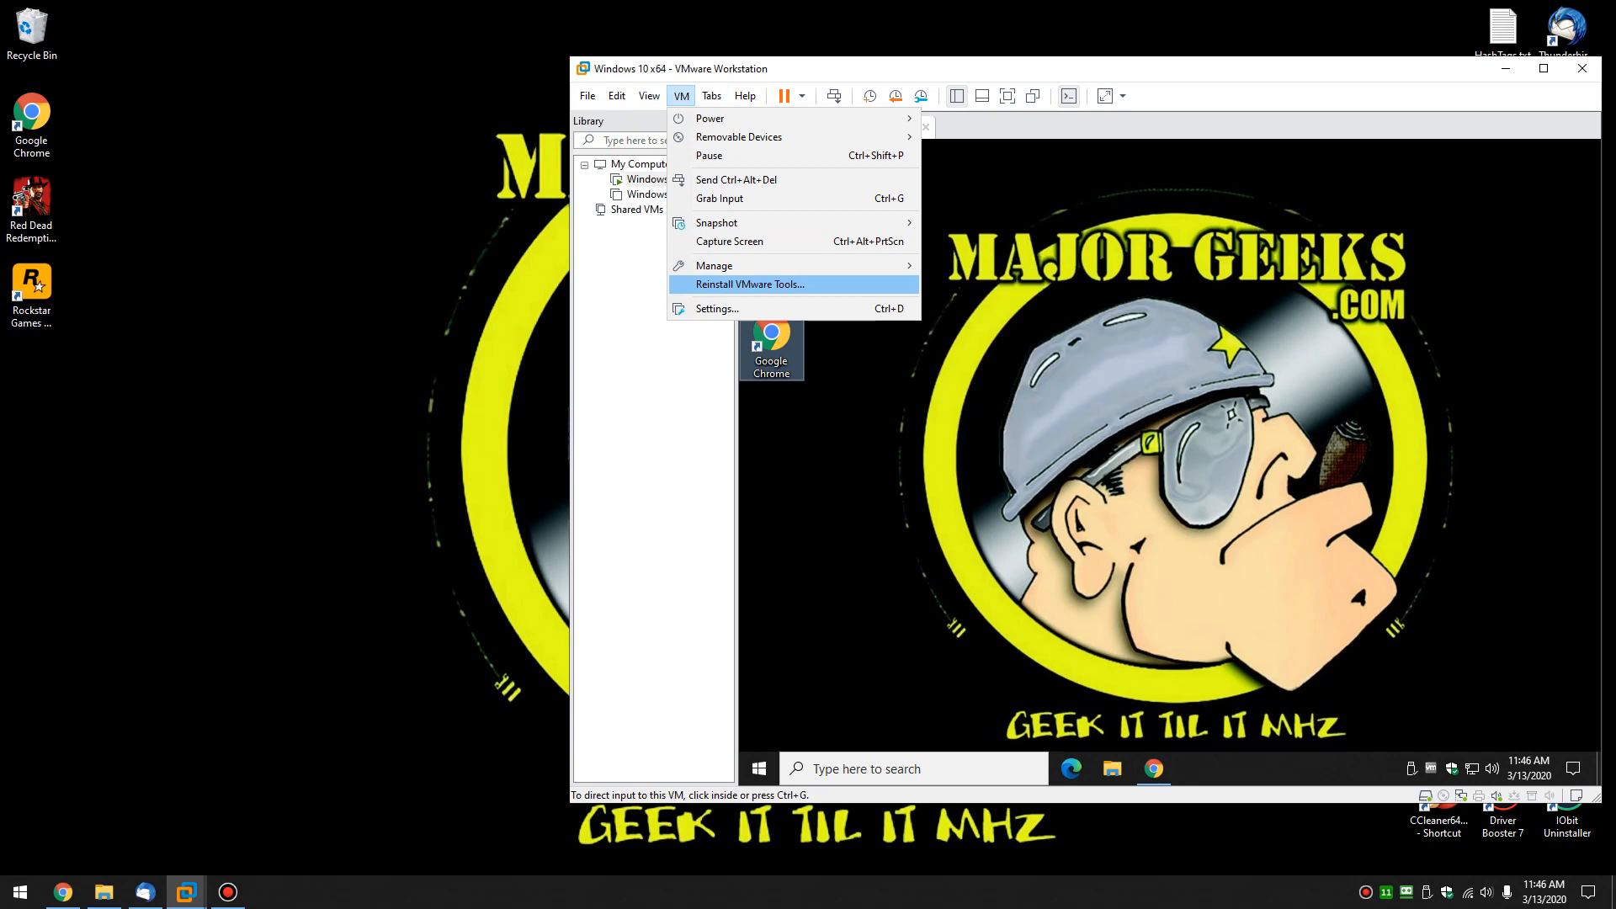
mouse_move(751, 285)
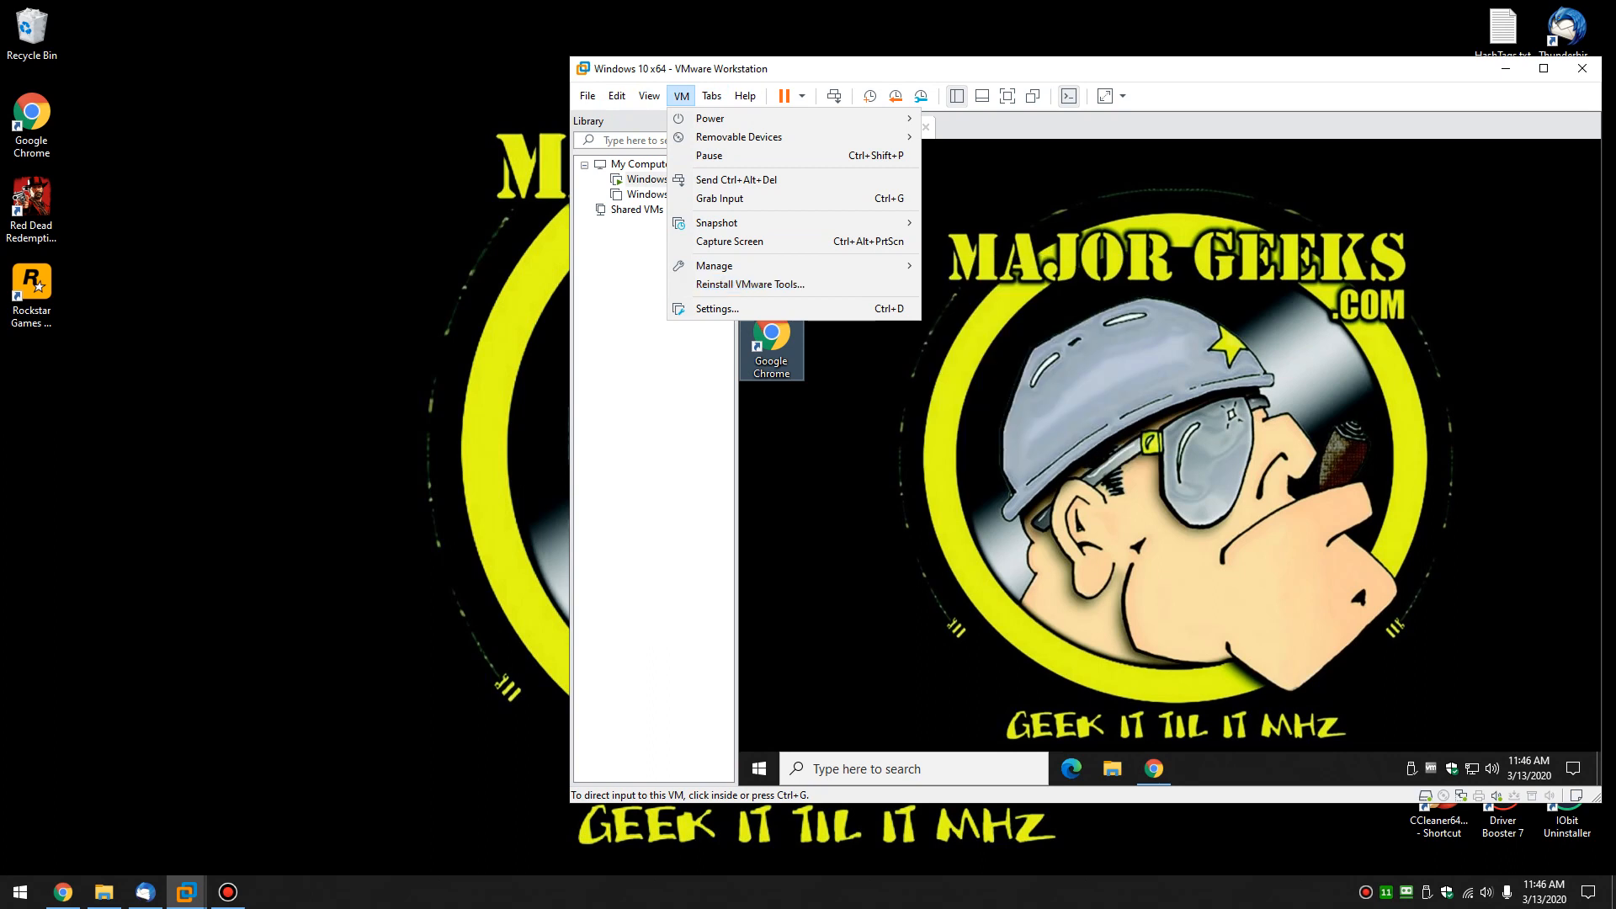
mouse_move(751, 285)
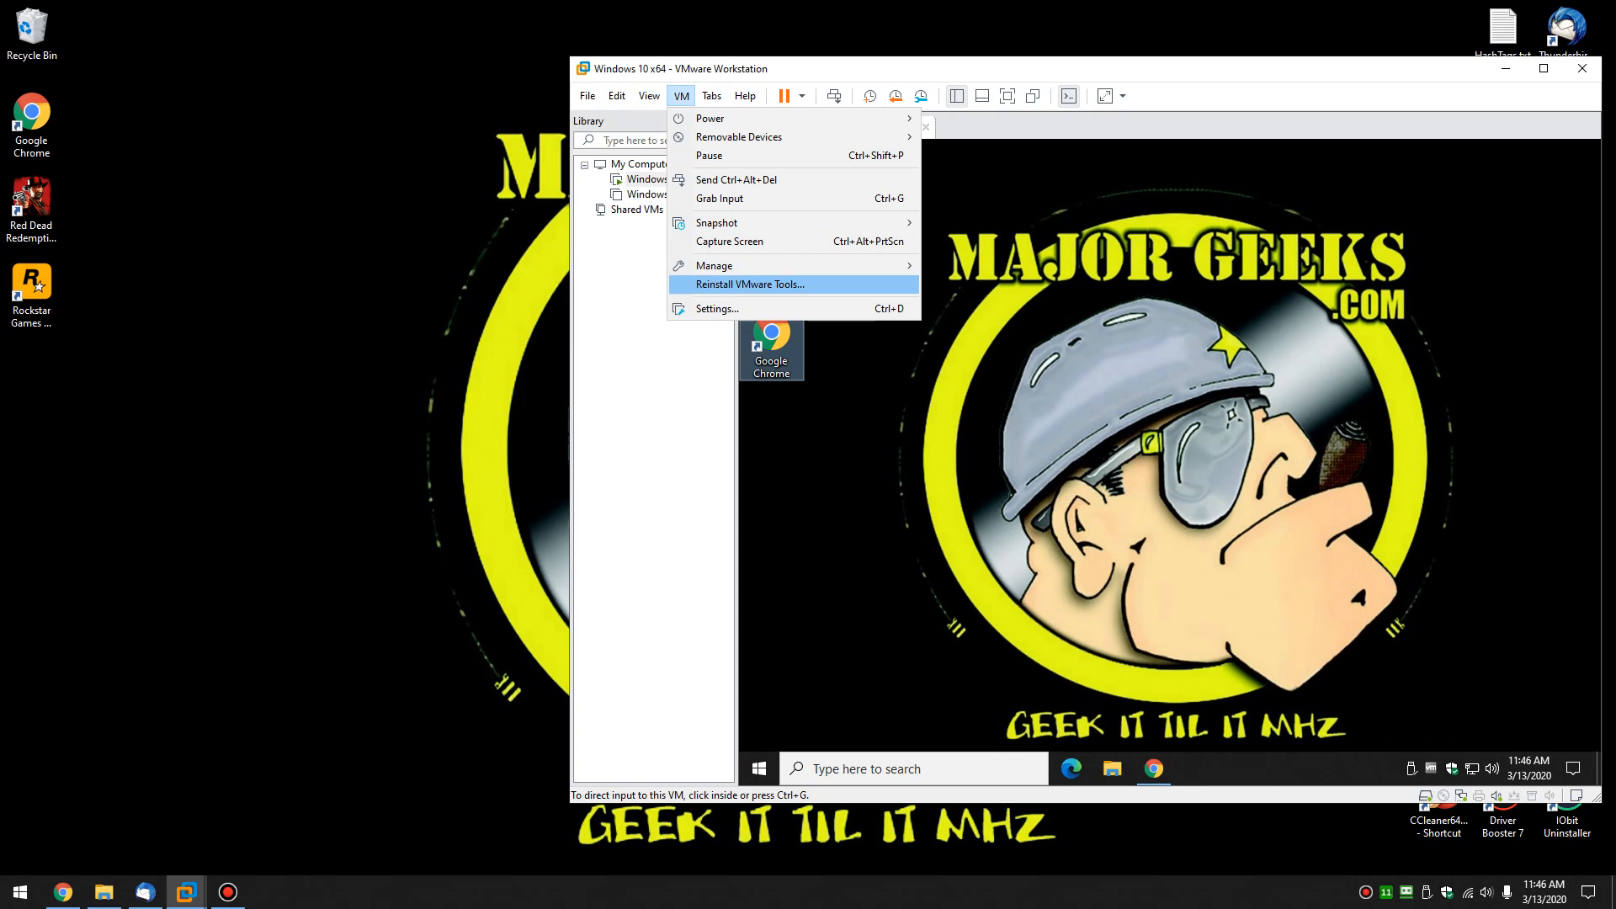
left_click(710, 95)
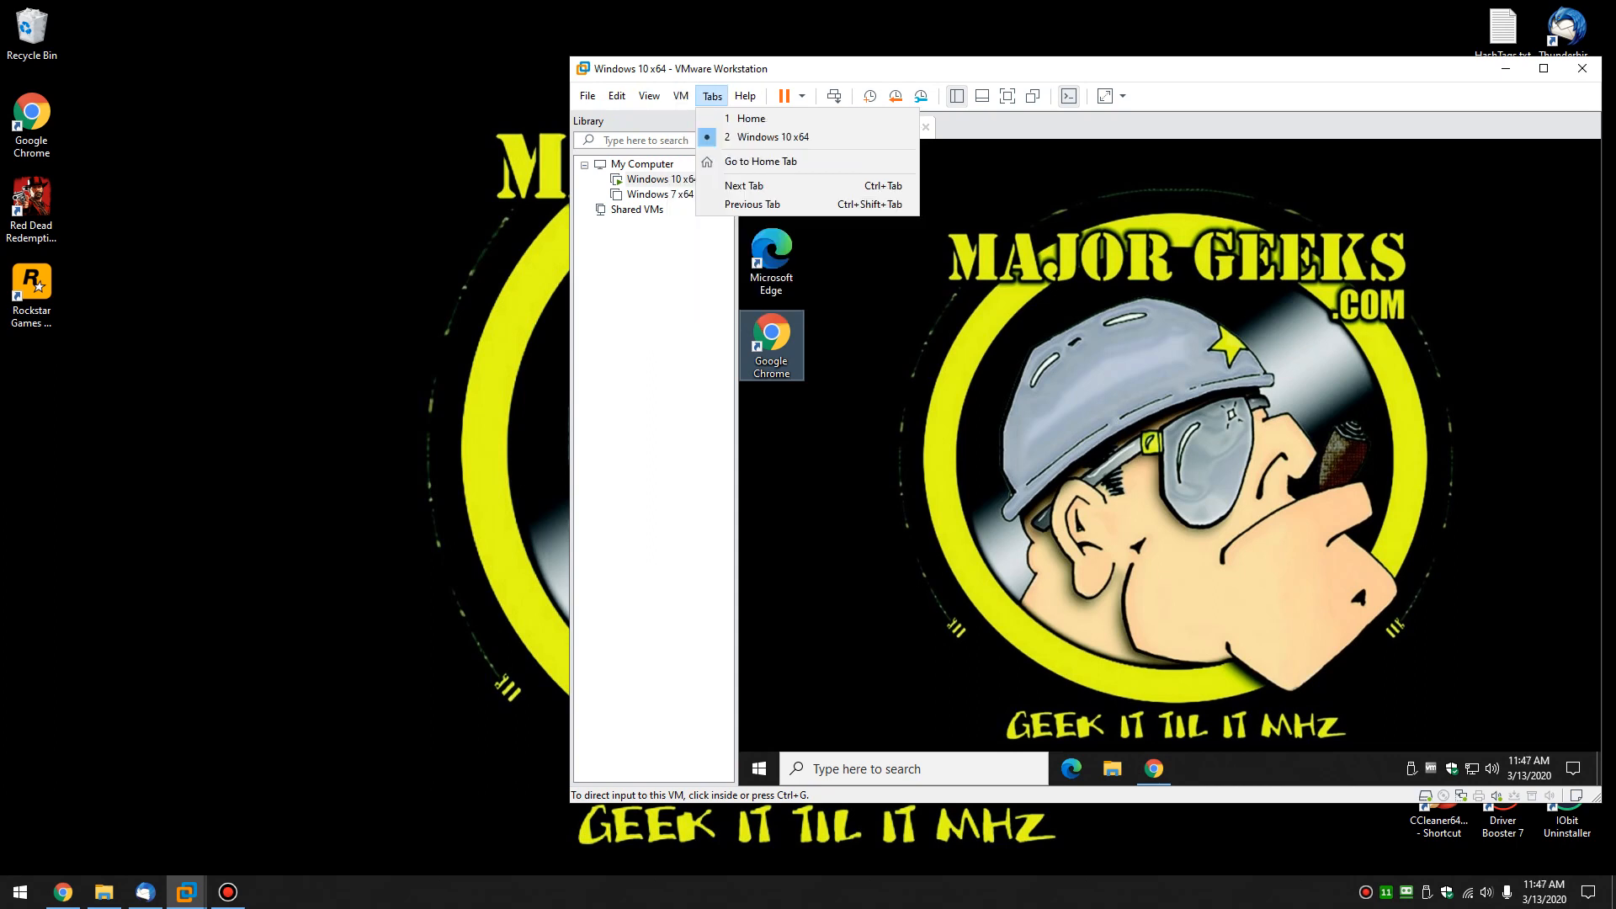
left_click(744, 94)
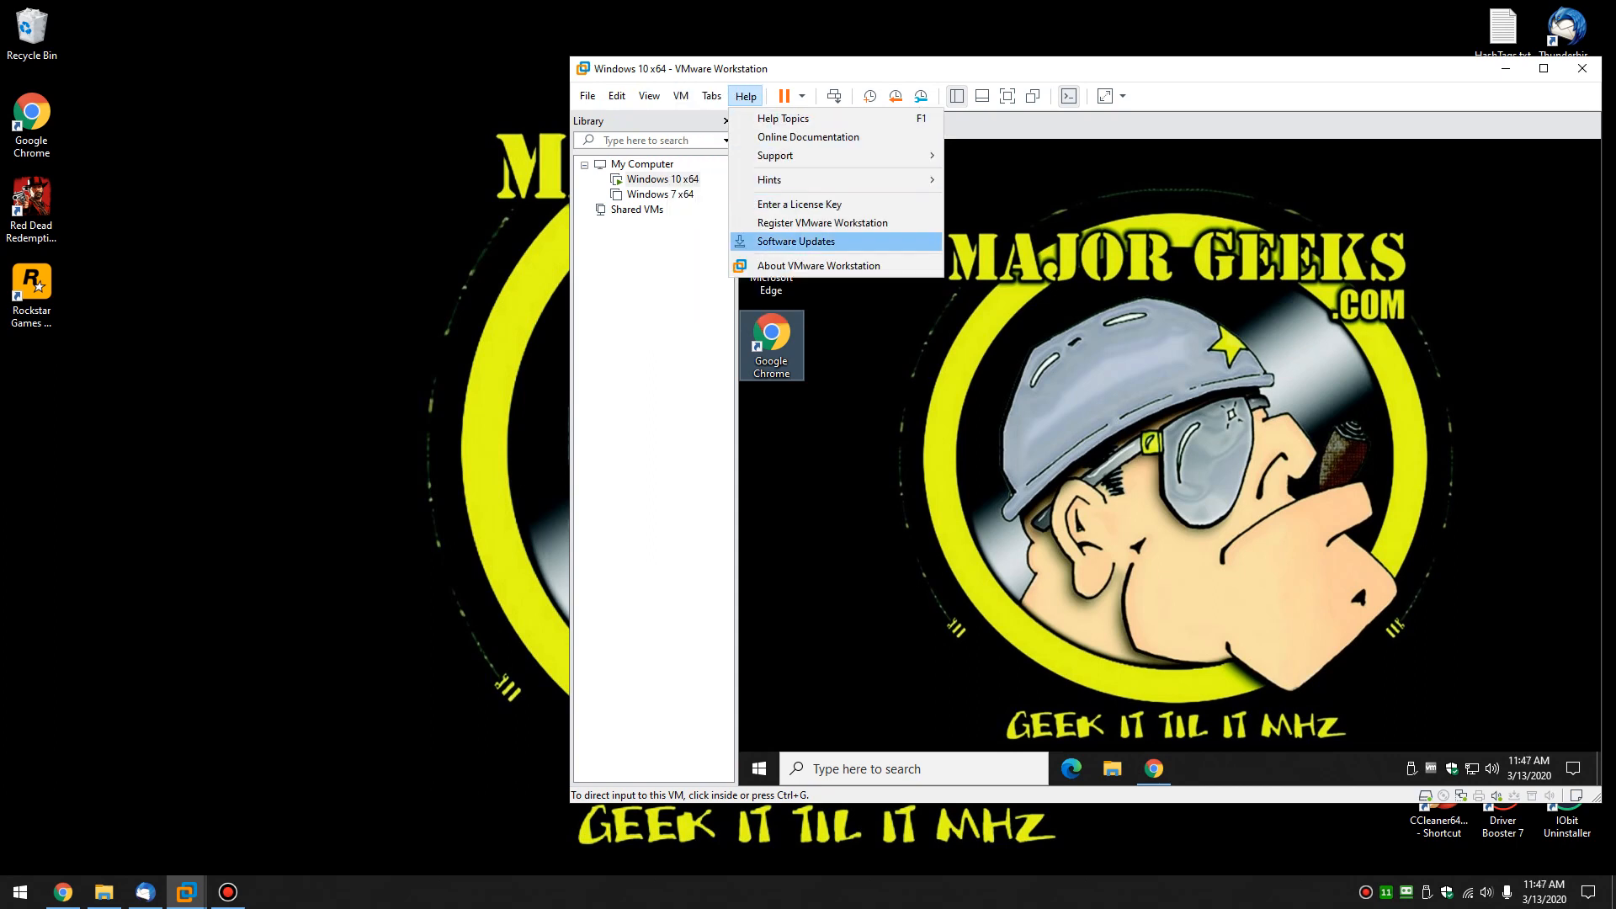
mouse_move(820, 267)
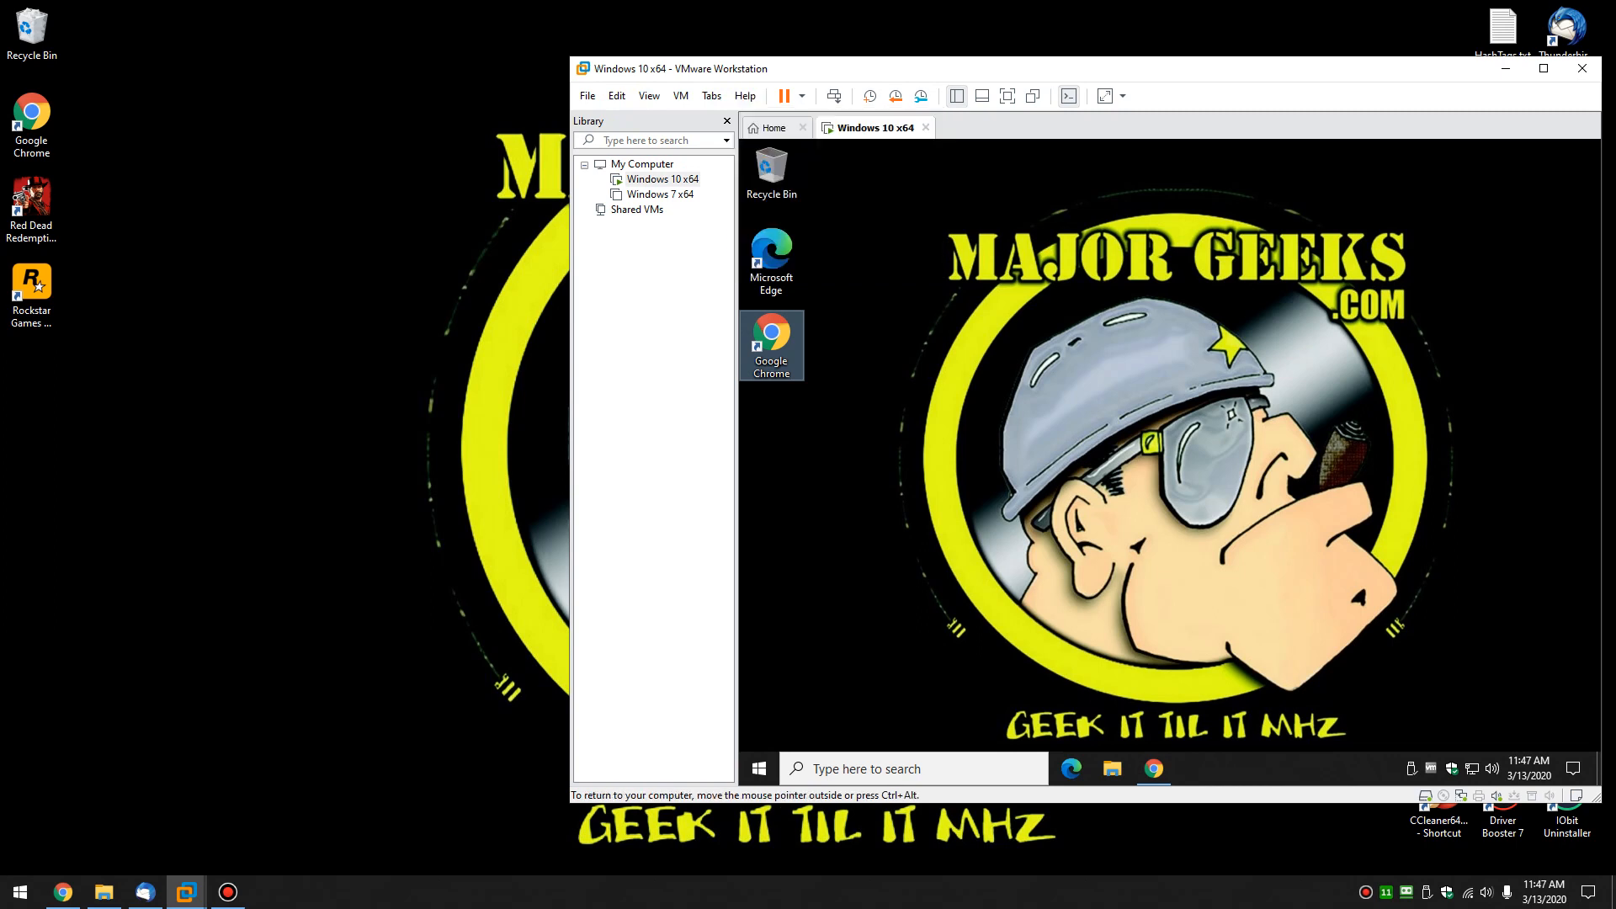
Show the Windows 10 VM's snapshot options listing the Windows 10 1903 3 snapshot
left_click(661, 178)
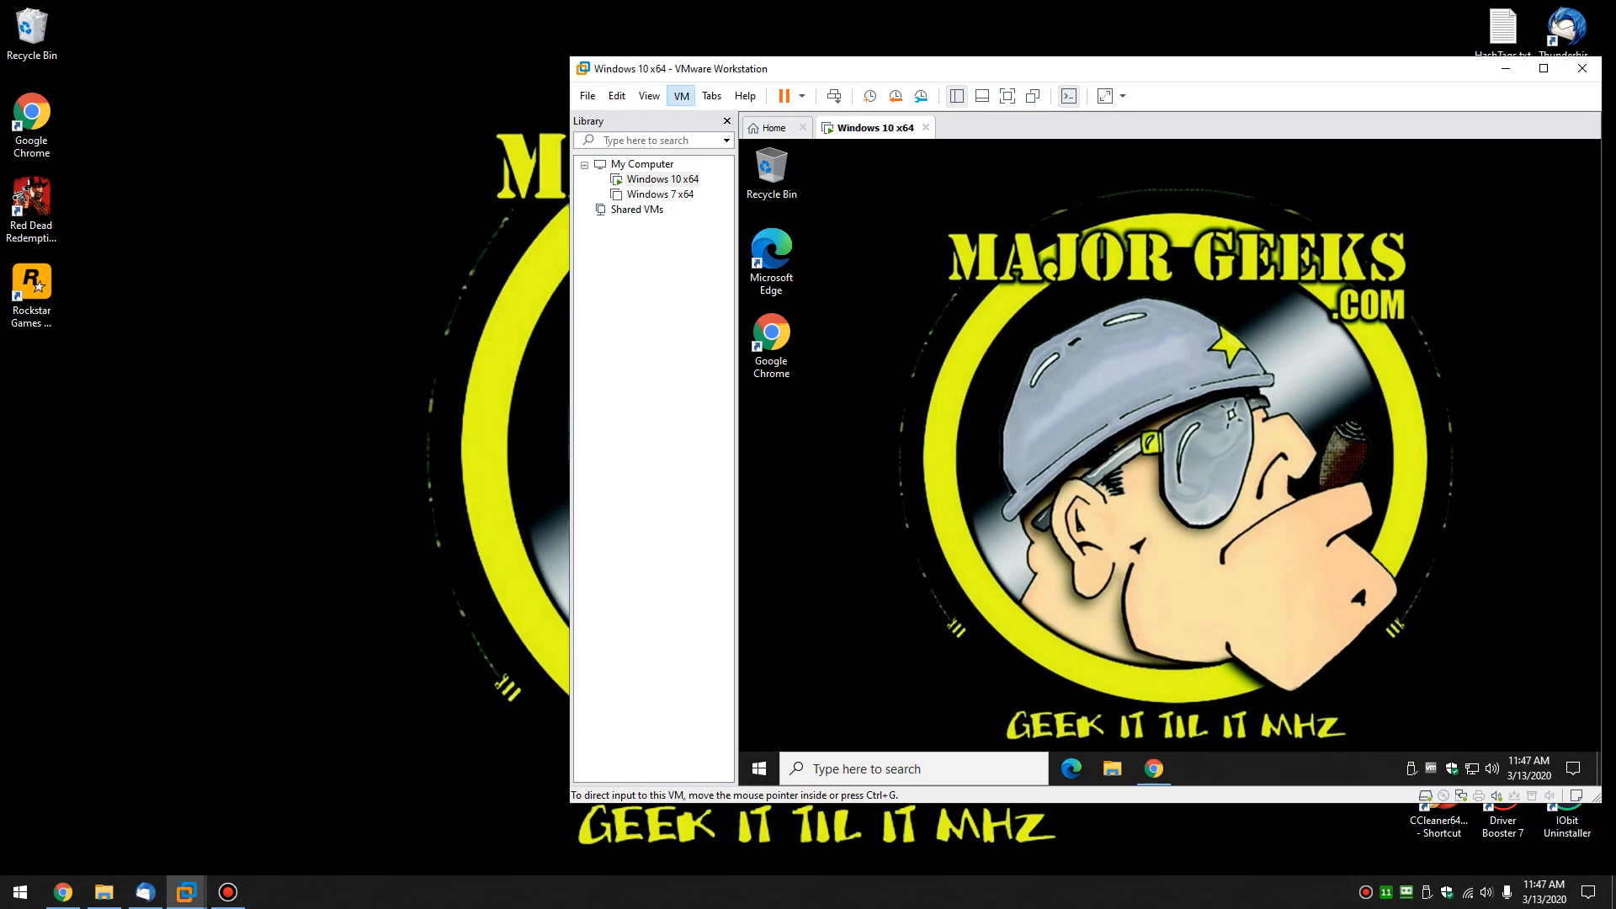
left_click(681, 95)
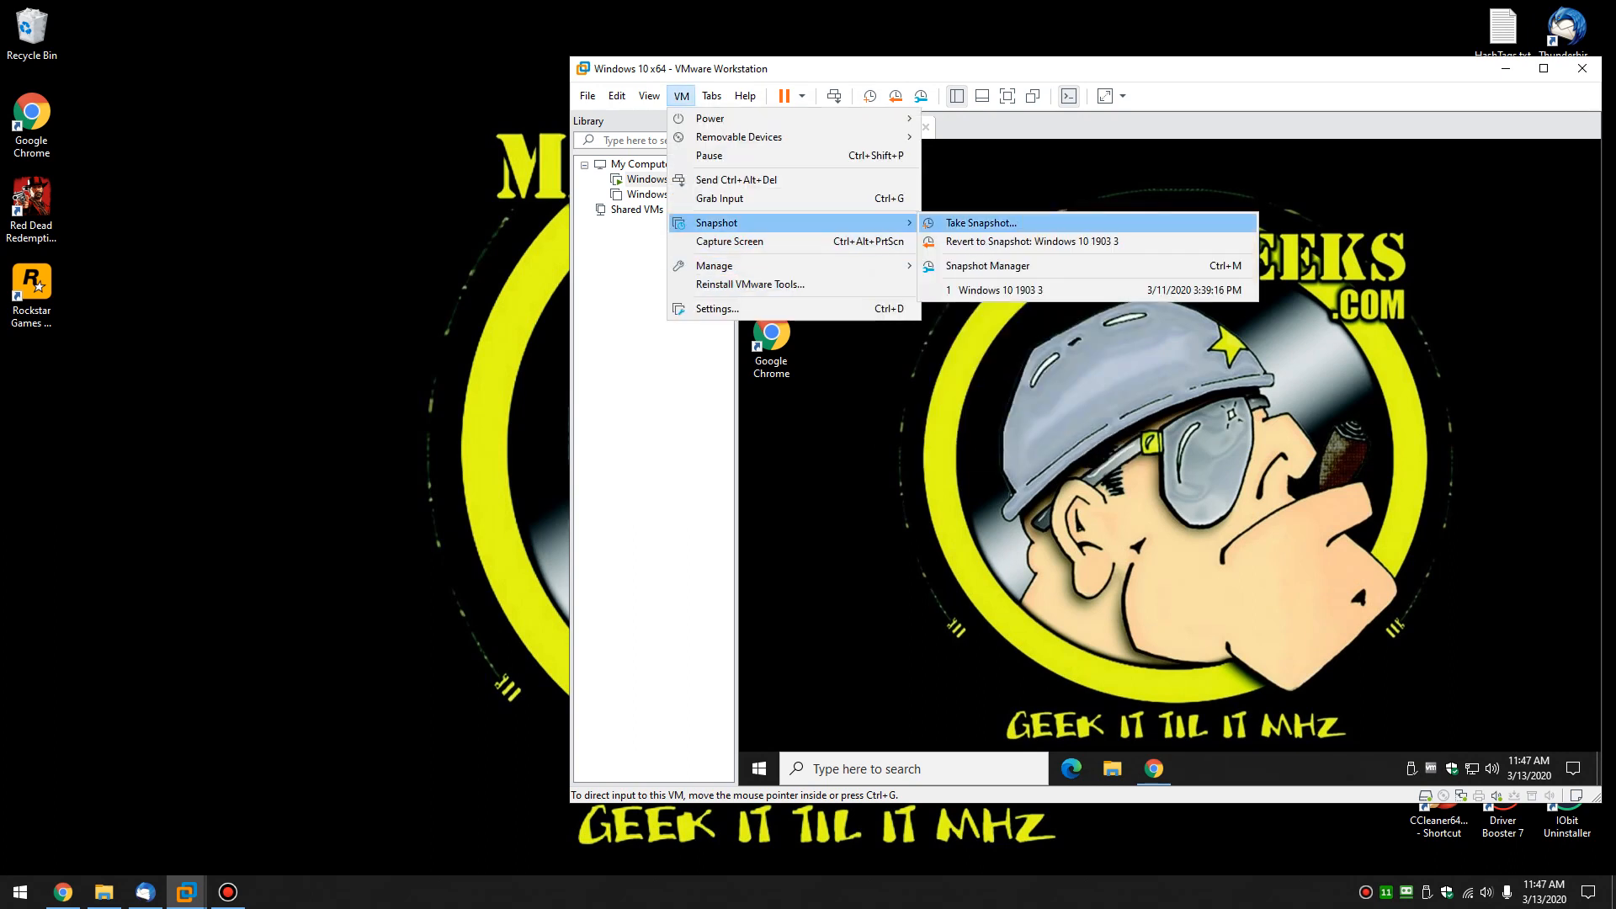
mouse_move(1032, 243)
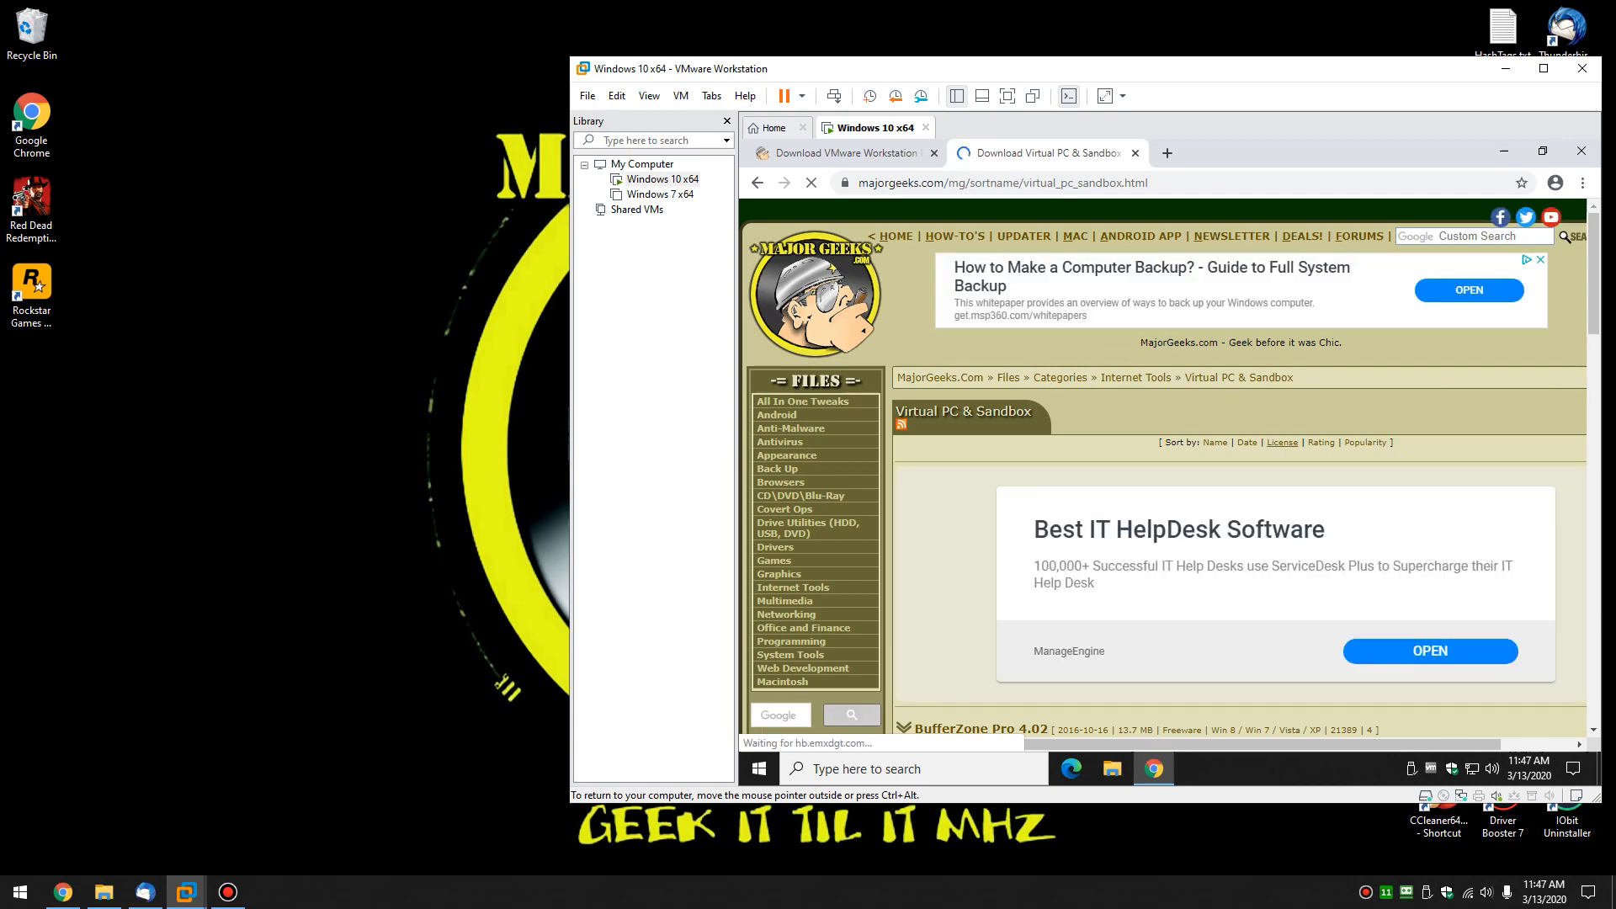
Sort the Virtual PC & Sandbox listings by Popularity, putting Sandboxie 5.33.3 on top
left_click(1367, 441)
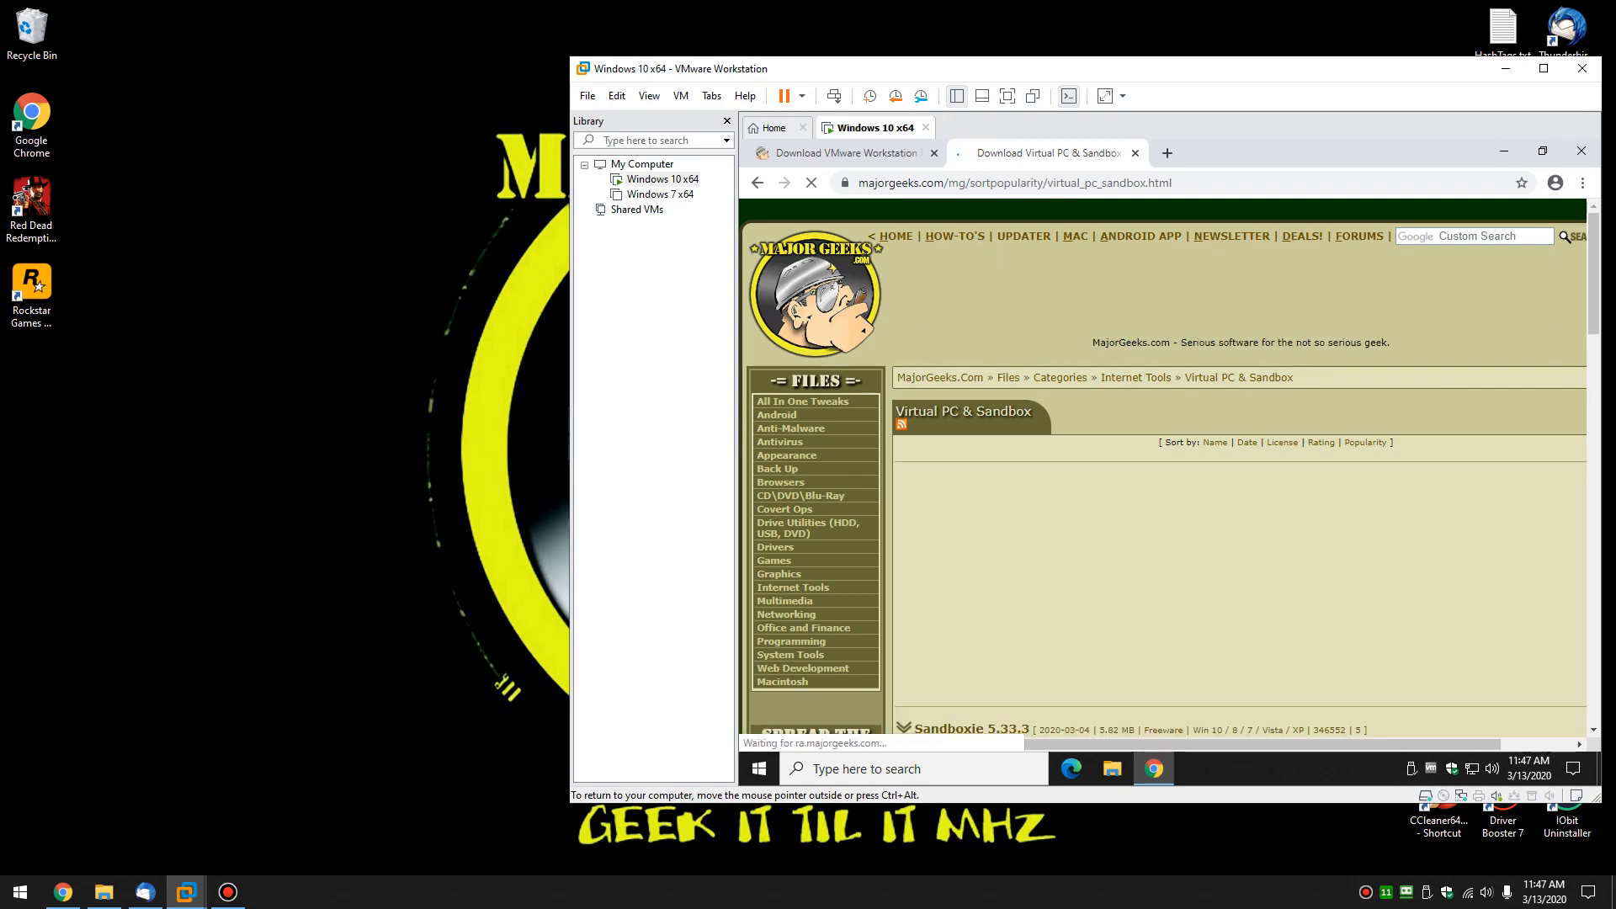